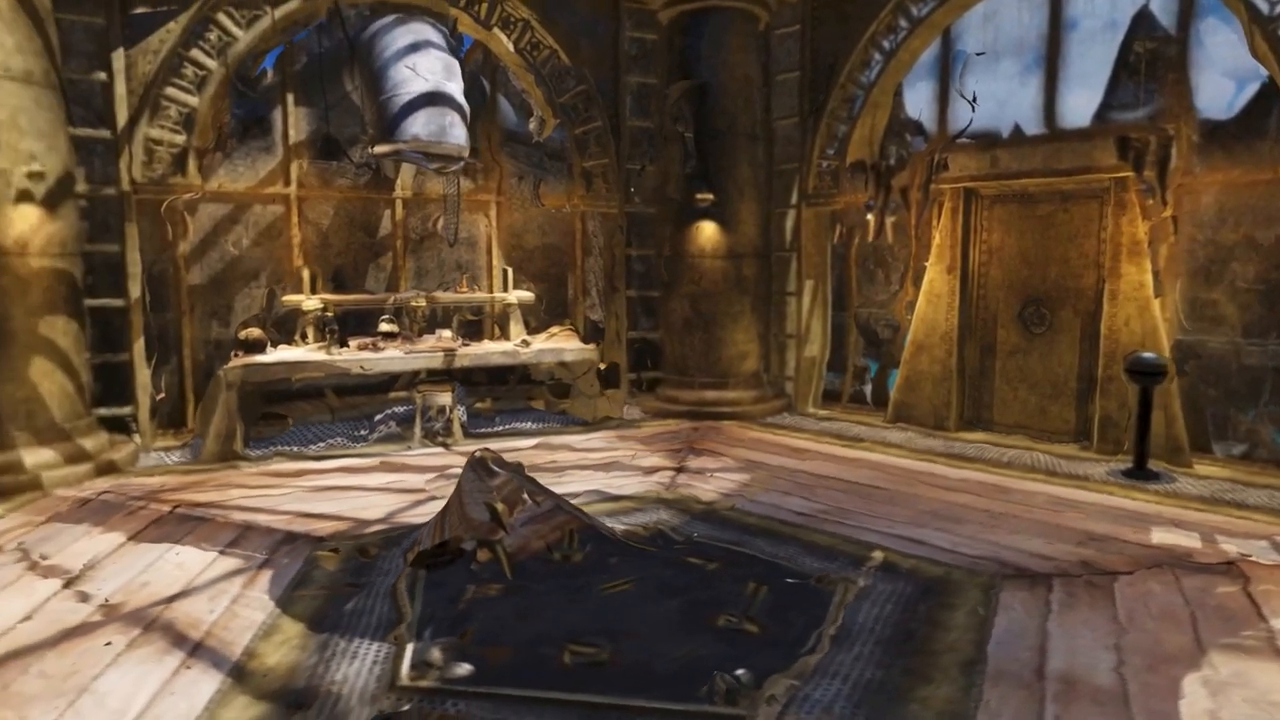
Step: Switch to the Blender window holding the drone-footage project after orbiting the point cloud
{"action": "scroll", "scroll_direction": "left", "scroll_amount": 3}
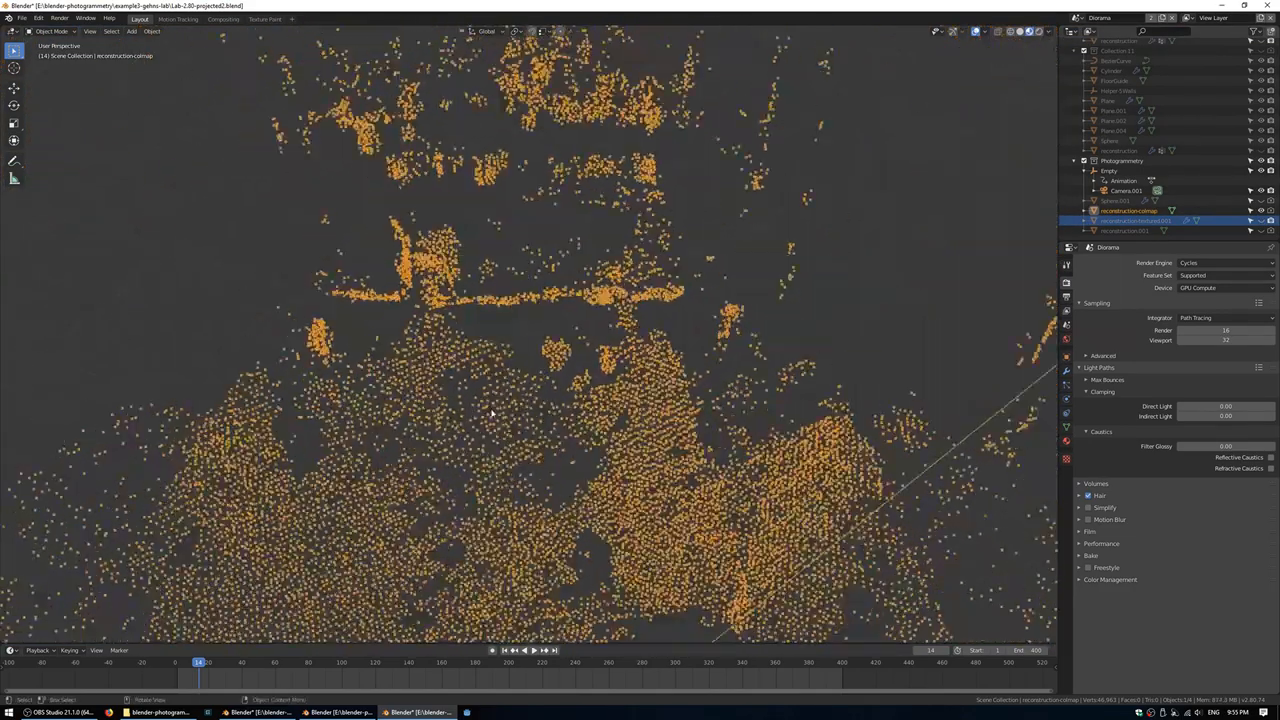
{"action": "left_click_drag", "start_coordinate": [490, 400], "coordinate": [490, 414]}
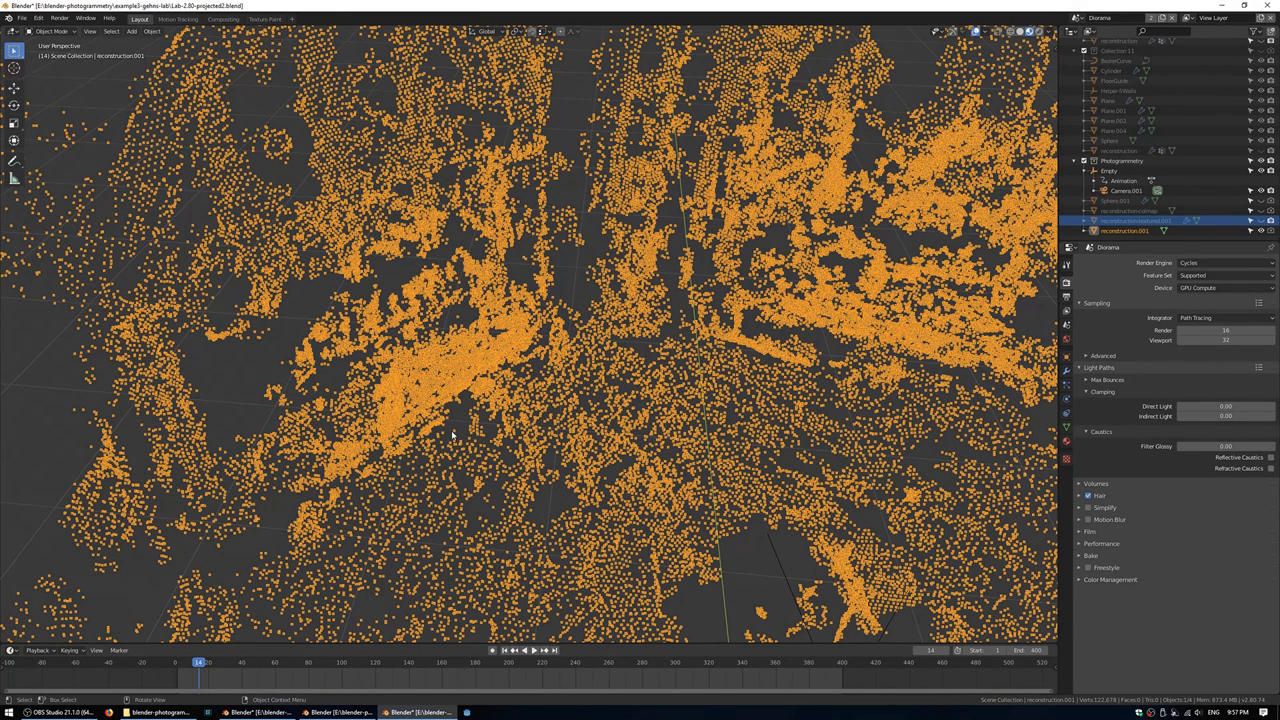
{"action": "left_click", "coordinate": [152, 20]}
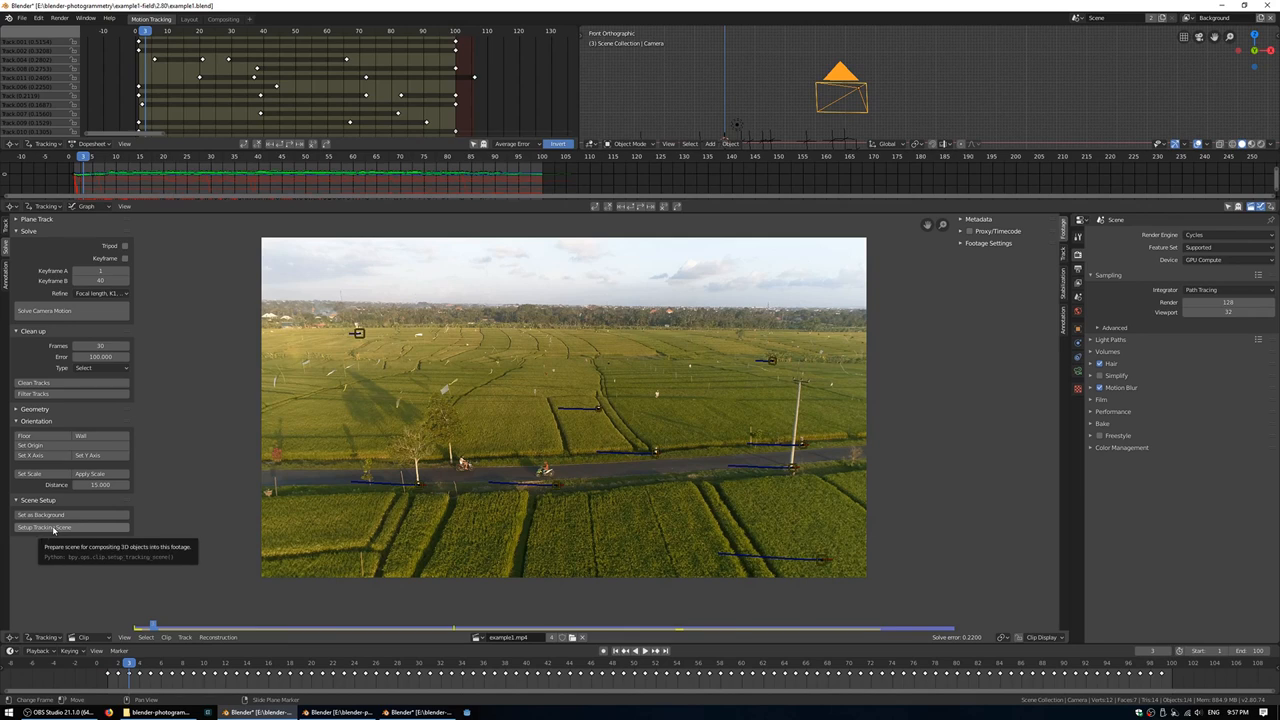
{"action": "mouse_move", "coordinate": [200, 20]}
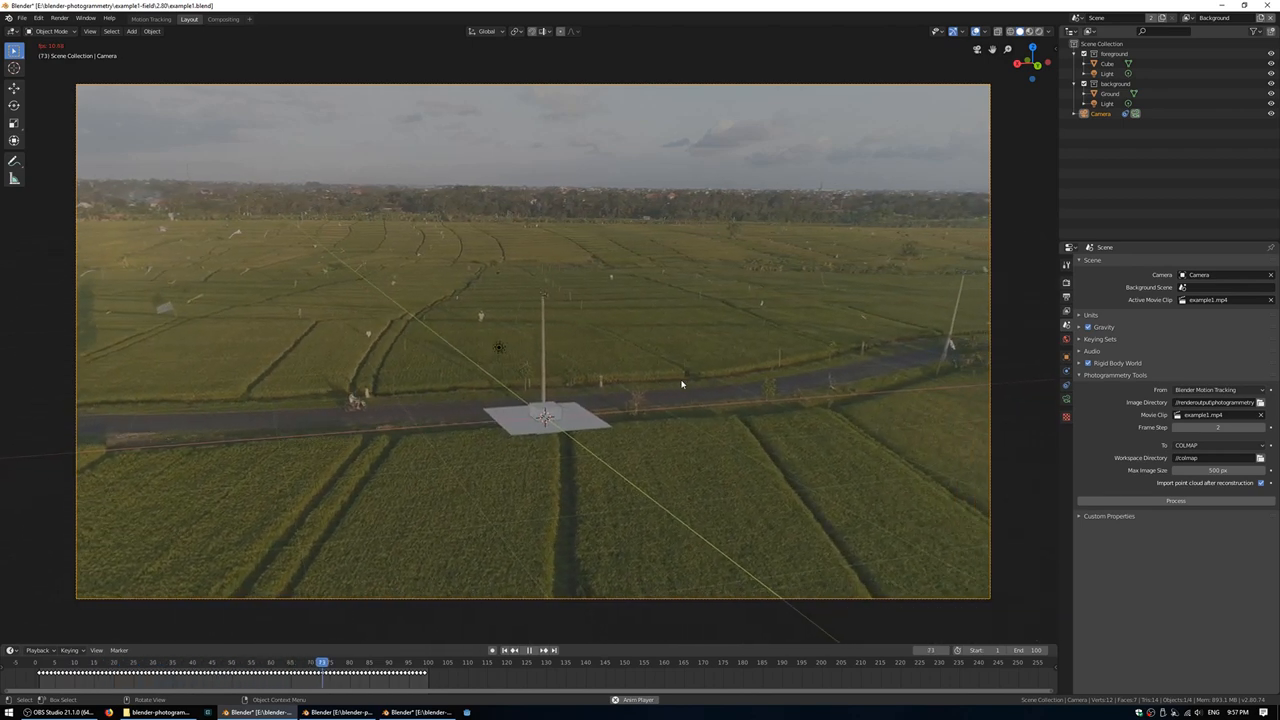
{"action": "left_click", "coordinate": [514, 650]}
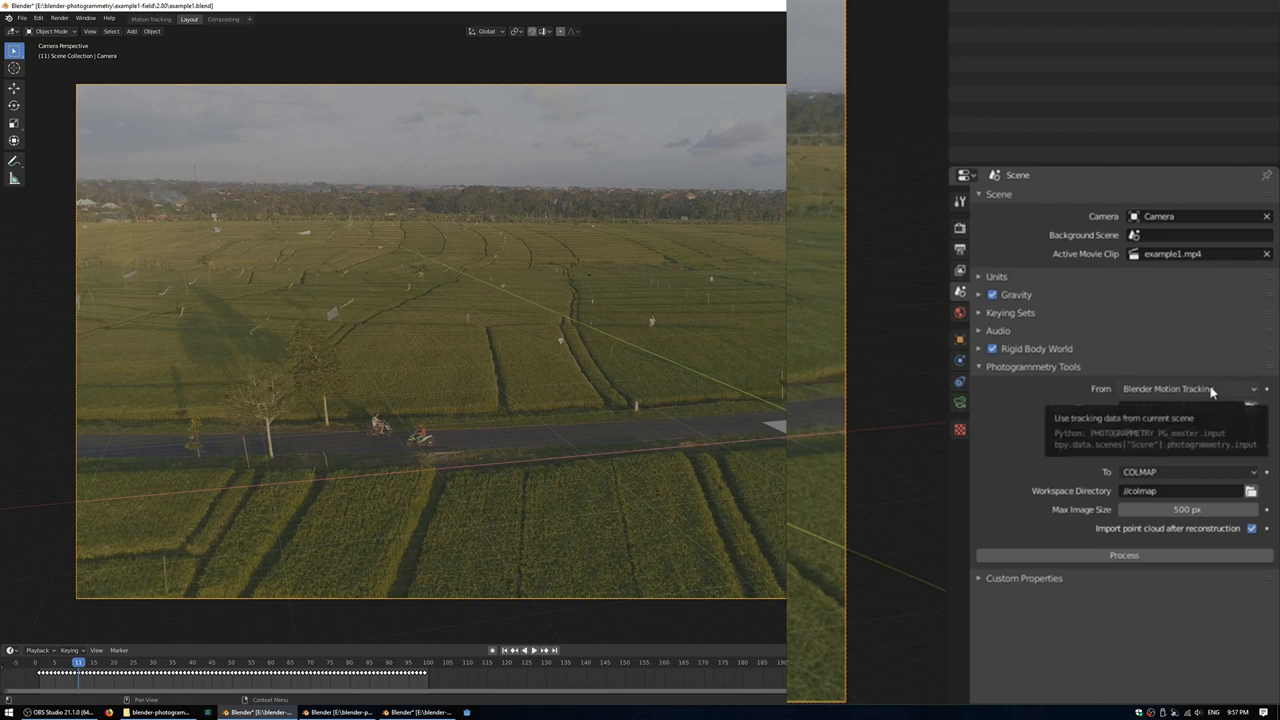
{"action": "left_click", "coordinate": [1184, 388]}
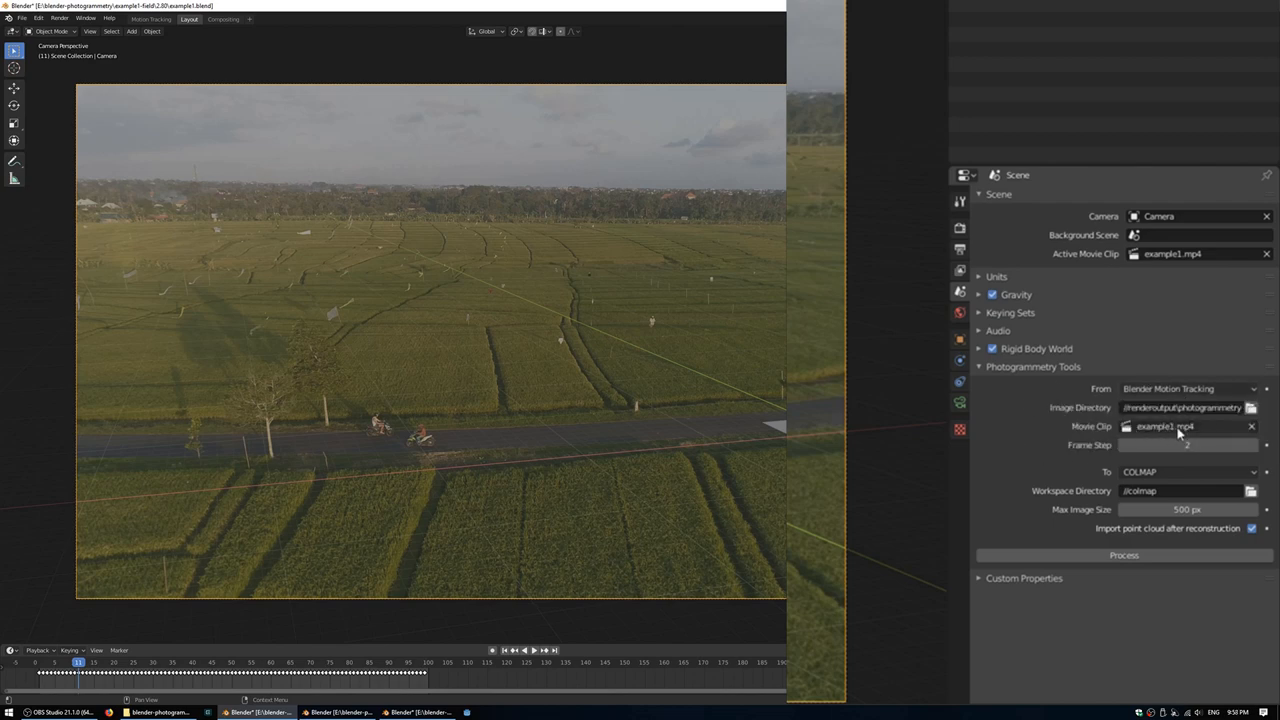
{"action": "mouse_move", "coordinate": [1164, 426]}
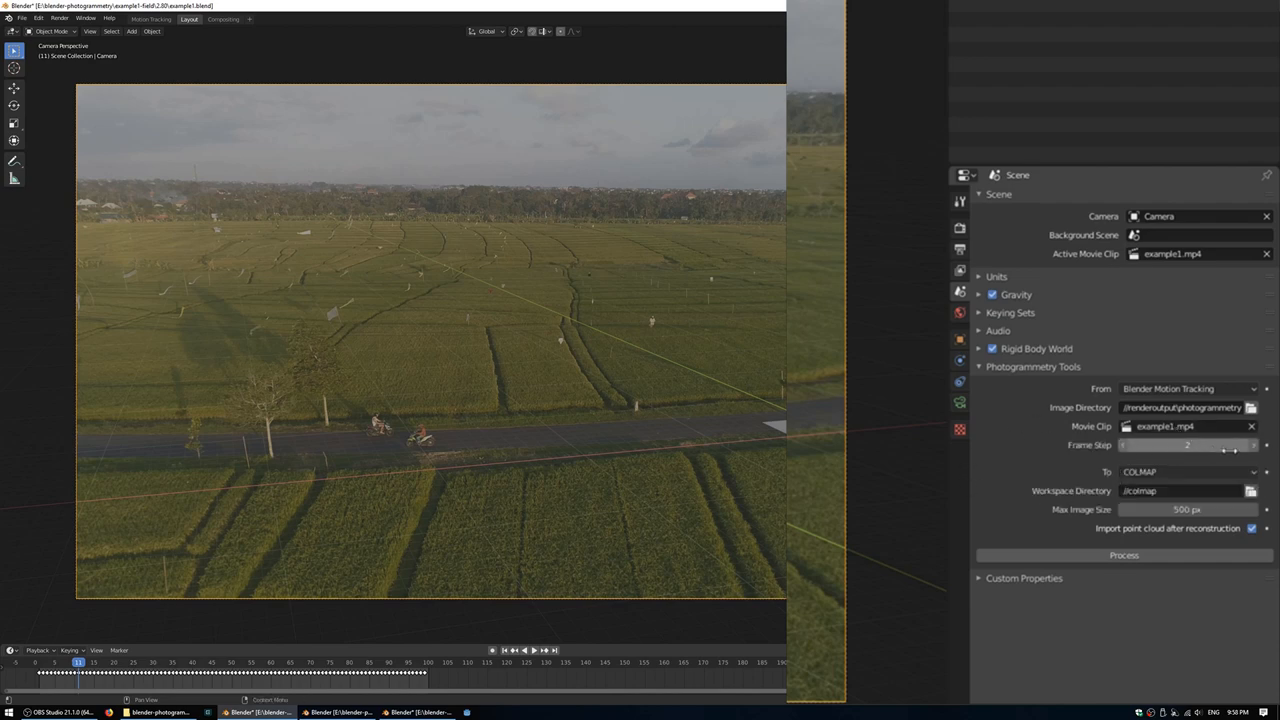
{"action": "mouse_move", "coordinate": [1188, 444]}
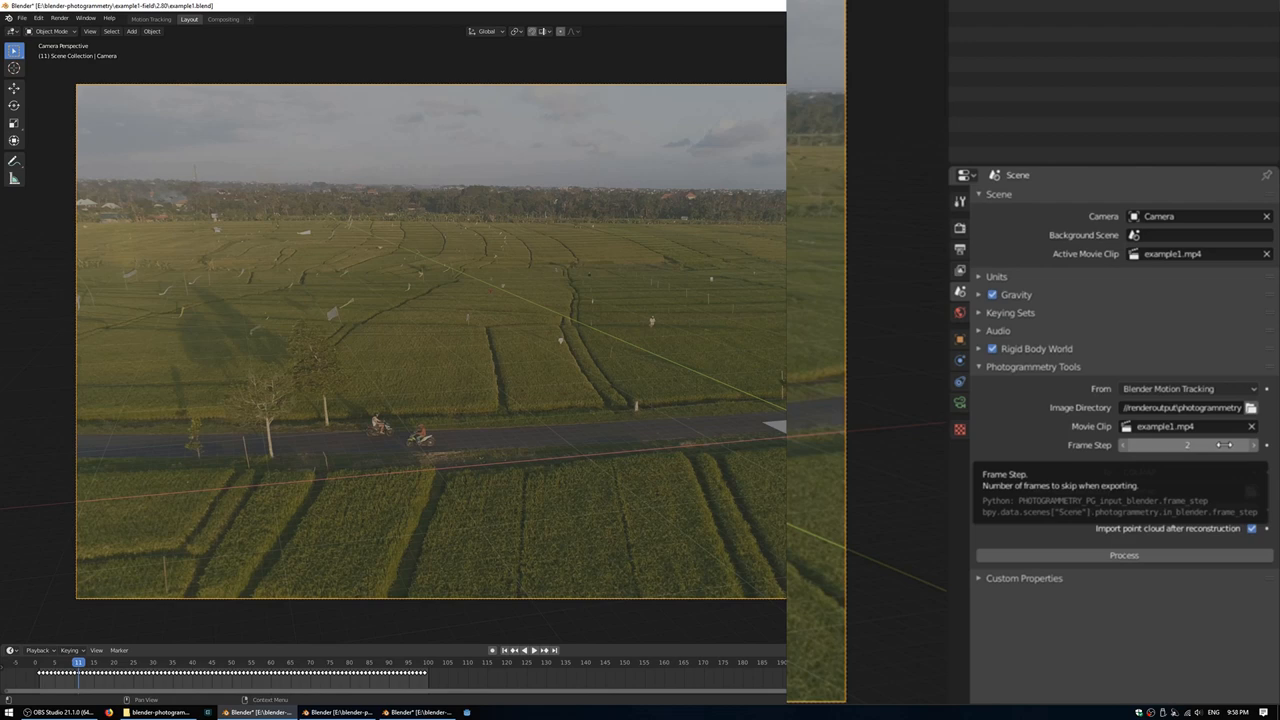
{"action": "left_click", "coordinate": [1188, 472]}
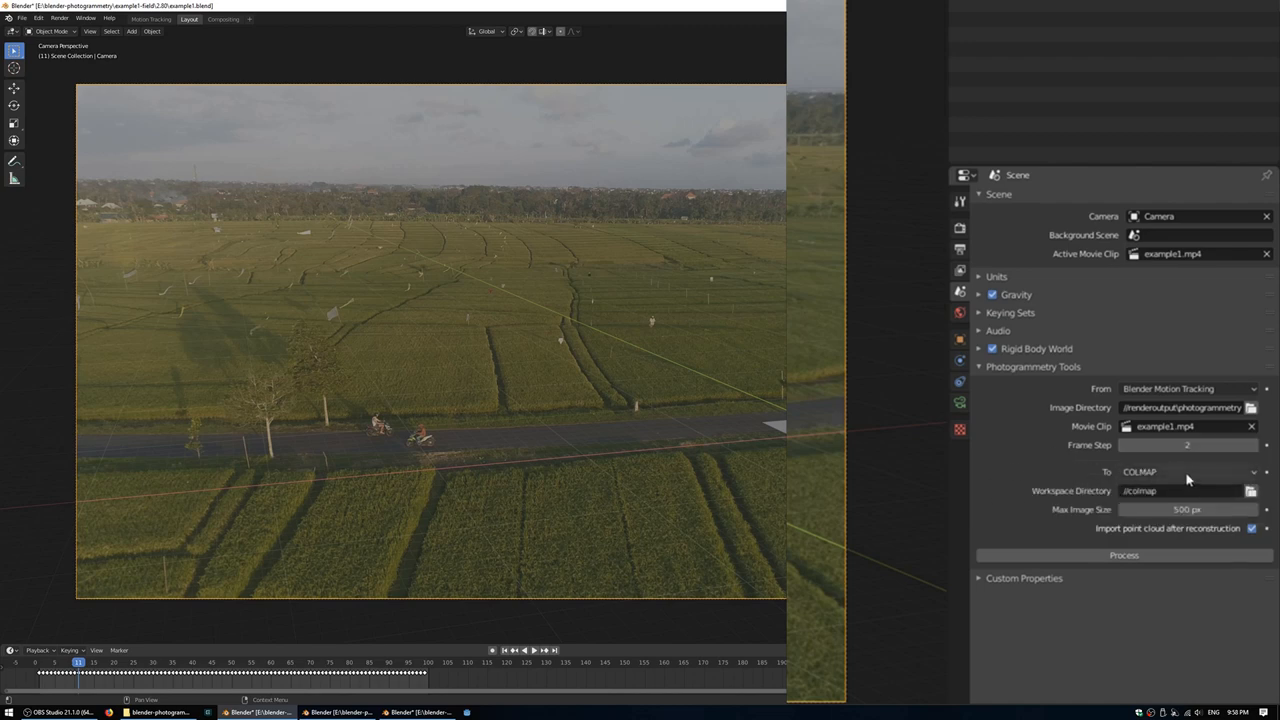
{"action": "left_click", "coordinate": [1188, 472]}
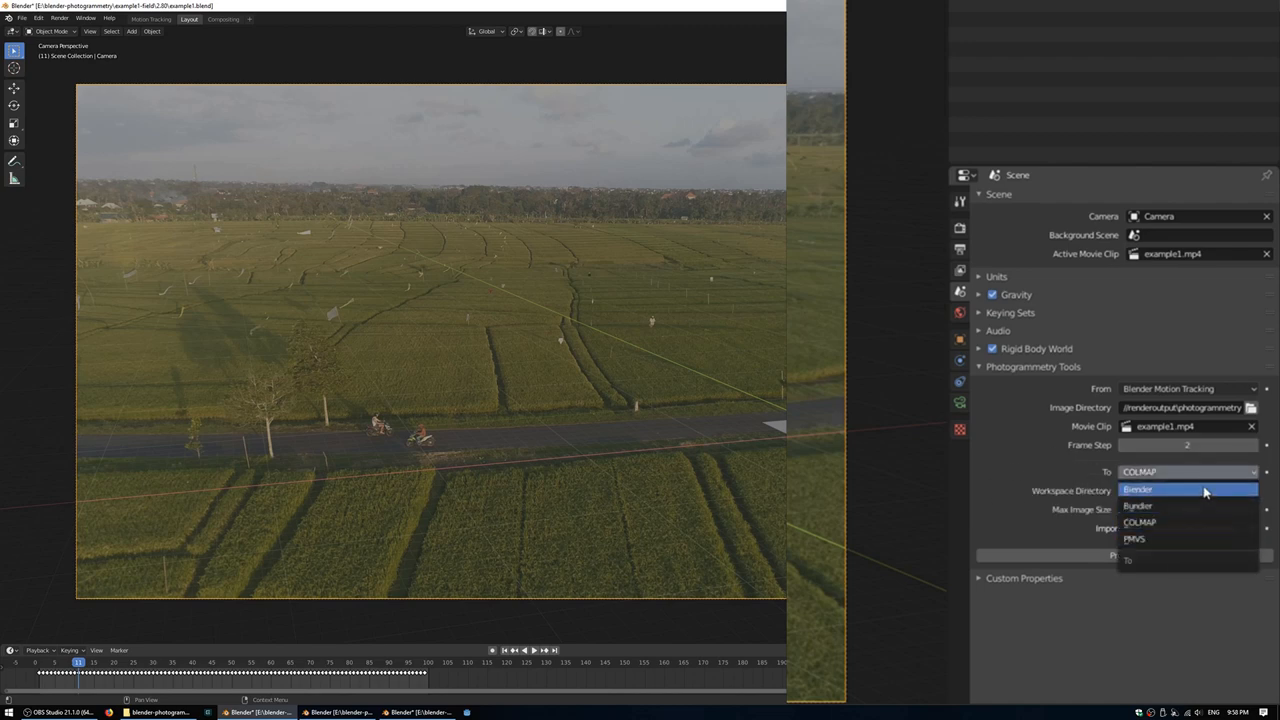
{"action": "mouse_move", "coordinate": [1188, 538]}
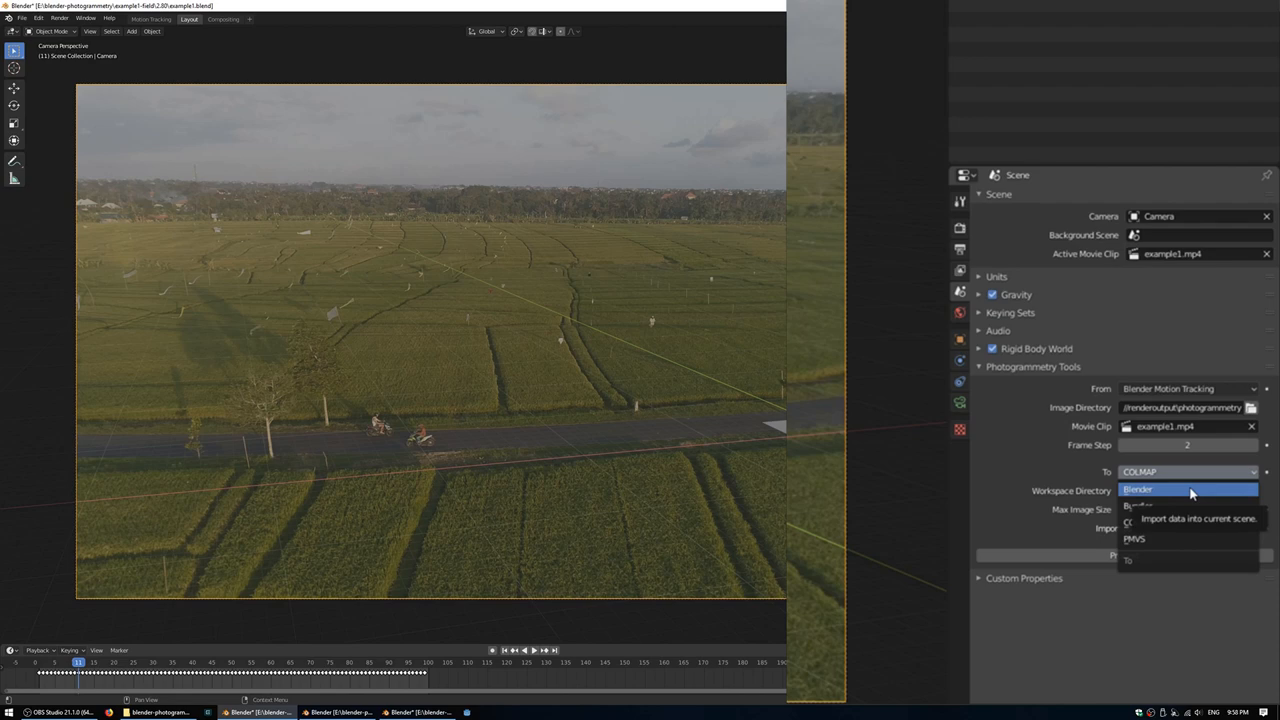
{"action": "mouse_move", "coordinate": [1188, 504]}
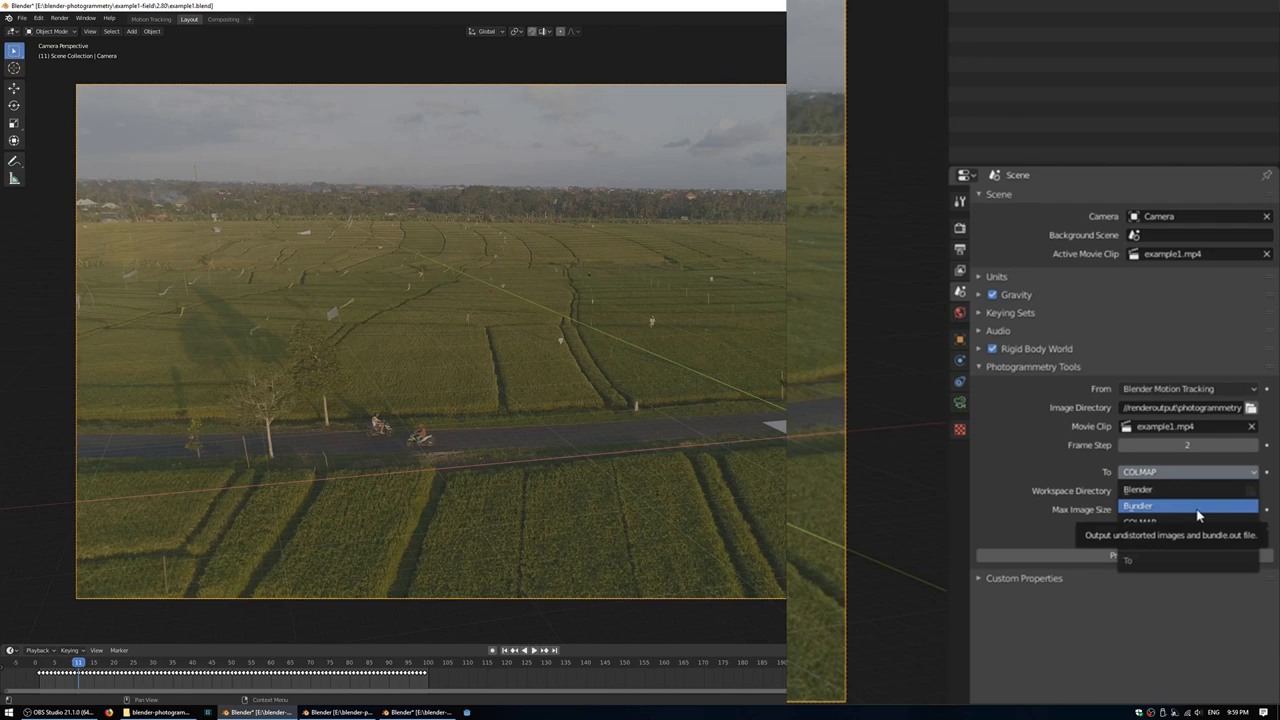
{"action": "mouse_move", "coordinate": [1190, 522]}
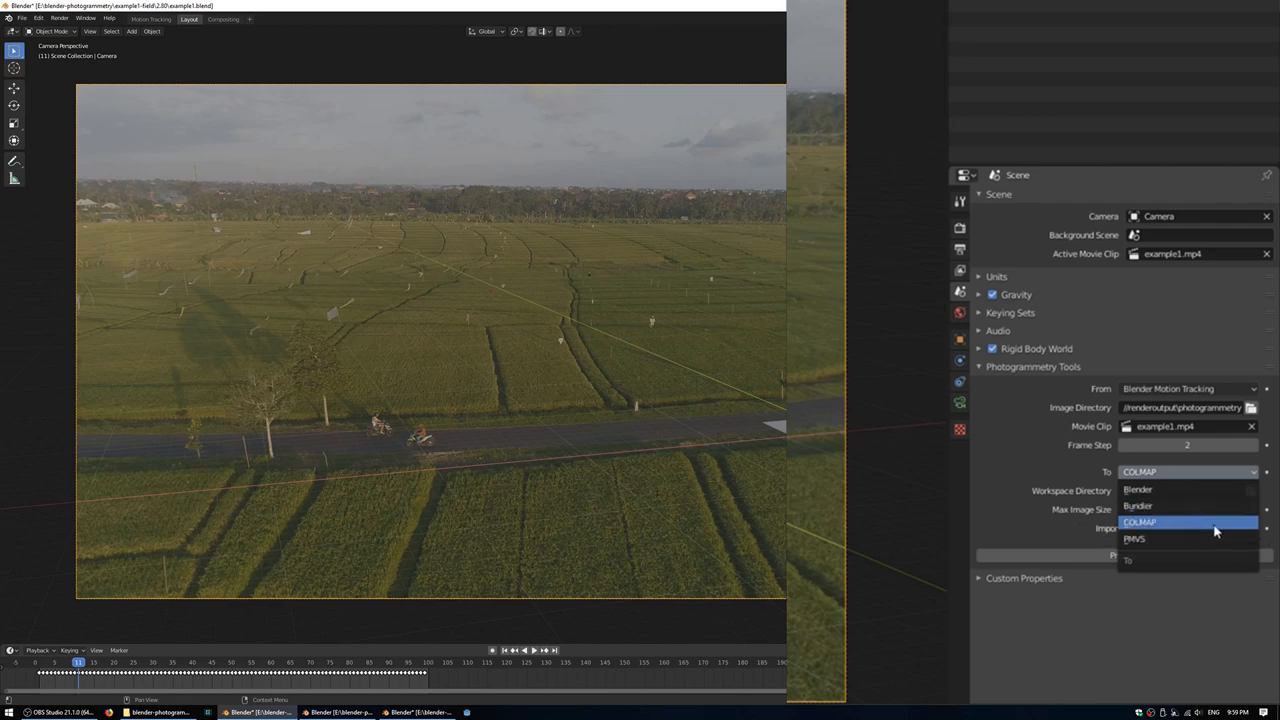
{"action": "mouse_move", "coordinate": [1184, 540]}
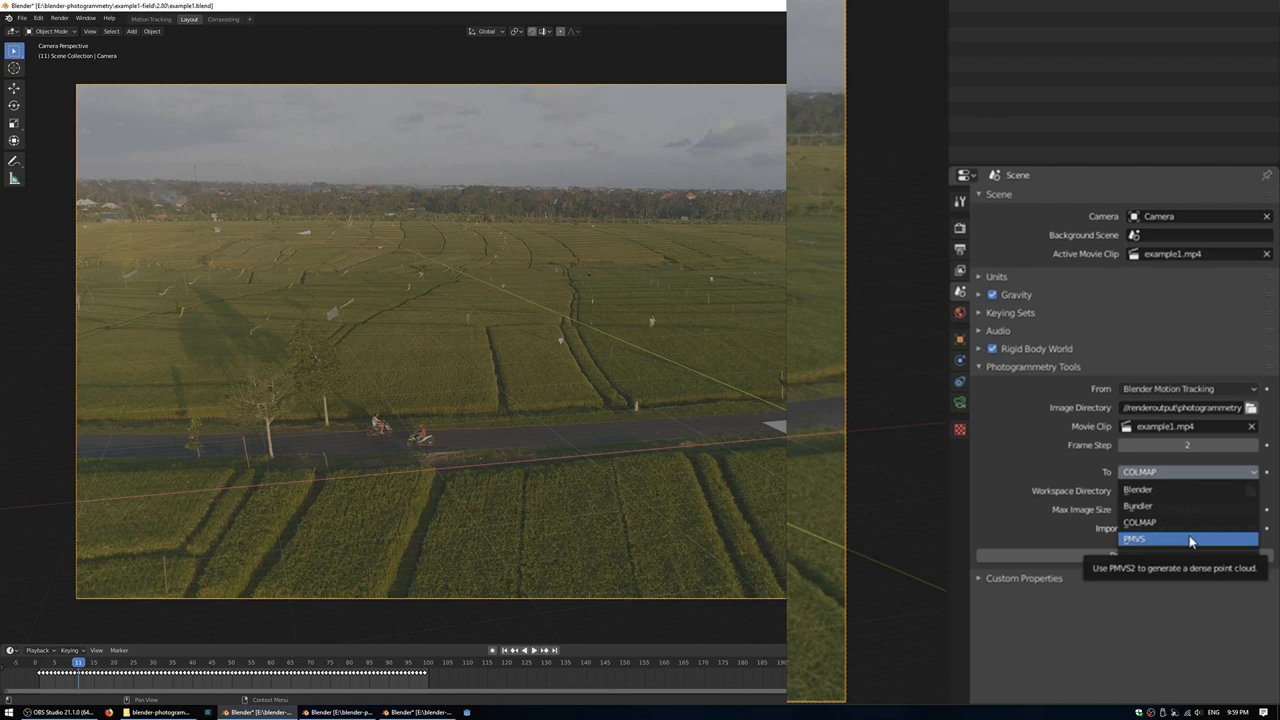
{"action": "left_click", "coordinate": [1140, 522]}
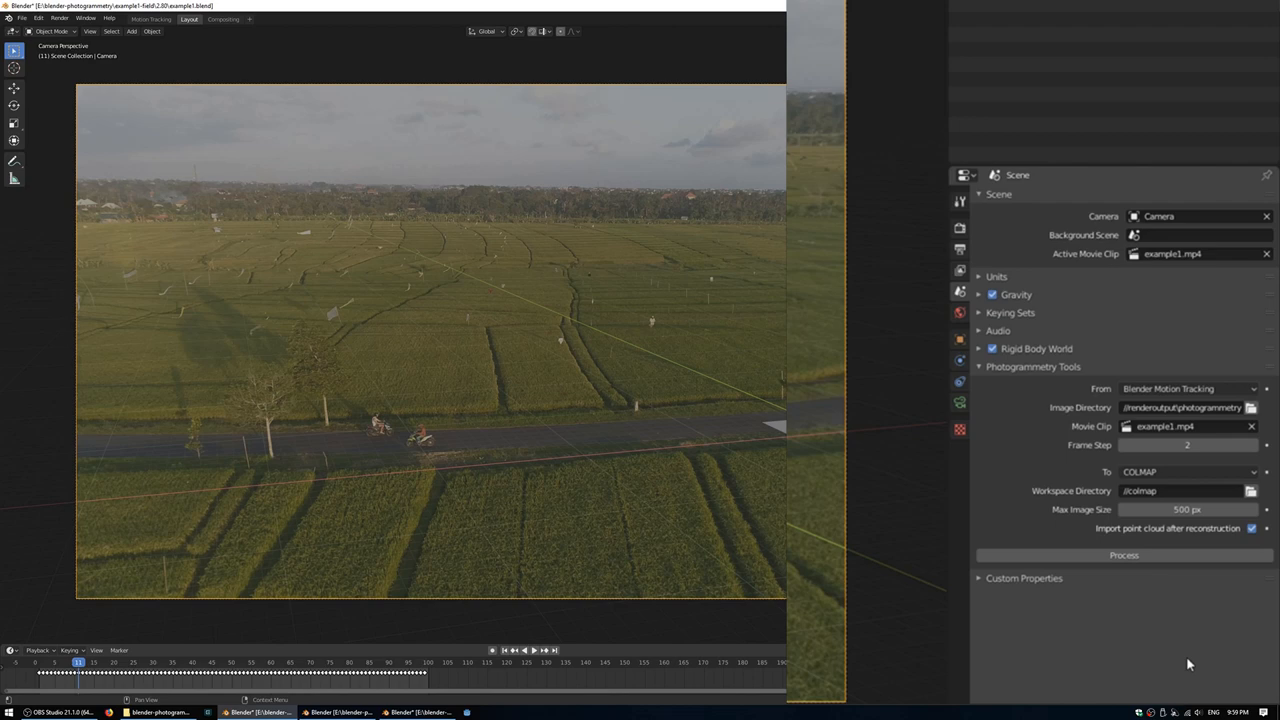
{"action": "mouse_move", "coordinate": [1186, 510]}
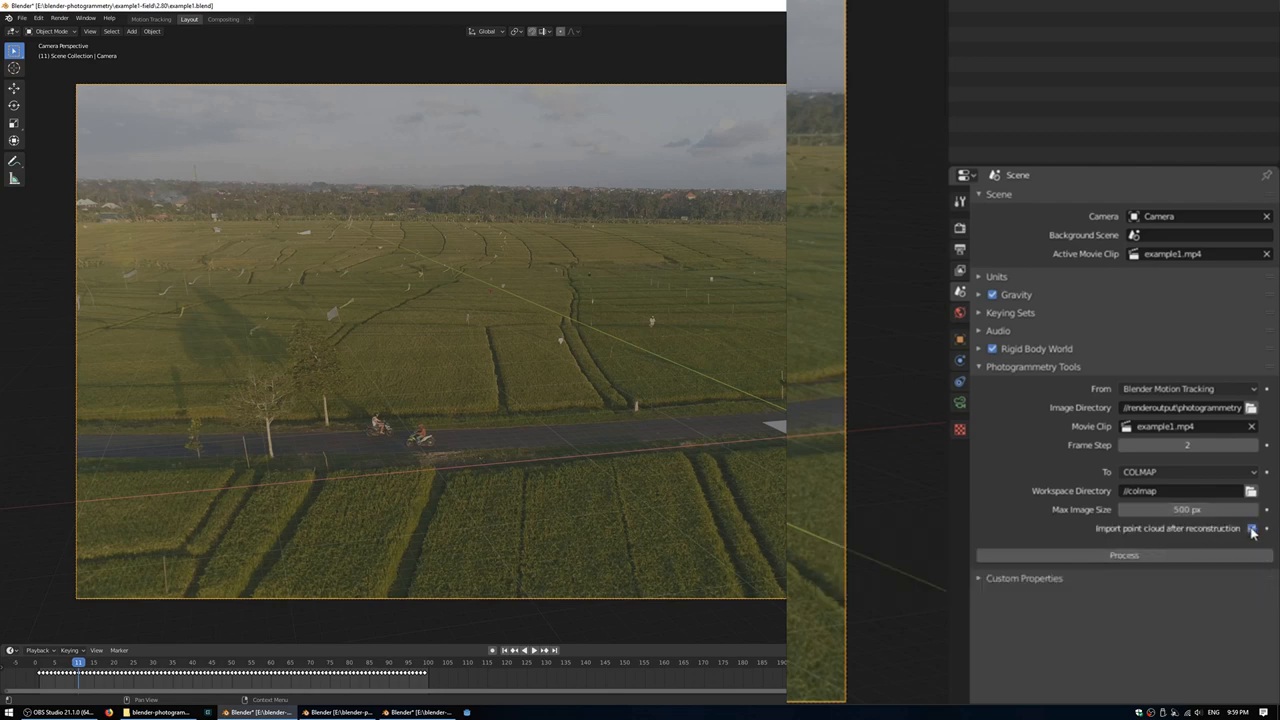
{"action": "mouse_move", "coordinate": [1252, 528]}
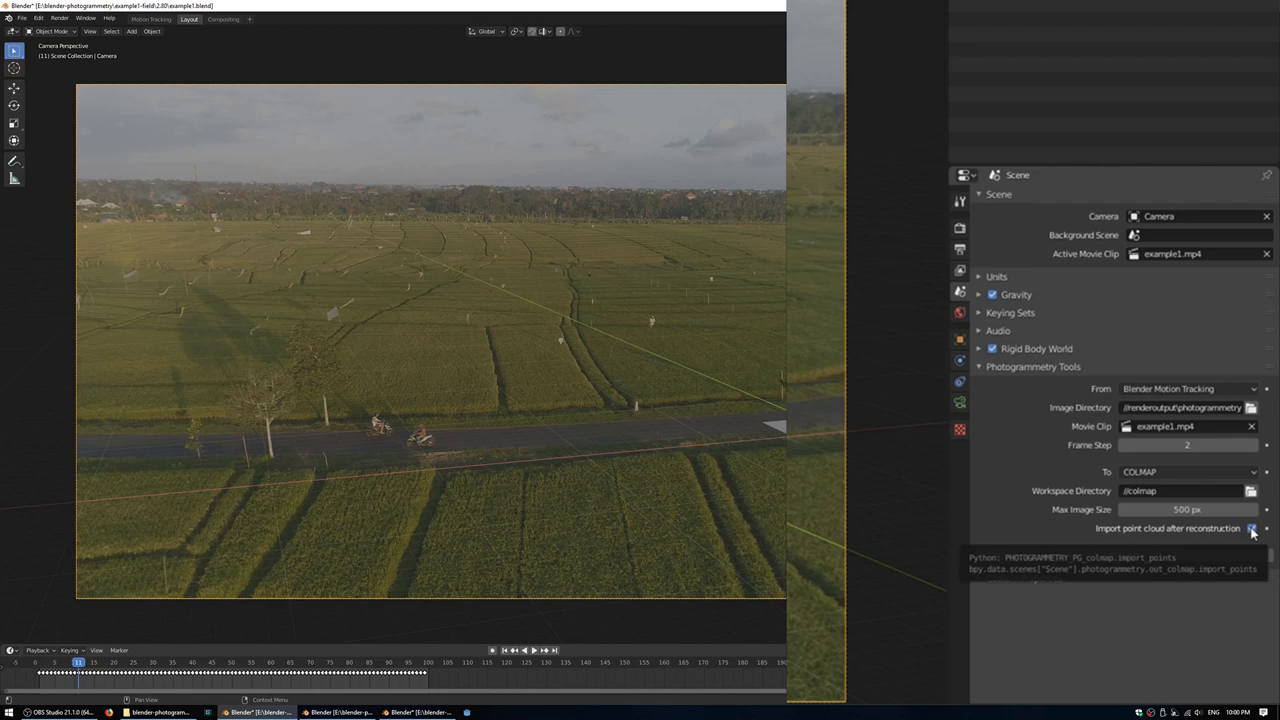
Step: Reopen the To dropdown listing the reconstruction targets, COLMAP still selected
{"action": "left_click", "coordinate": [1188, 472]}
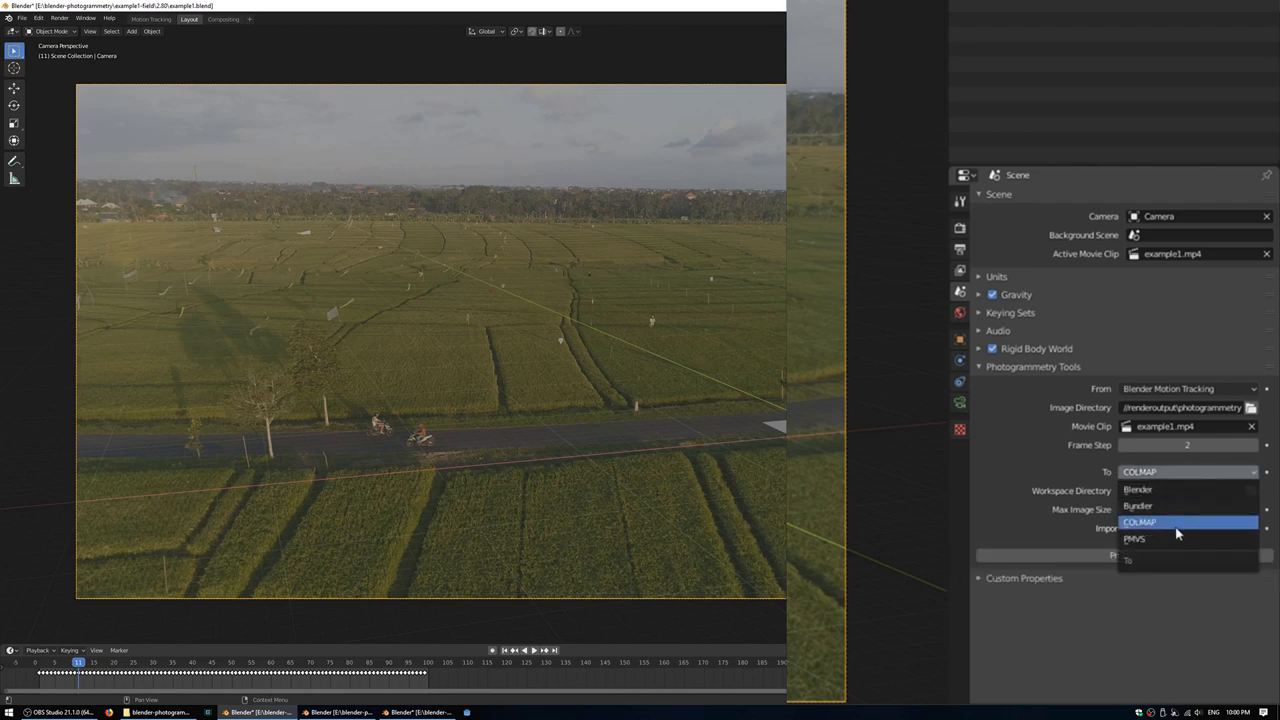
Step: Choose PMVS as the reconstruction target and review its level, cell size and window settings
{"action": "left_click", "coordinate": [1134, 538]}
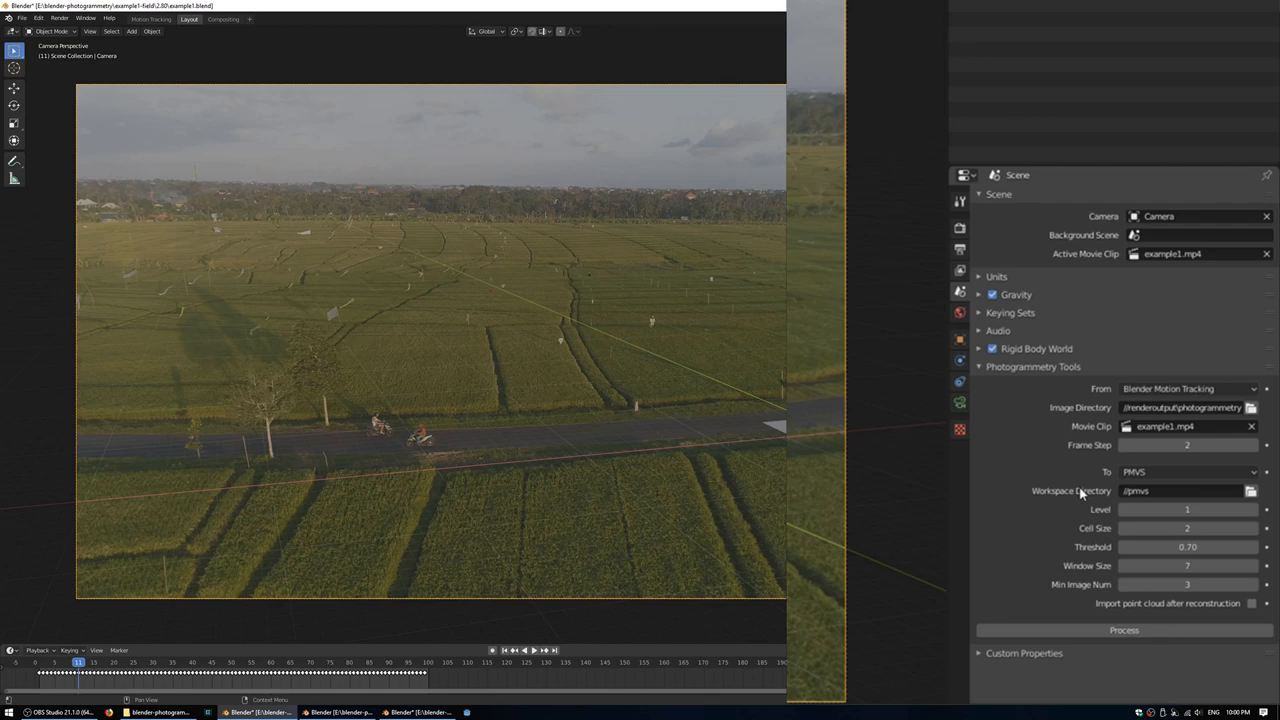
{"action": "mouse_move", "coordinate": [1188, 510]}
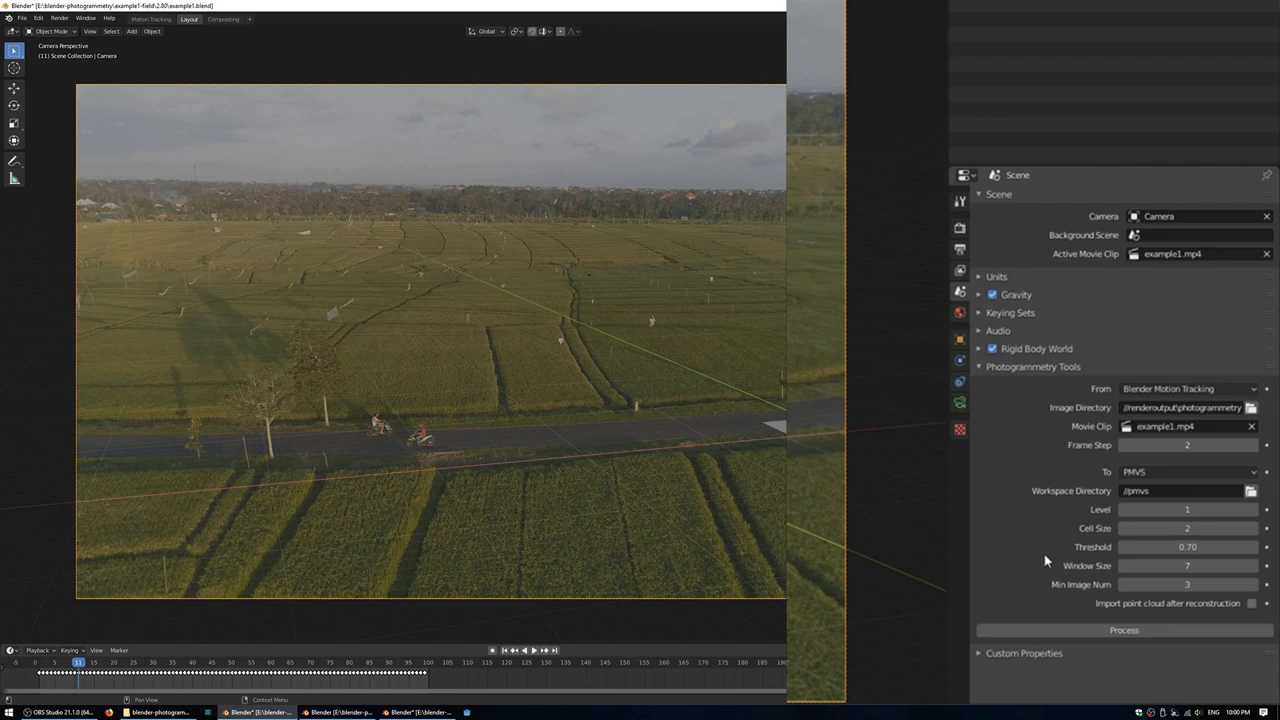
{"action": "mouse_move", "coordinate": [1048, 554]}
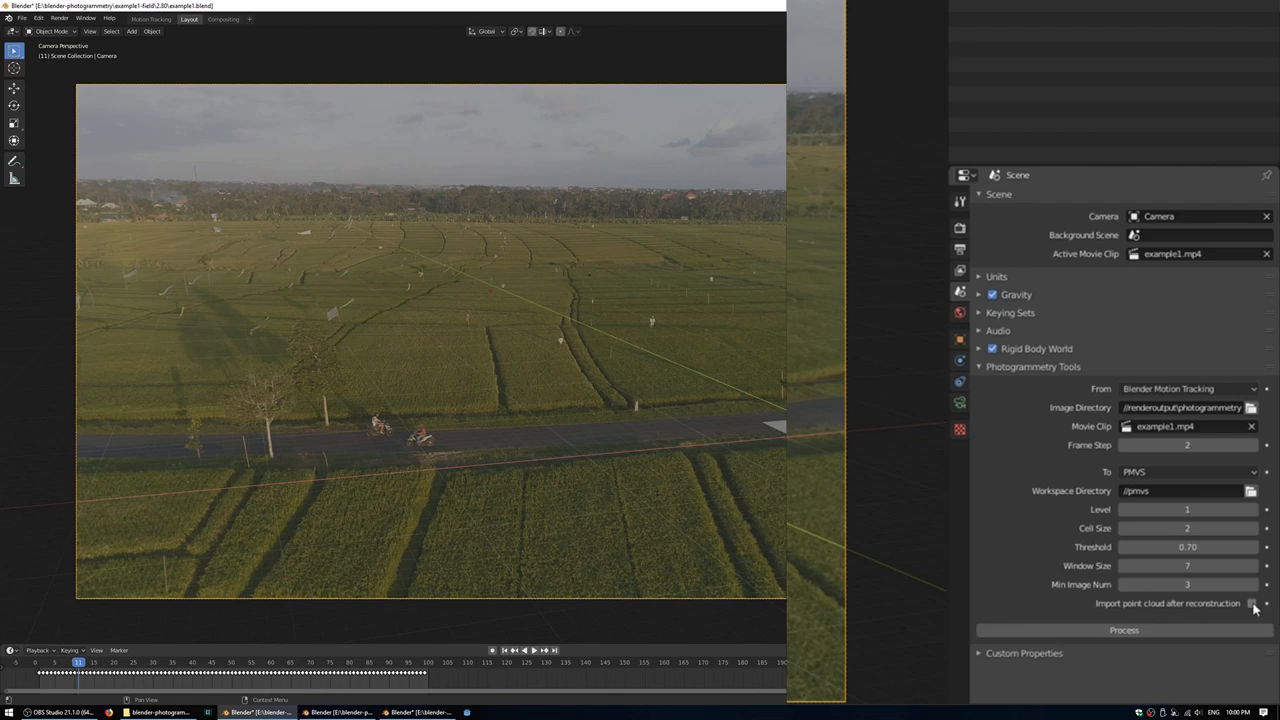
{"action": "left_click", "coordinate": [1252, 604]}
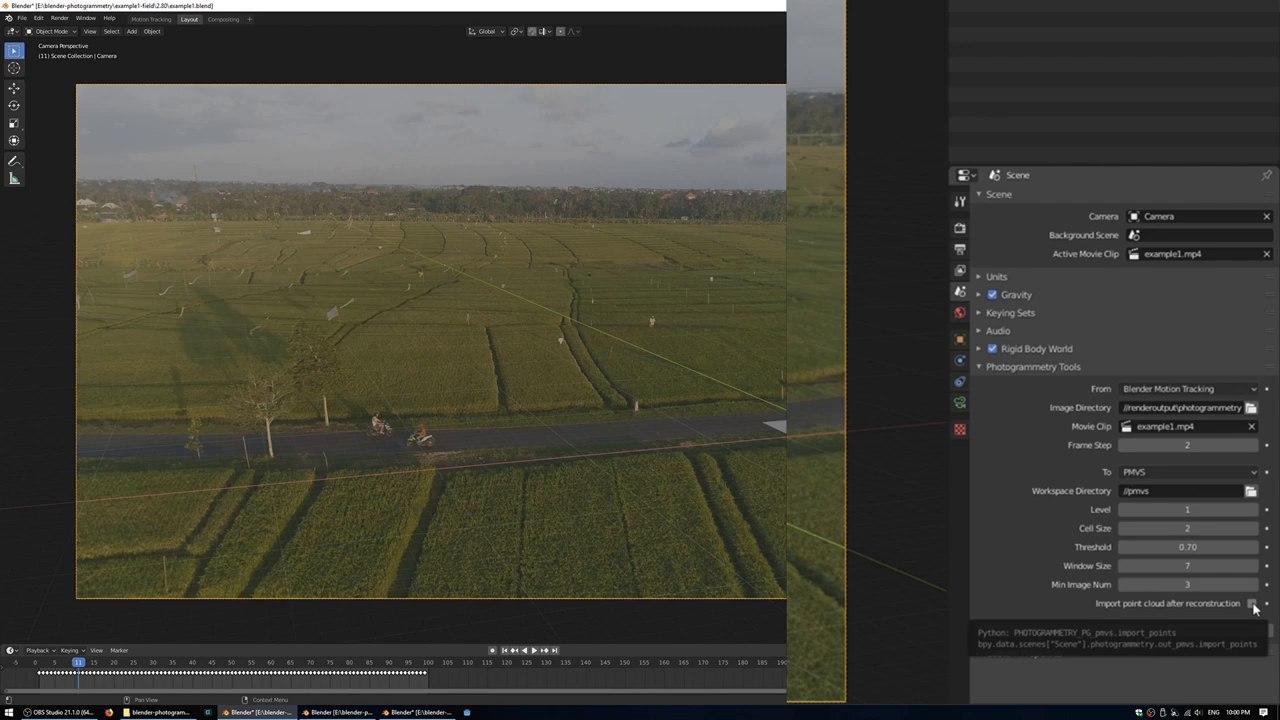
Step: Show the system console via the Window menu and launch Reconstruct from Photogrammetry Tools
{"action": "left_click", "coordinate": [1252, 604]}
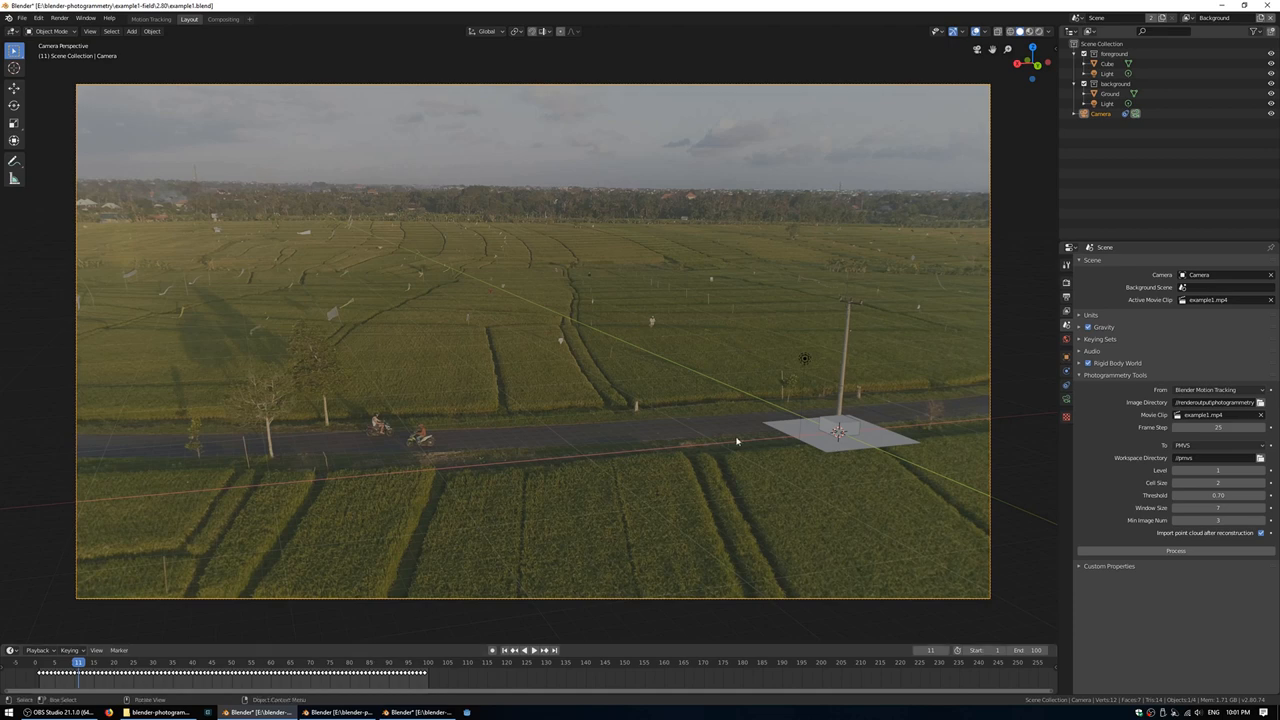
{"action": "mouse_move", "coordinate": [740, 420]}
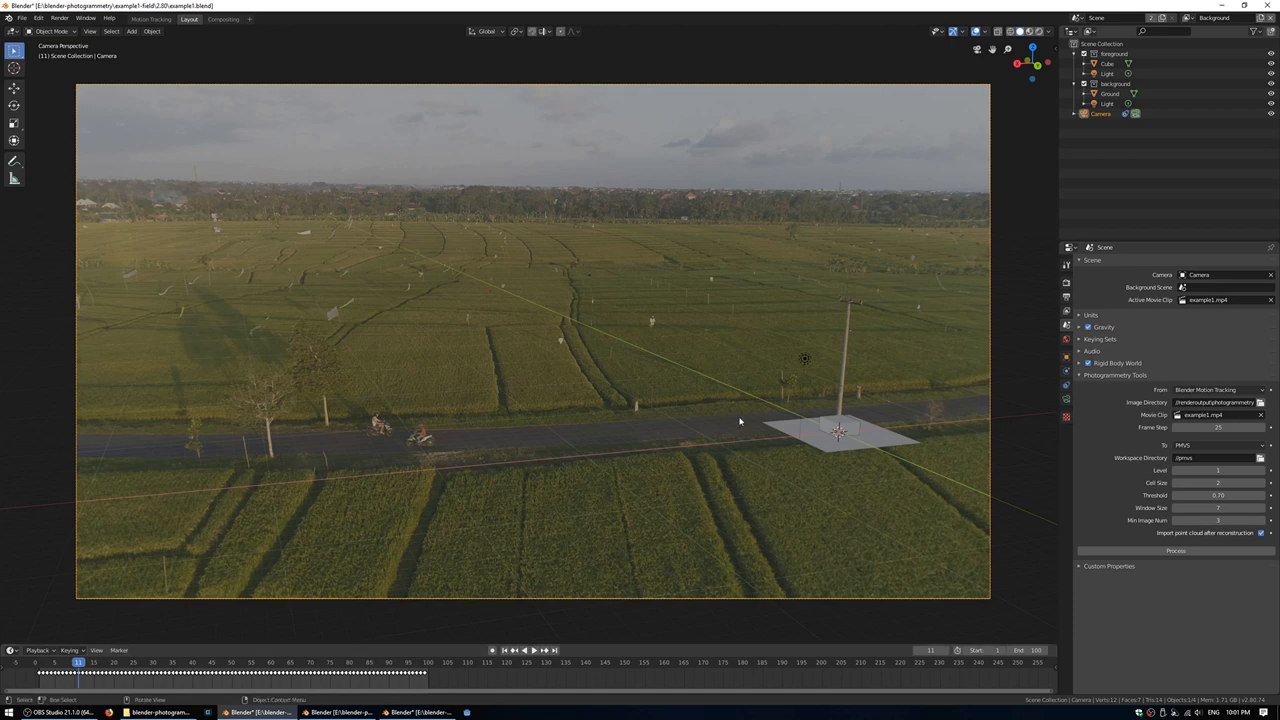
{"action": "left_click", "coordinate": [84, 18]}
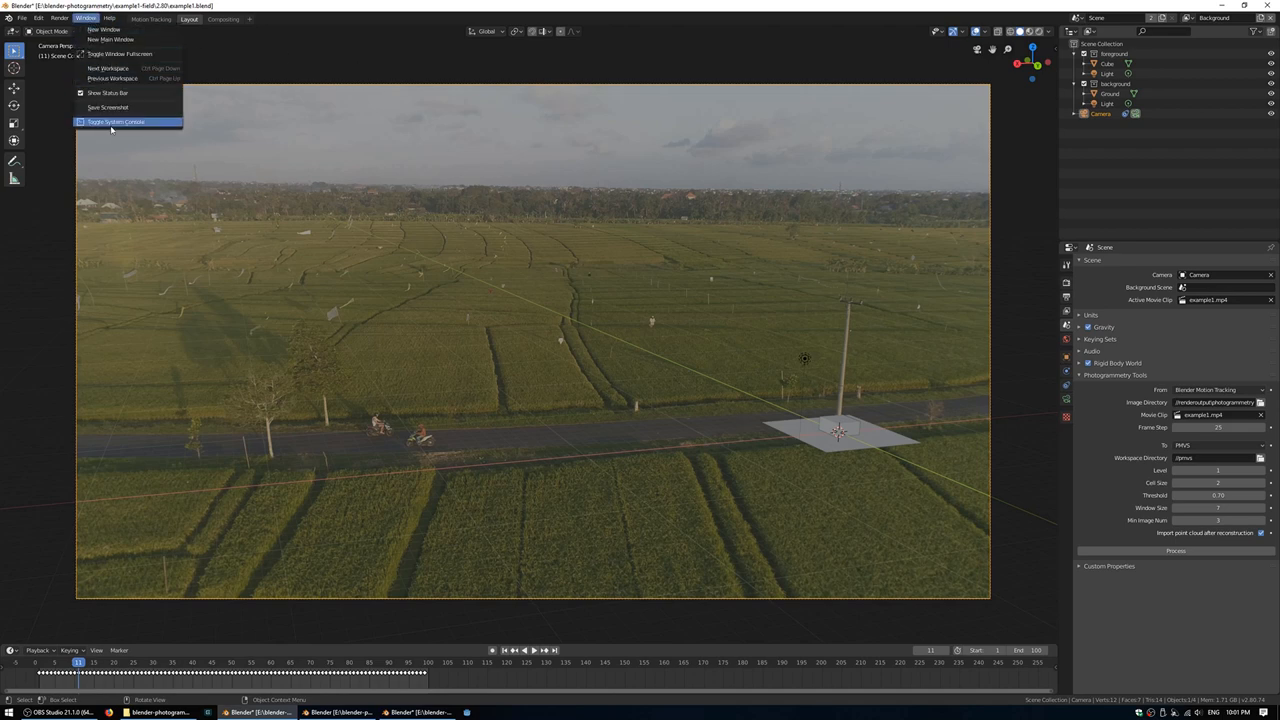
{"action": "left_click", "coordinate": [116, 122]}
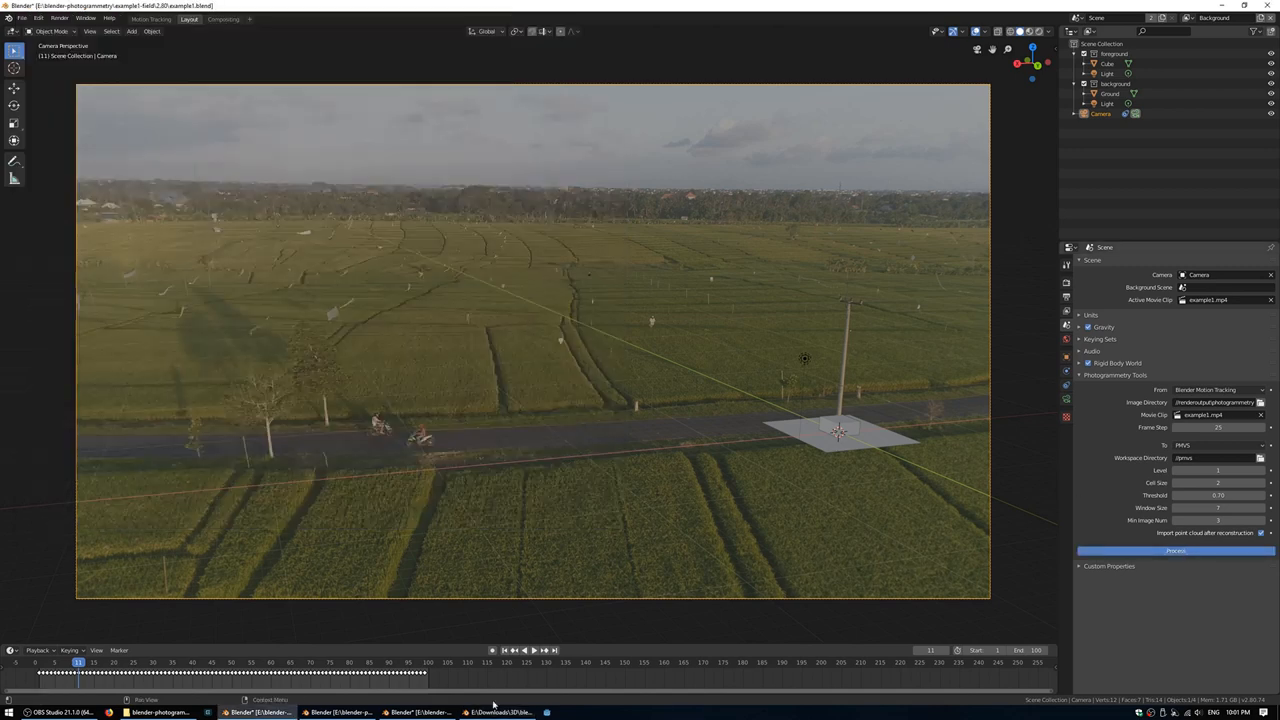
{"action": "left_click", "coordinate": [500, 712]}
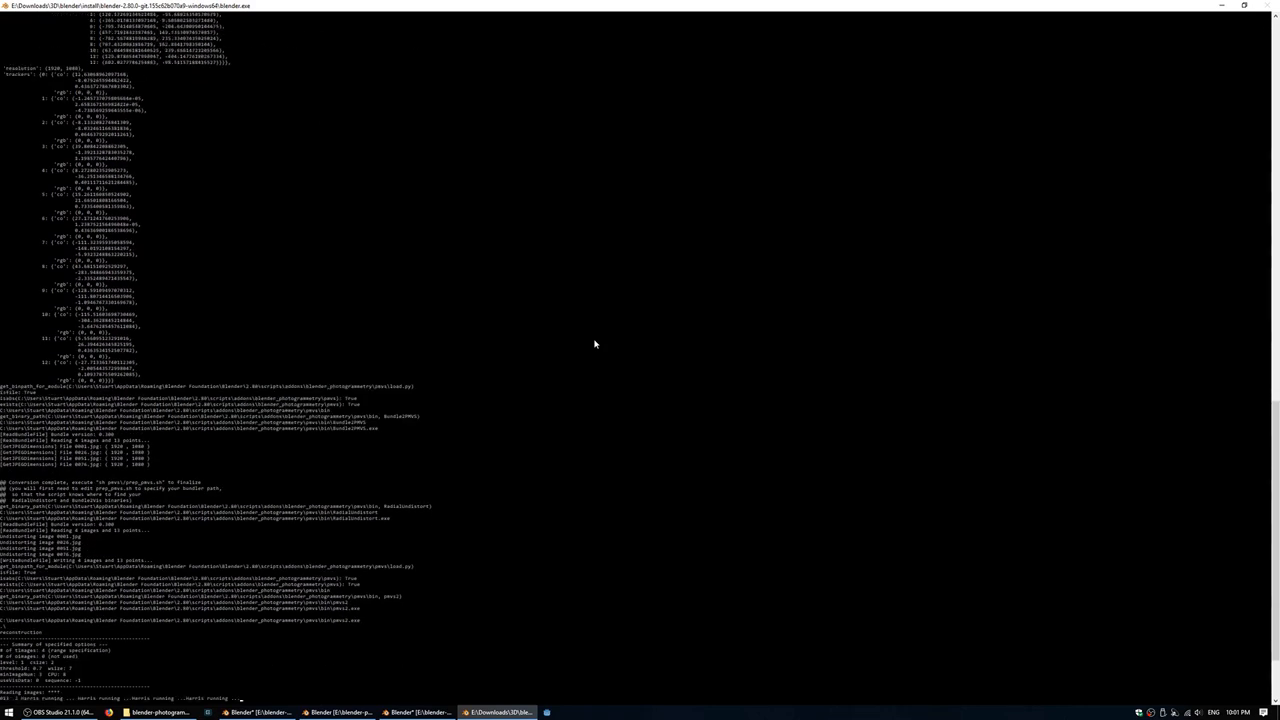
Step: Follow the reconstruction log in the console until it finishes, then return to Blender
{"action": "scroll", "scroll_direction": "down", "scroll_amount": 3}
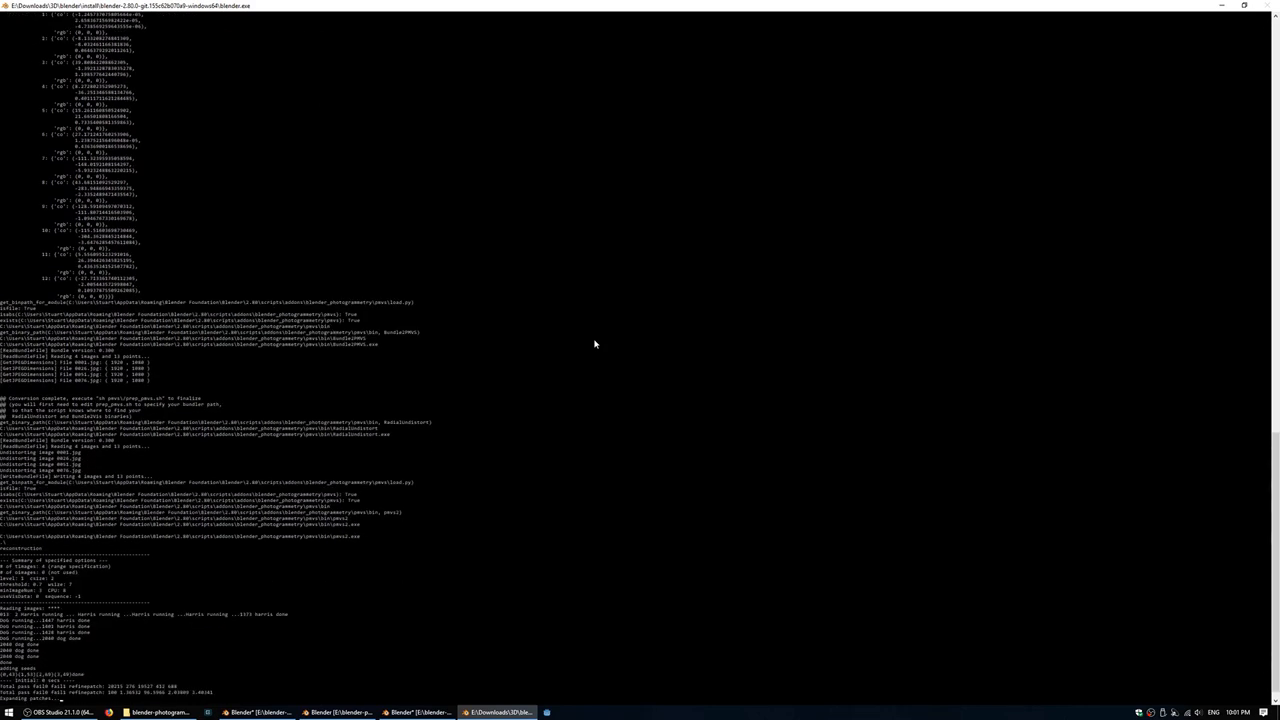
{"action": "scroll", "scroll_direction": "down", "scroll_amount": 3}
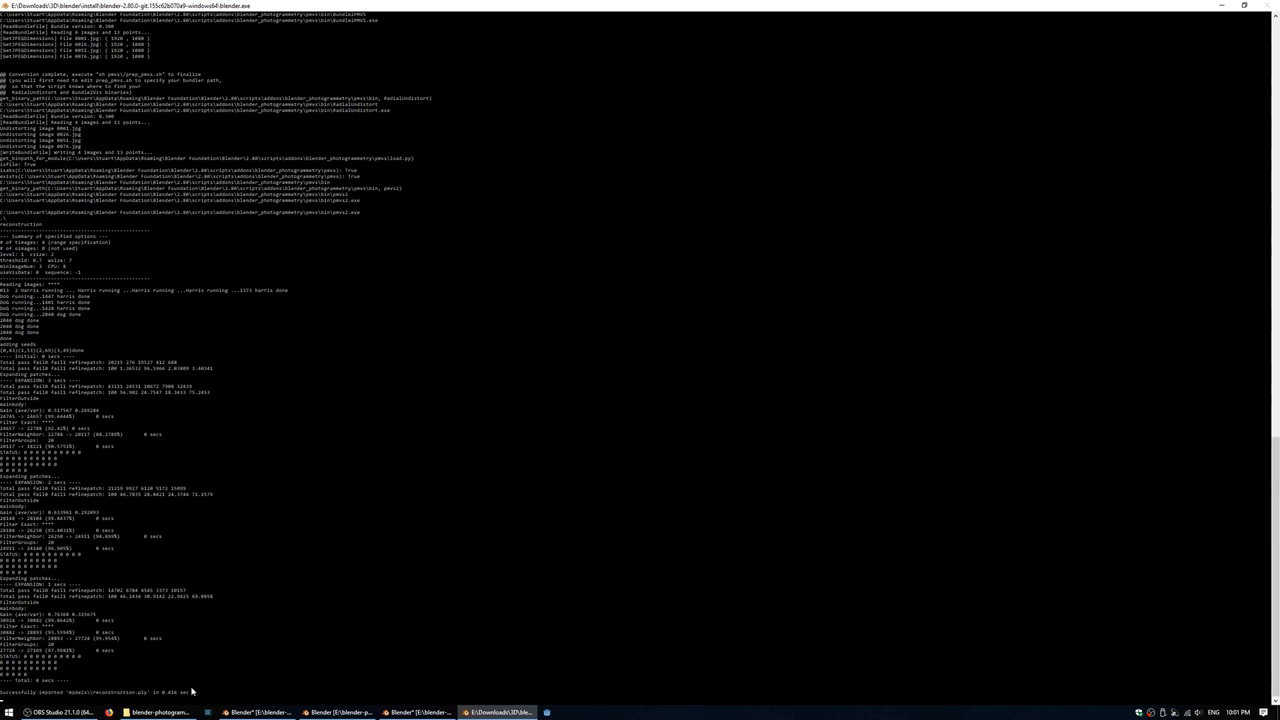
{"action": "left_click", "coordinate": [258, 712]}
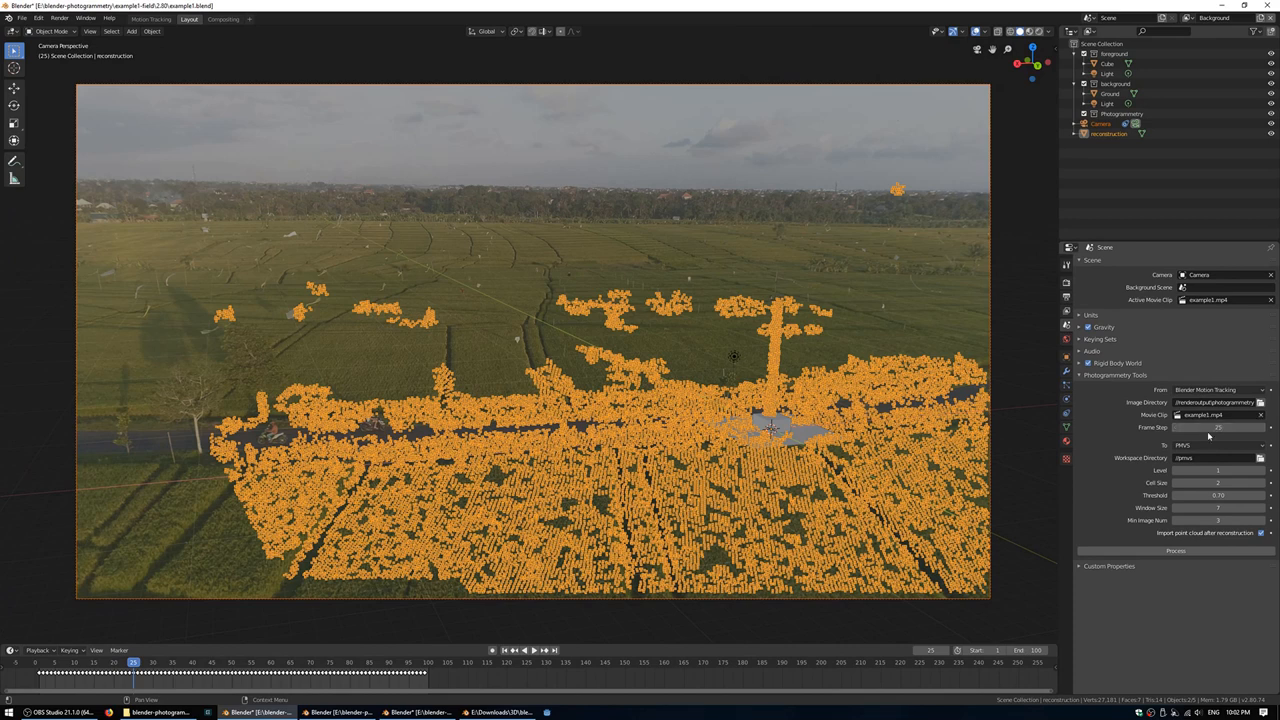
{"action": "mouse_move", "coordinate": [398, 276]}
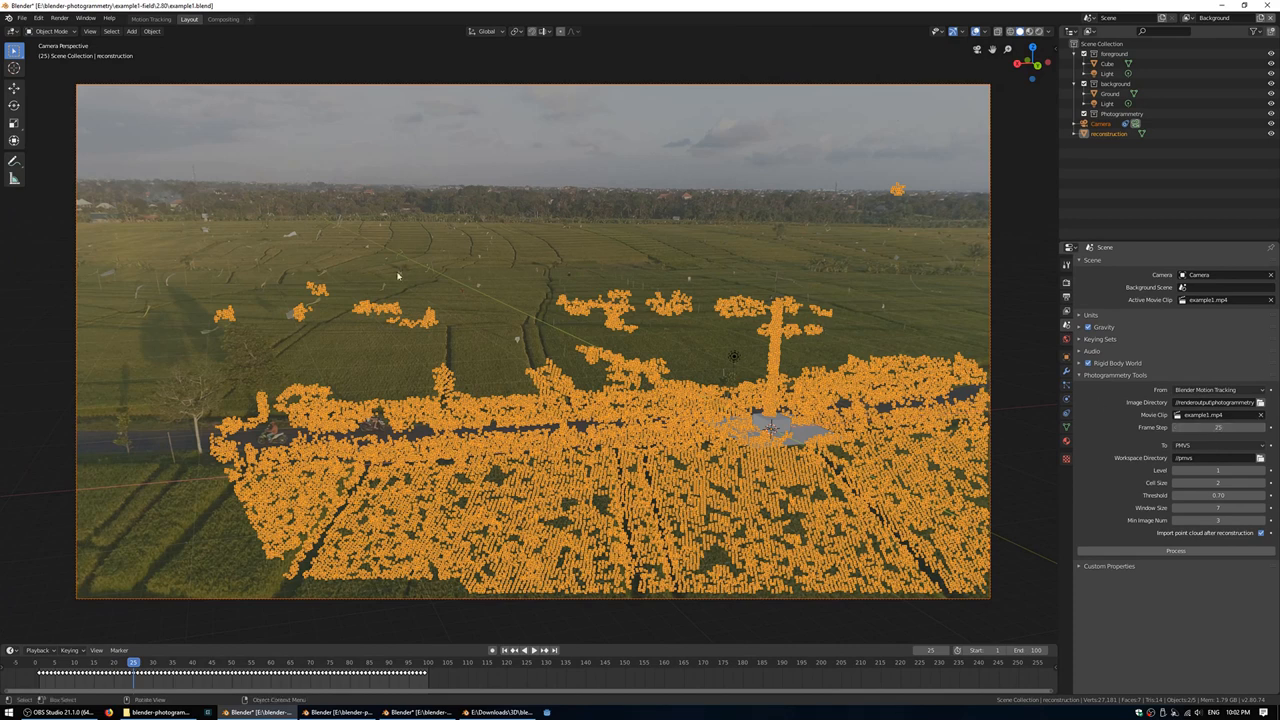
{"action": "mouse_move", "coordinate": [358, 326]}
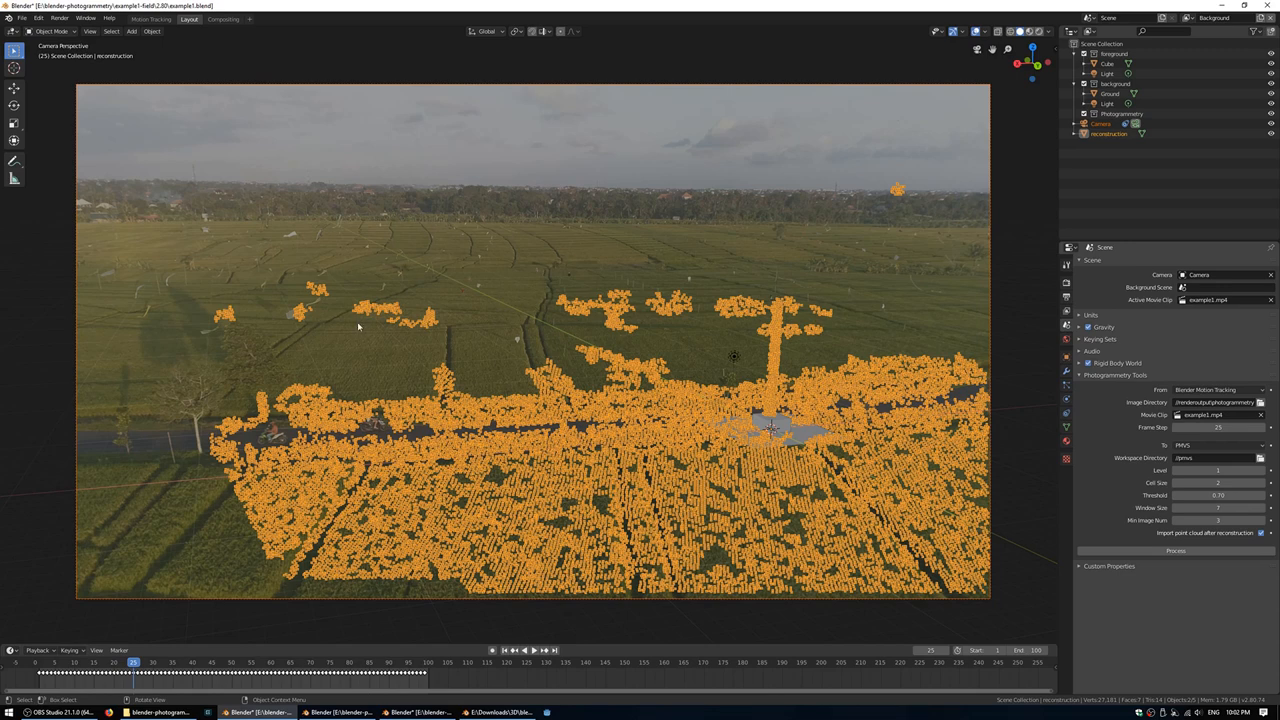
{"action": "mouse_move", "coordinate": [470, 268]}
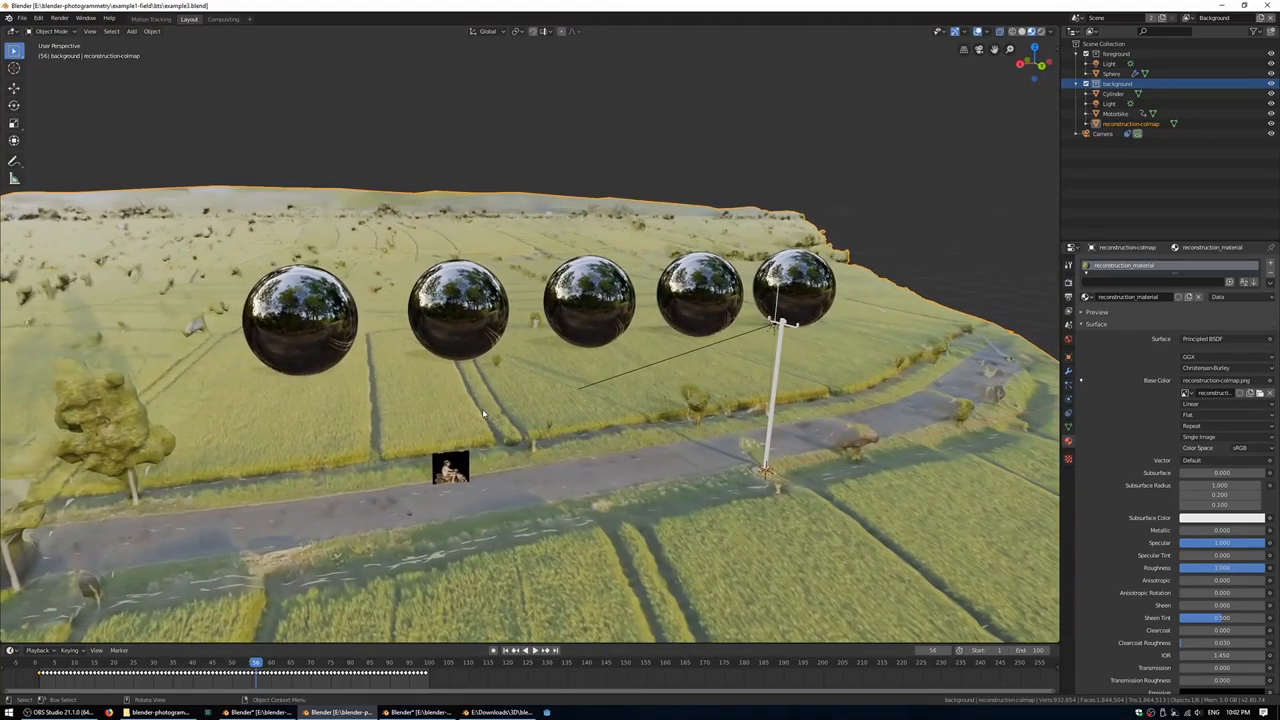
Step: Orbit the finished textured terrain with road and spheres, then return to the point-cloud scene
{"action": "left_click_drag", "start_coordinate": [480, 400], "coordinate": [540, 420]}
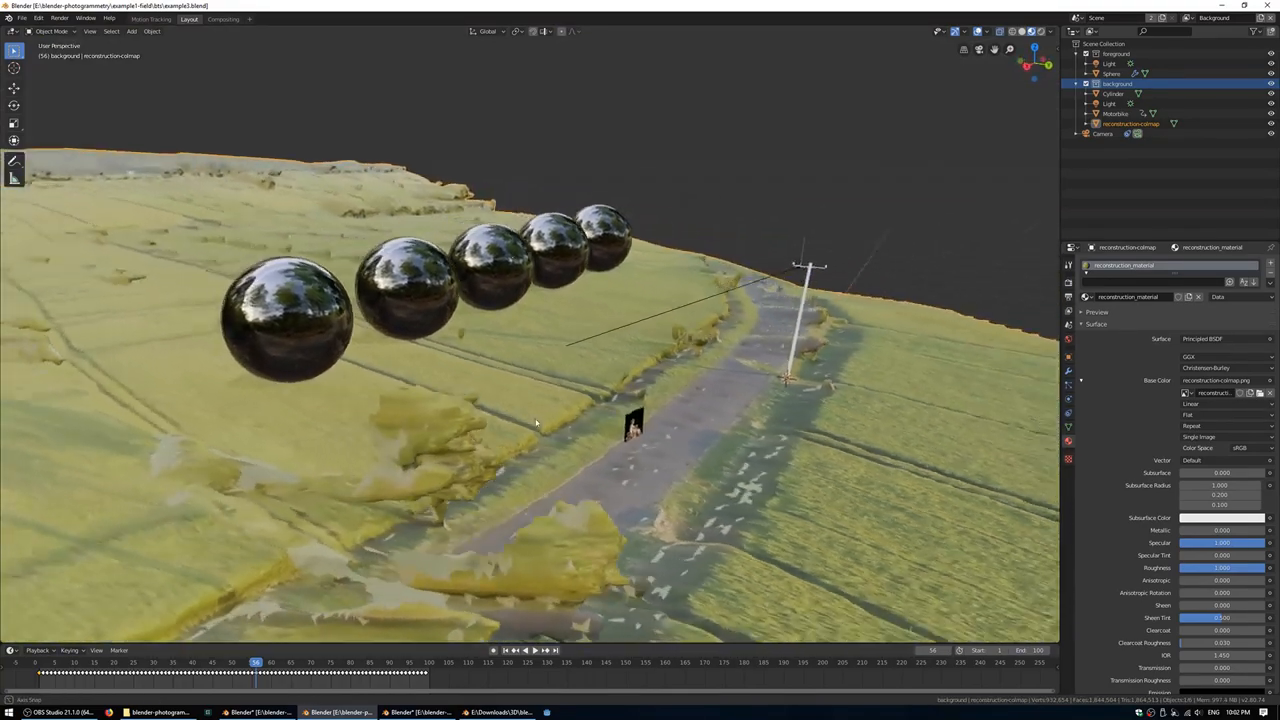
{"action": "left_click_drag", "start_coordinate": [536, 424], "coordinate": [420, 392]}
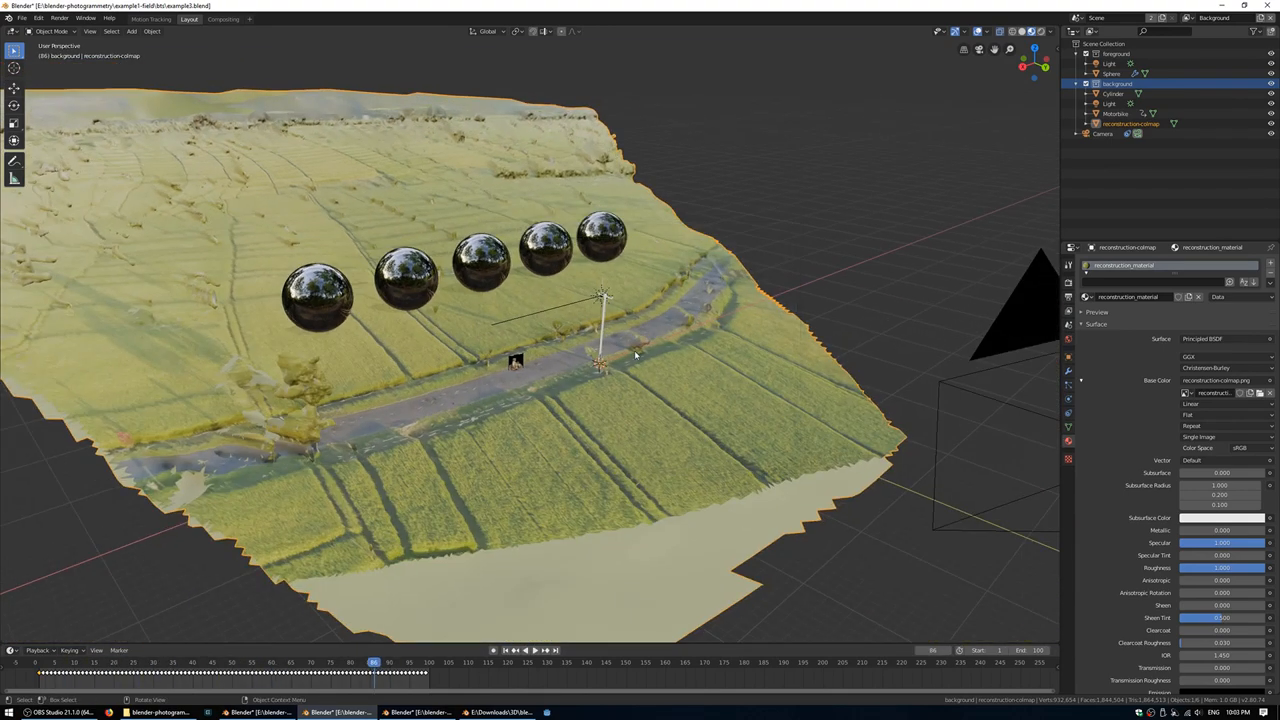
{"action": "left_click", "coordinate": [596, 712]}
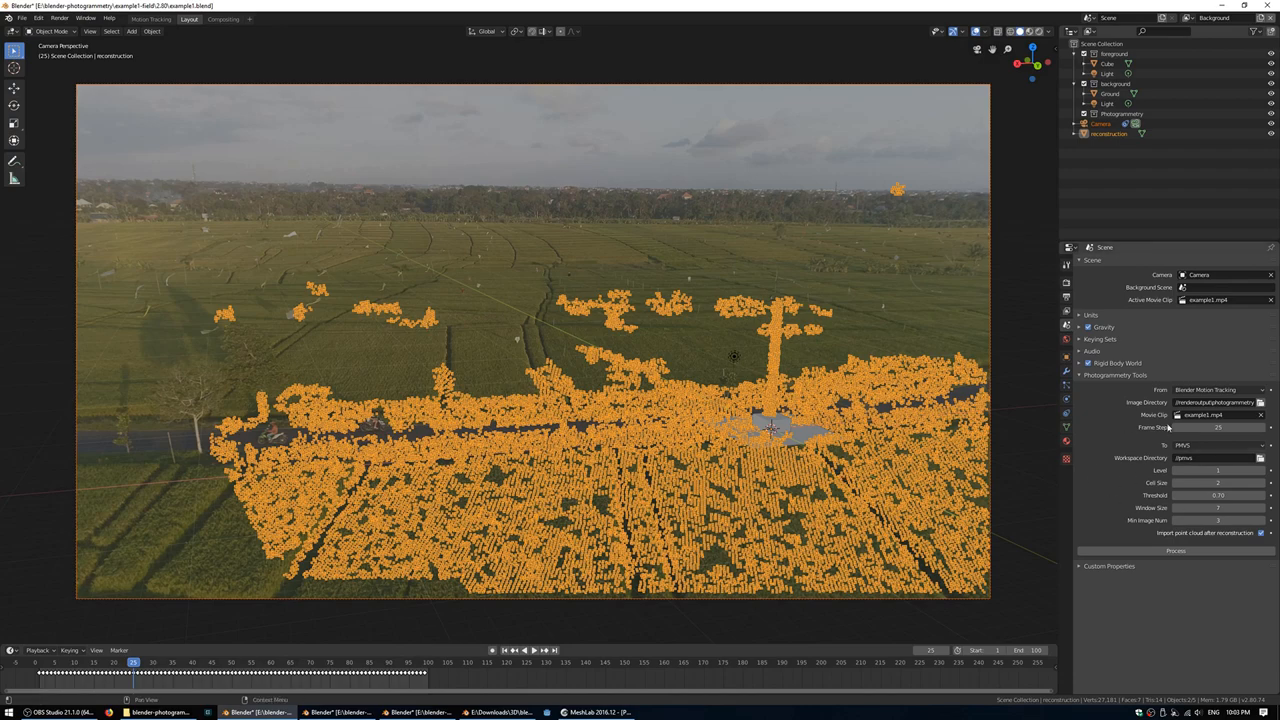
Step: In MeshLab, start Open Project and browse into the reconstruction subfolder
{"action": "left_click", "coordinate": [596, 712]}
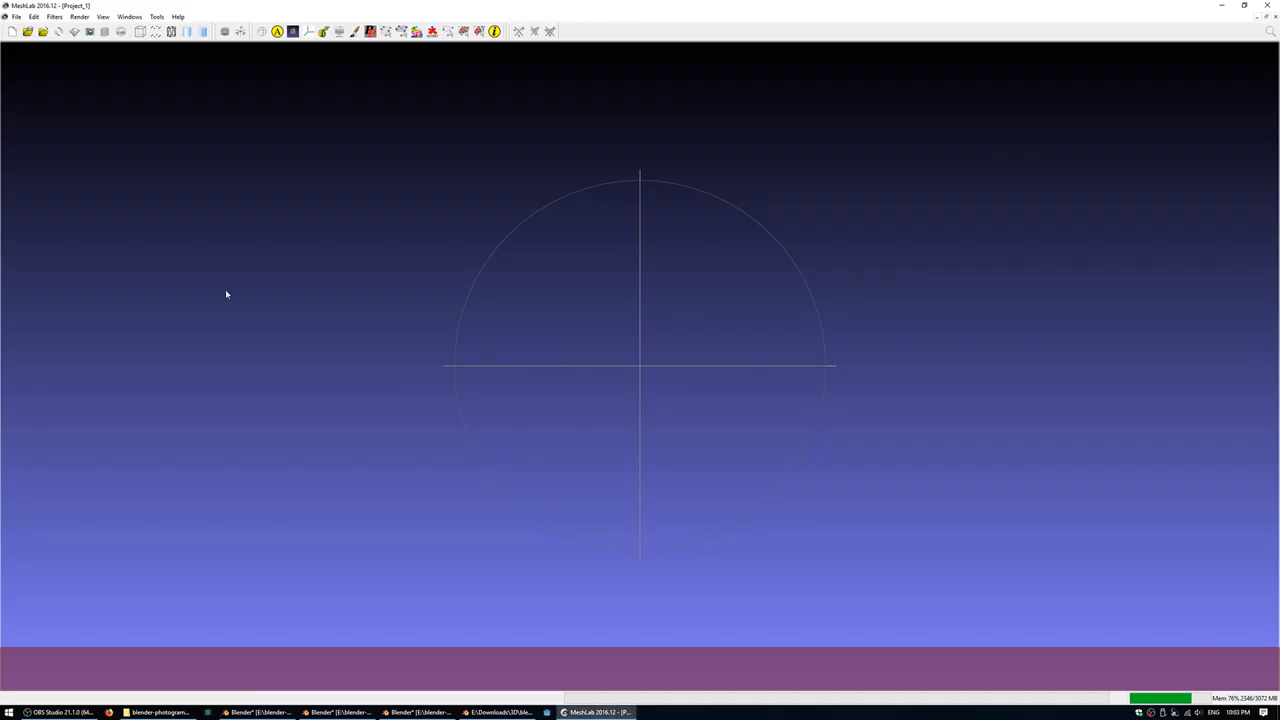
{"action": "left_click", "coordinate": [16, 16]}
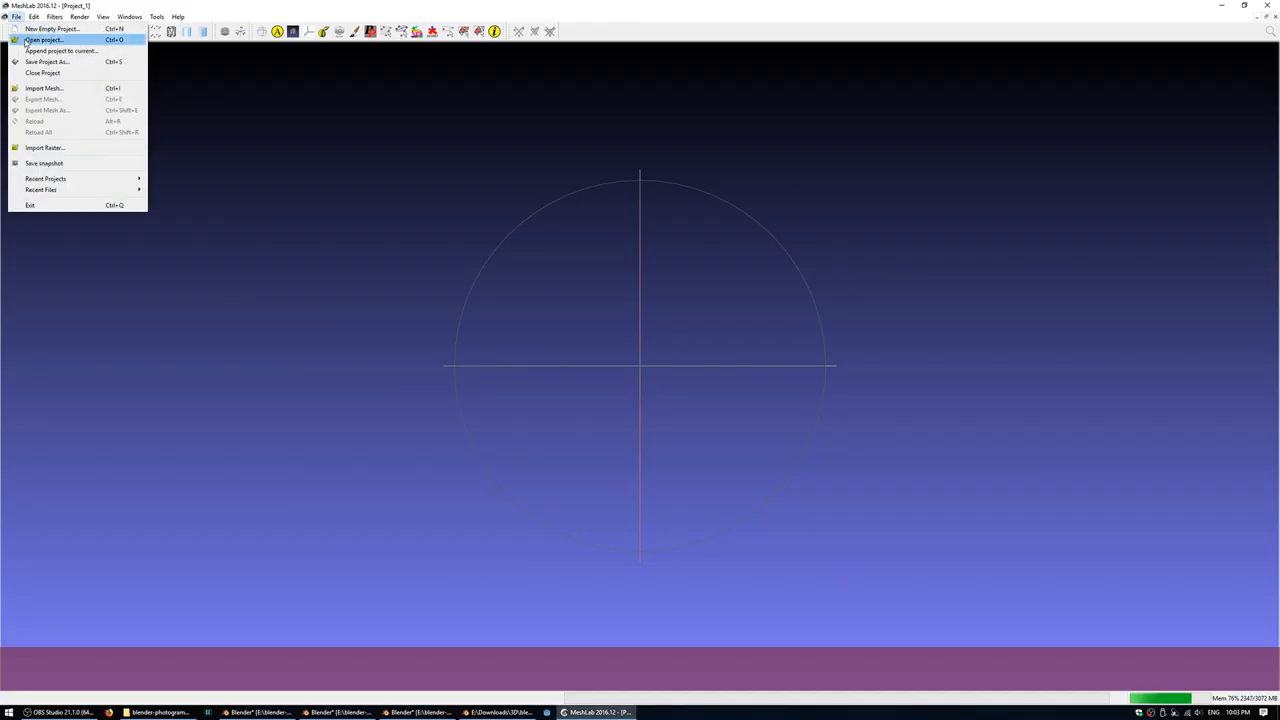
{"action": "left_click", "coordinate": [44, 40]}
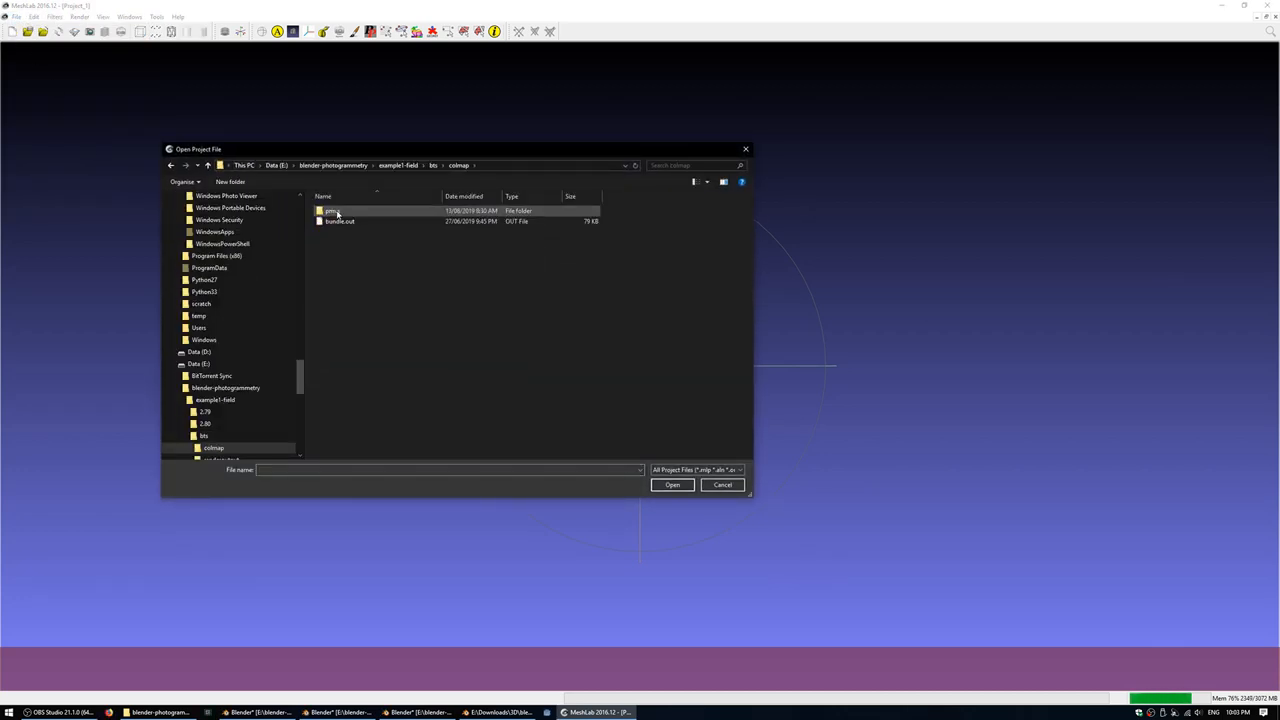
{"action": "double_click", "coordinate": [330, 212]}
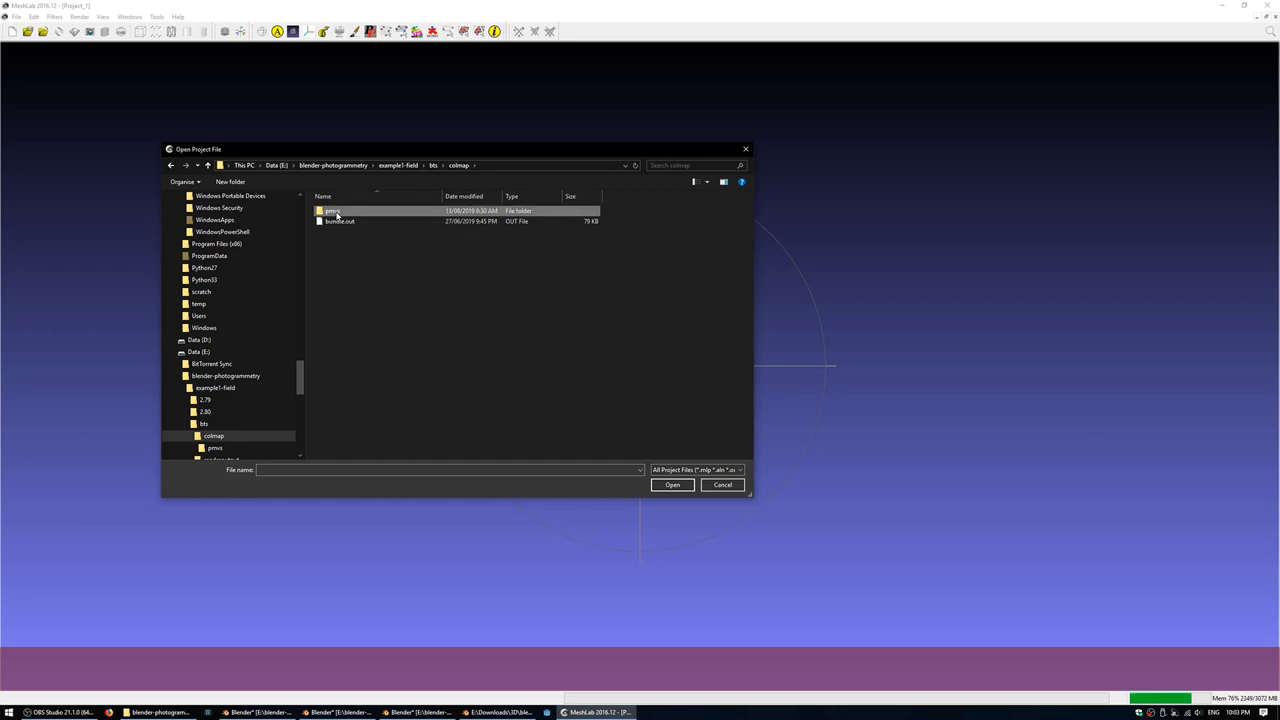
{"action": "double_click", "coordinate": [332, 212]}
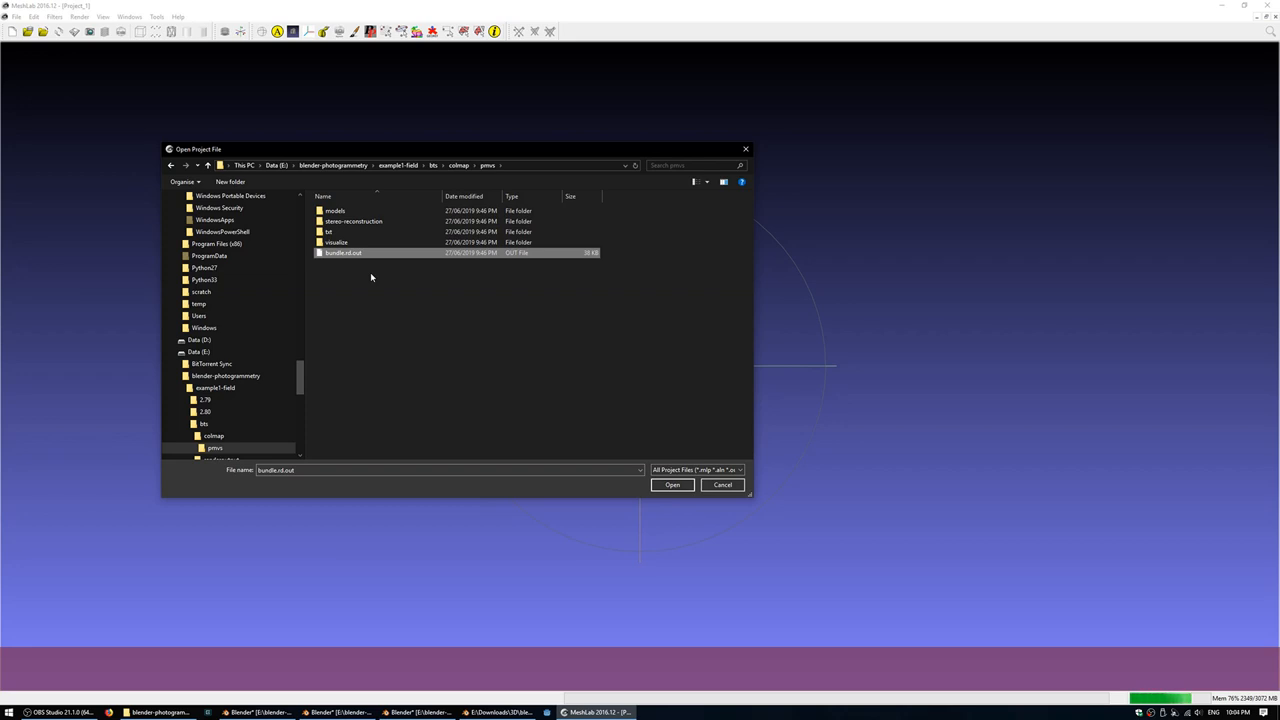
Step: Load bundle.rd.out as the project with list.txt as its image list
{"action": "left_click", "coordinate": [672, 486]}
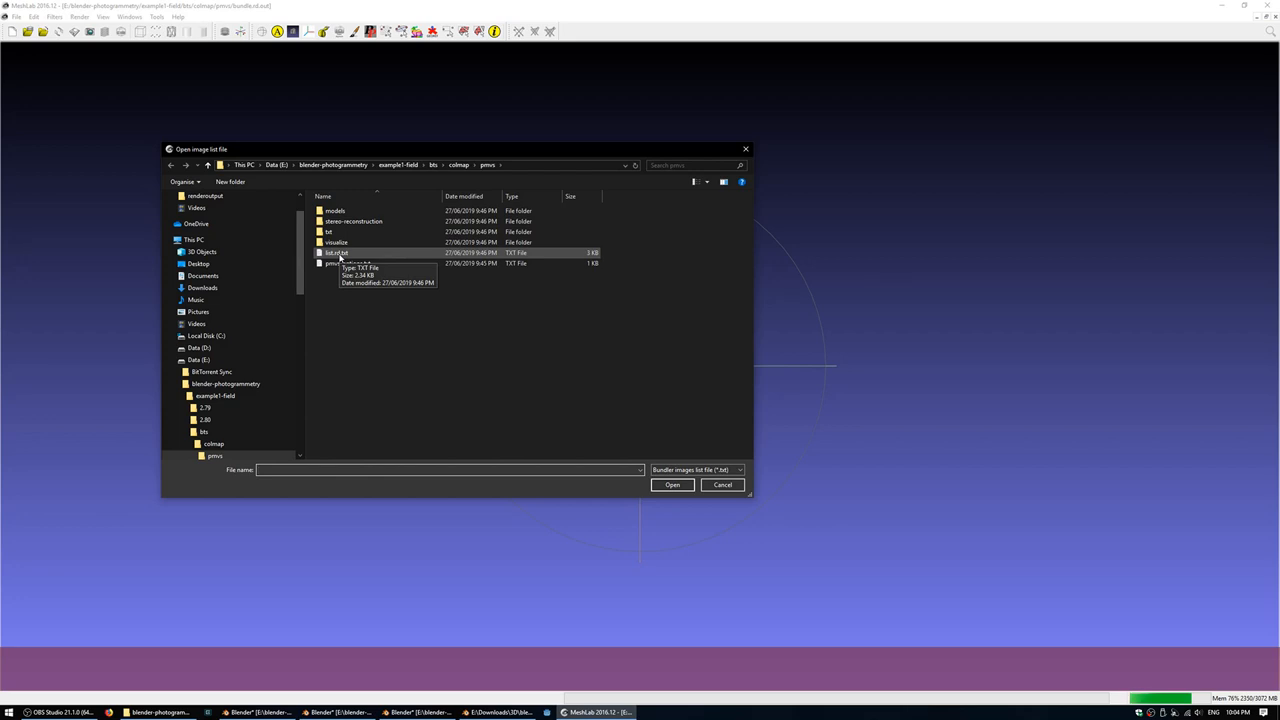
{"action": "left_click", "coordinate": [336, 252]}
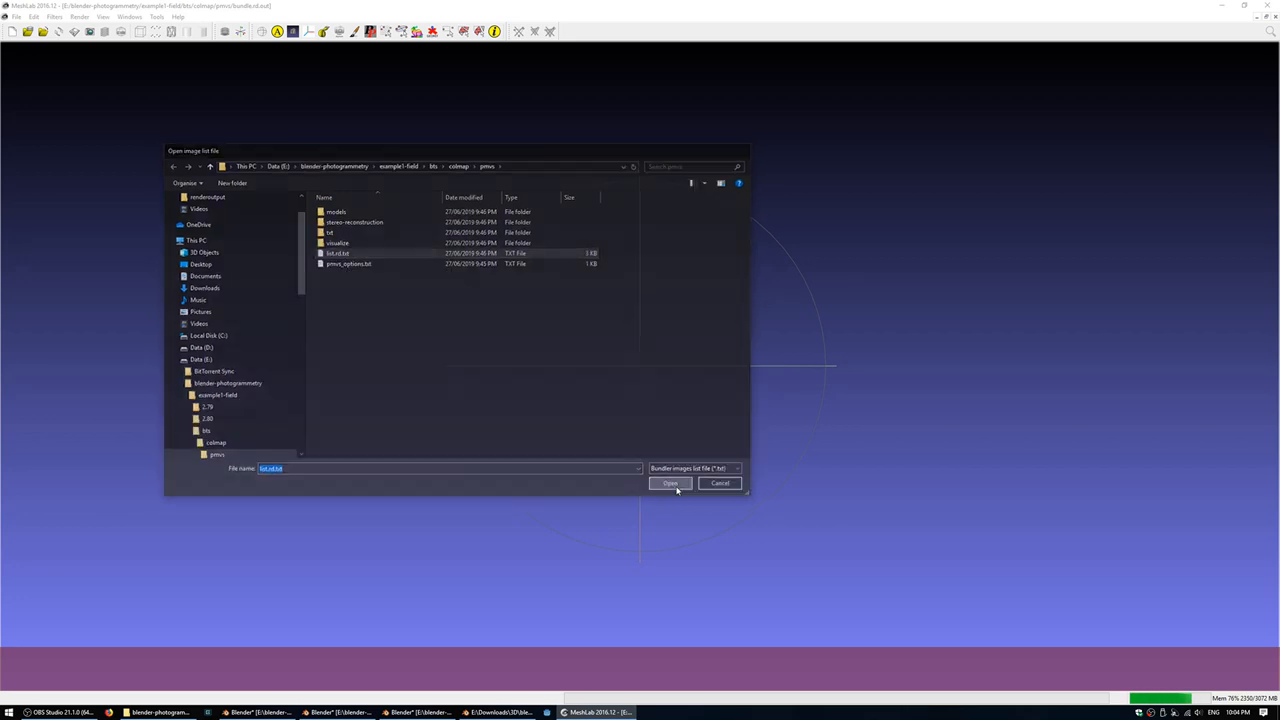
{"action": "left_click", "coordinate": [670, 482]}
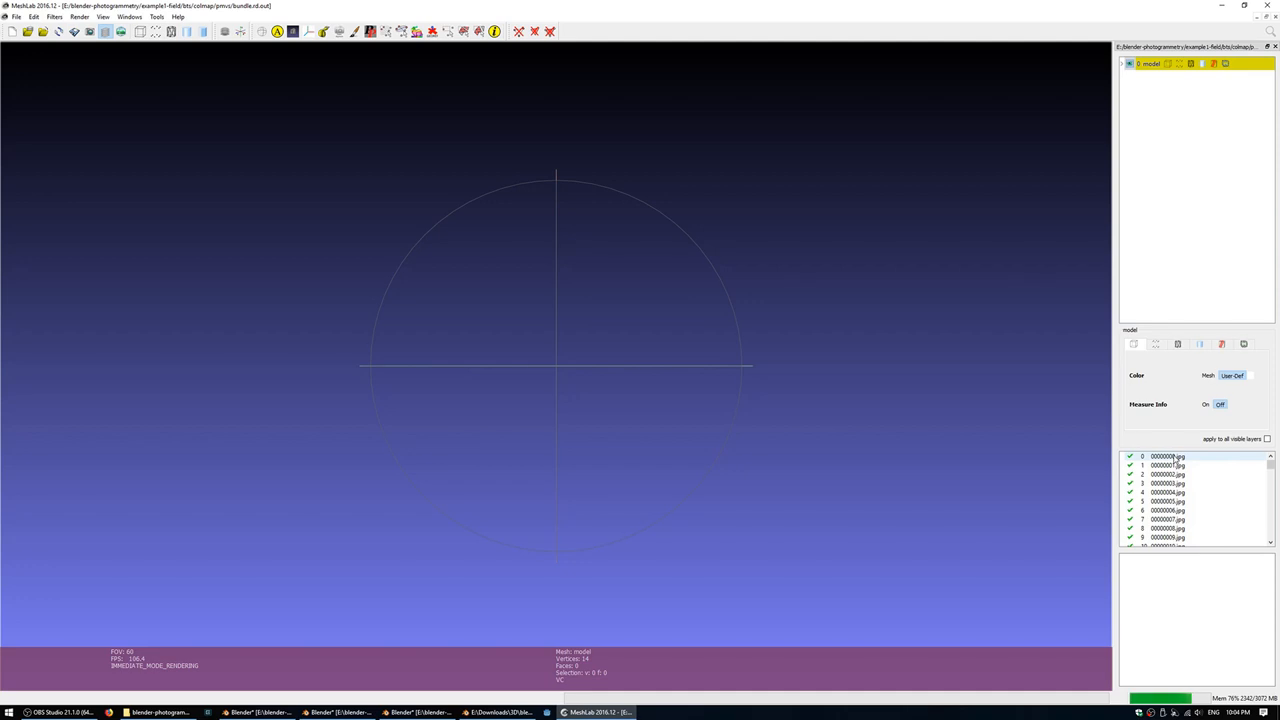
Step: Select the first raster in the Layer dialog to view the sparse points through that camera
{"action": "left_click", "coordinate": [1168, 456]}
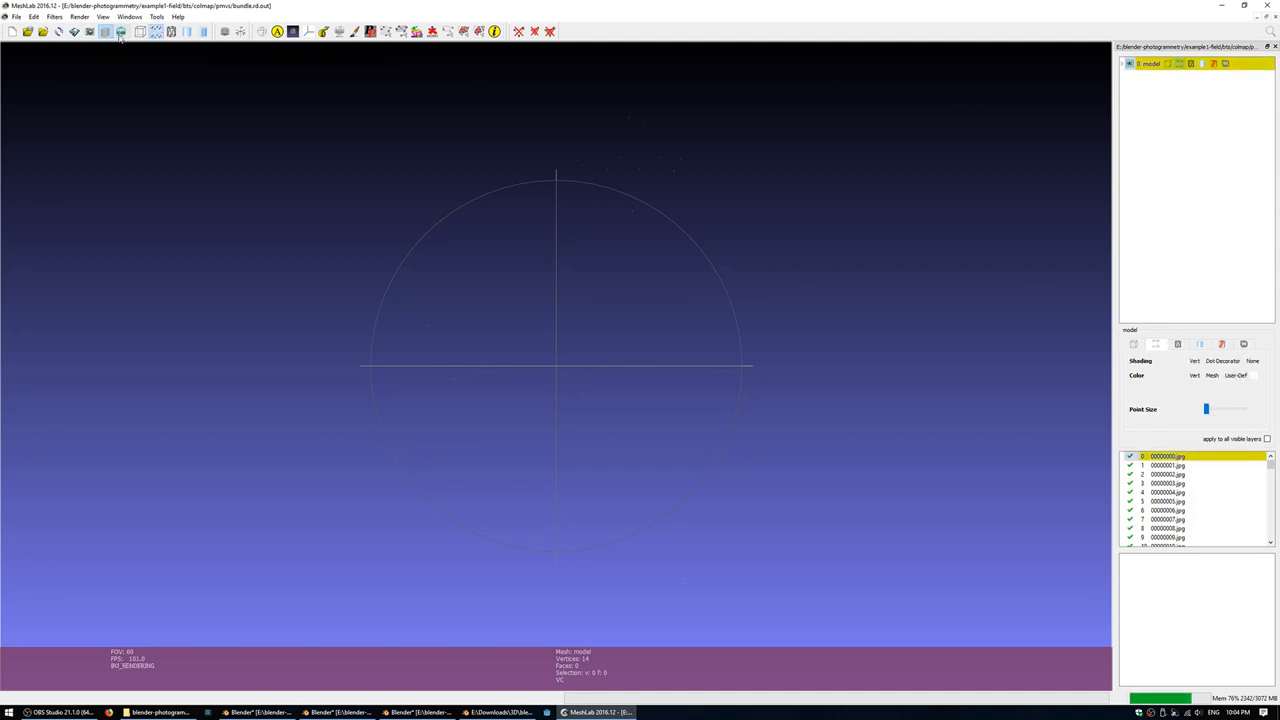
{"action": "mouse_move", "coordinate": [122, 32]}
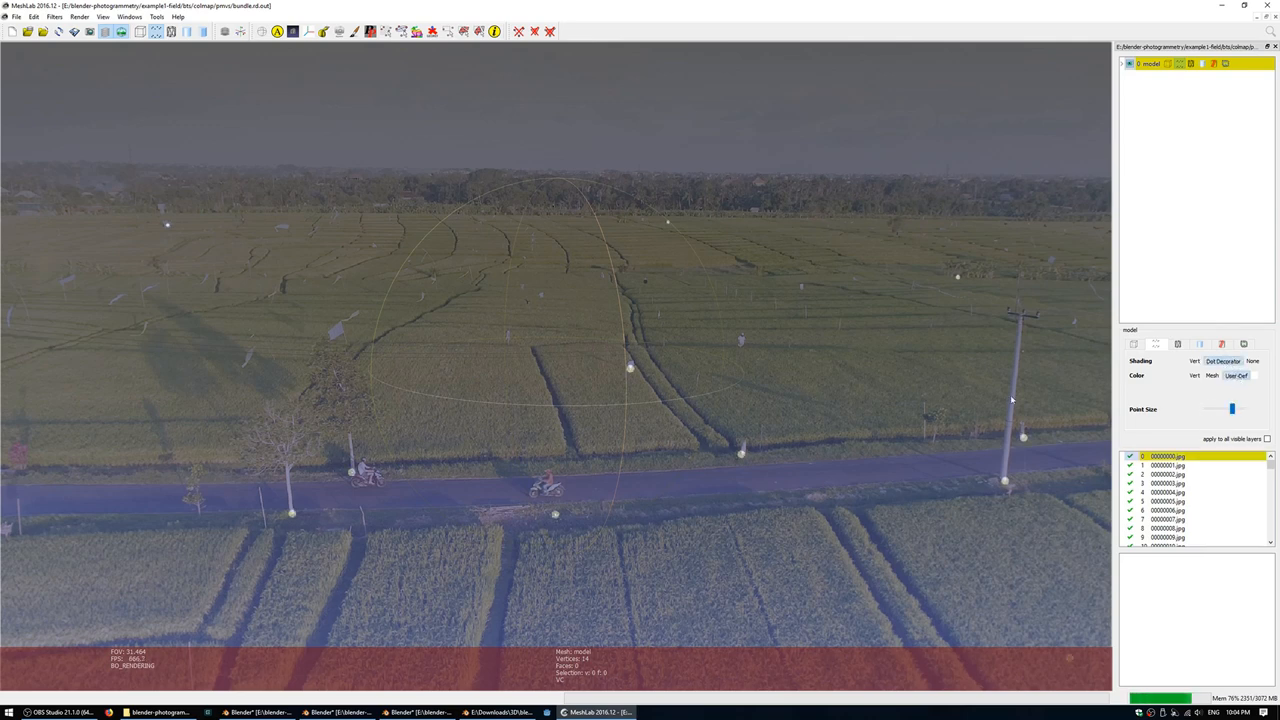
{"action": "mouse_move", "coordinate": [1076, 100]}
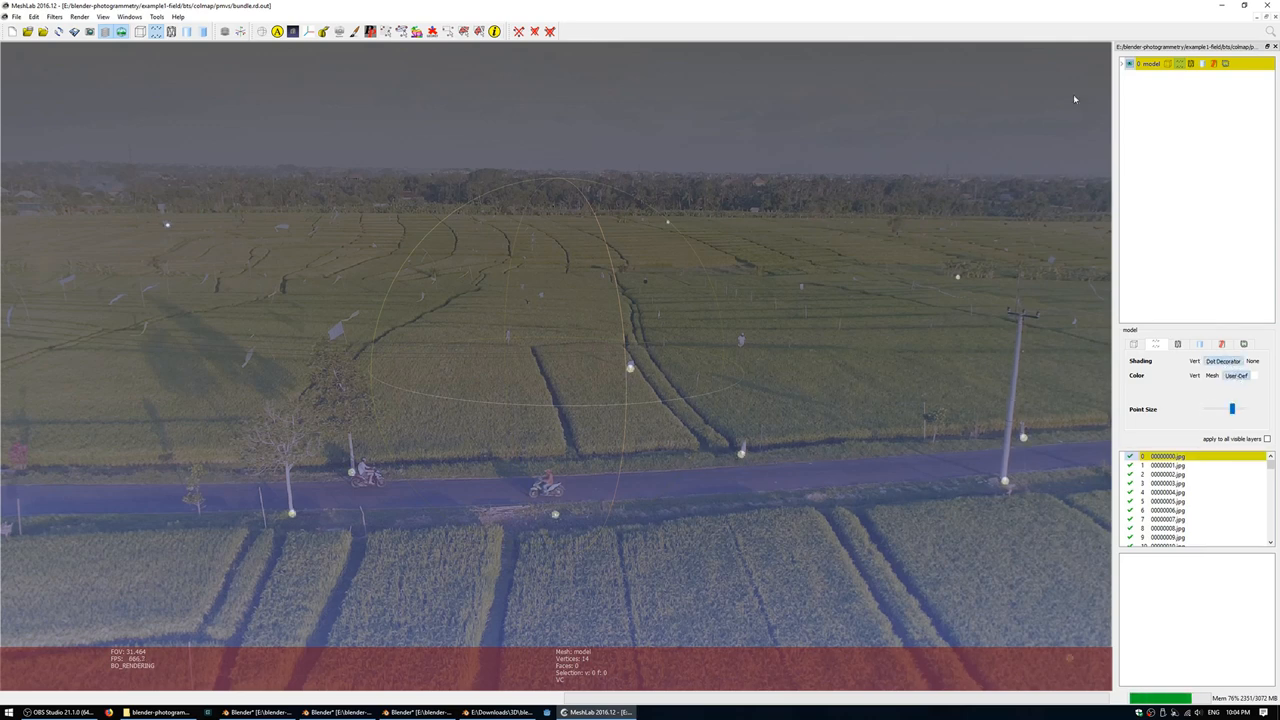
{"action": "mouse_move", "coordinate": [588, 352]}
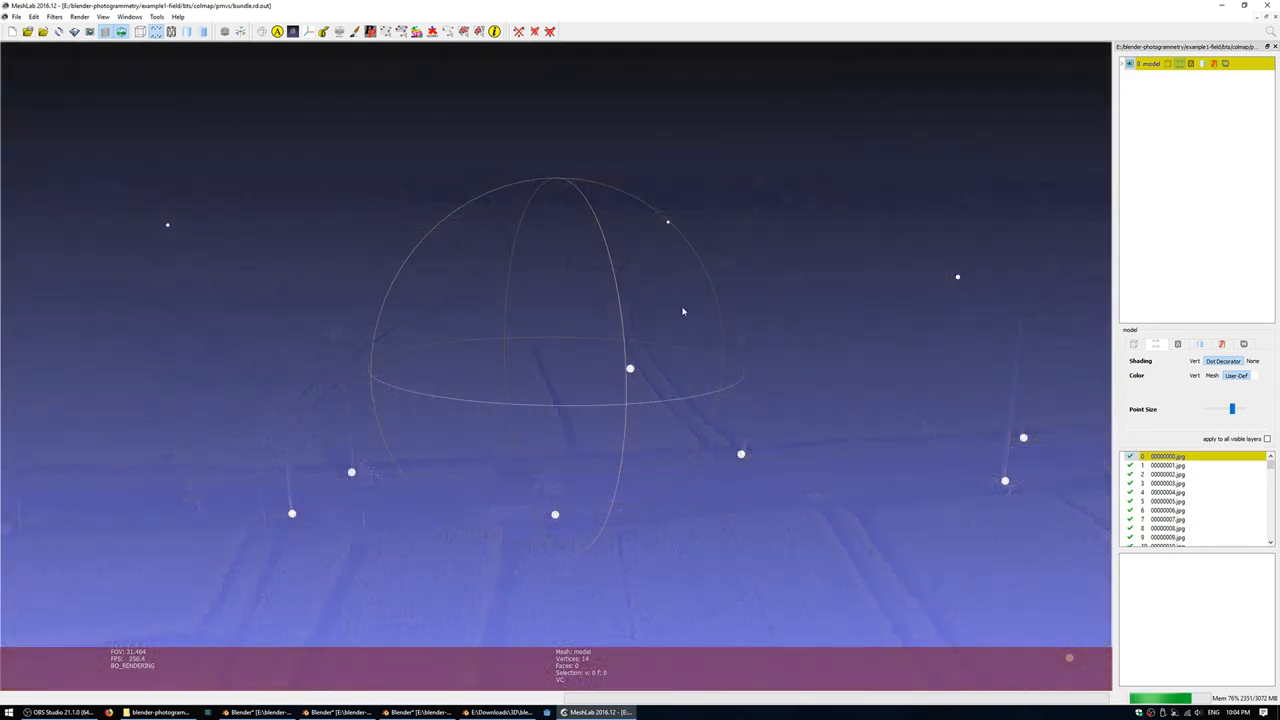
{"action": "mouse_move", "coordinate": [612, 480]}
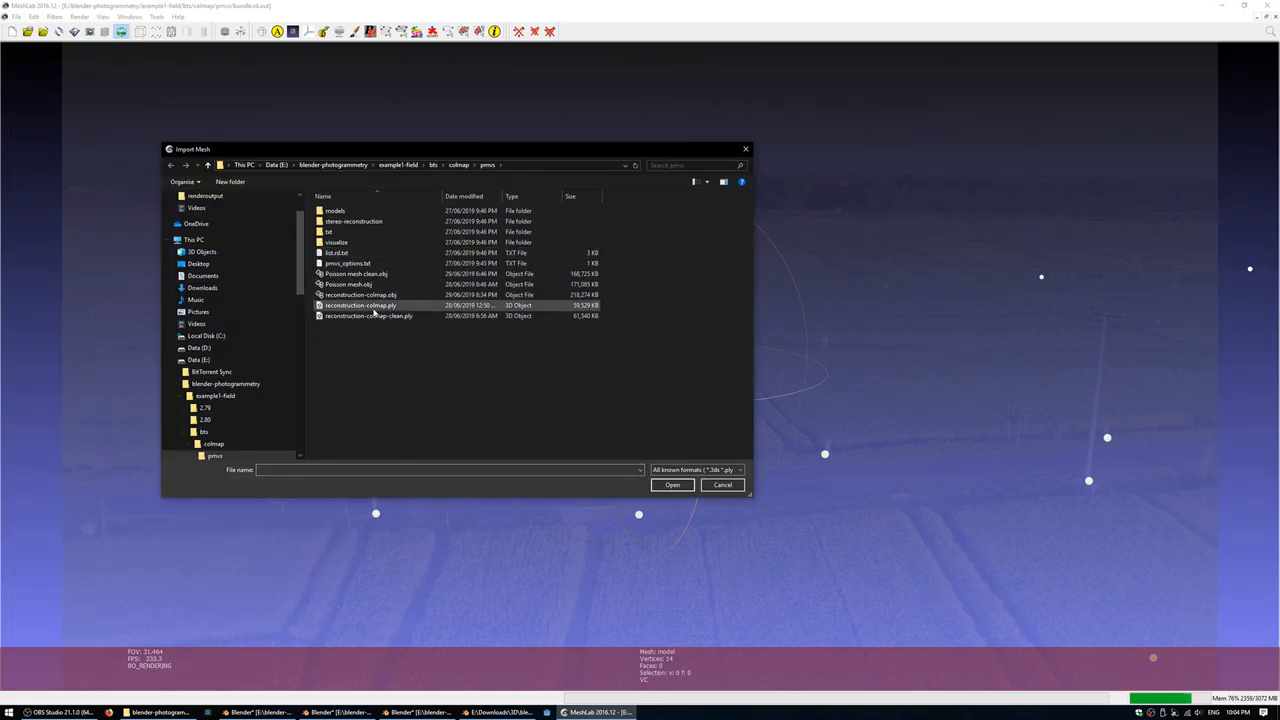
Step: Import reconstruction-colmap.ply as a second layer in the project
{"action": "left_click", "coordinate": [360, 304]}
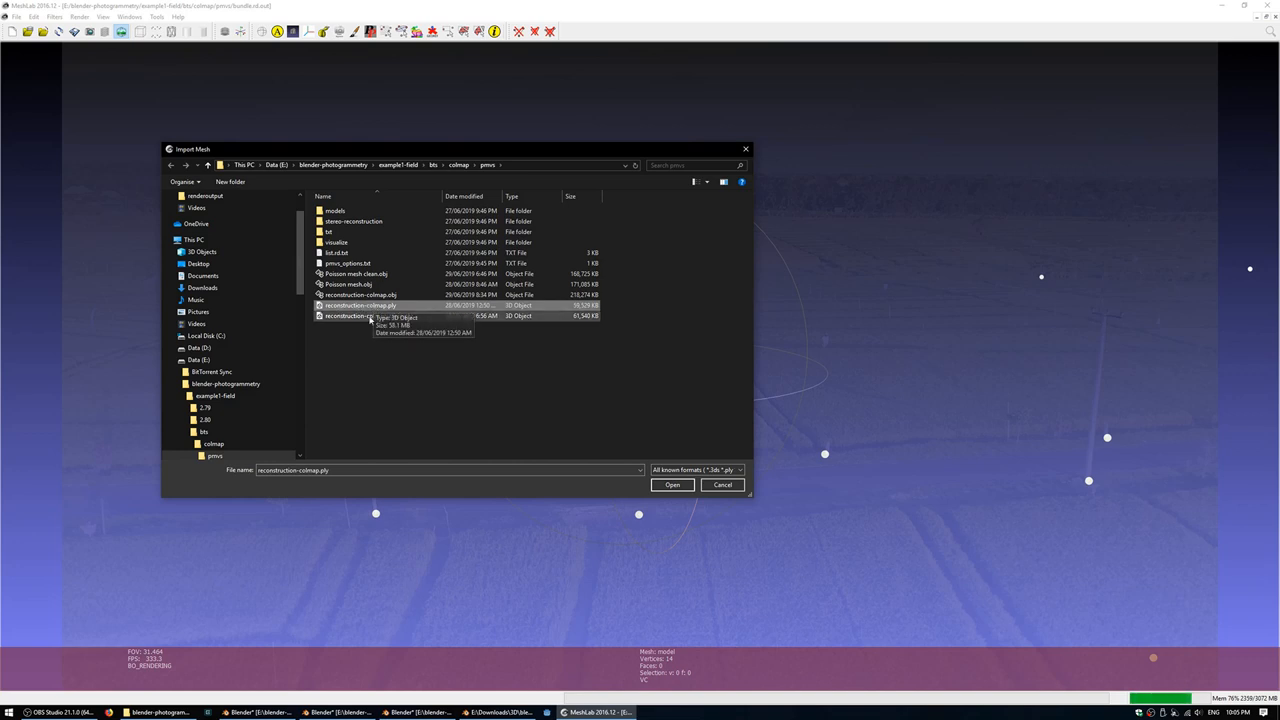
{"action": "mouse_move", "coordinate": [564, 408]}
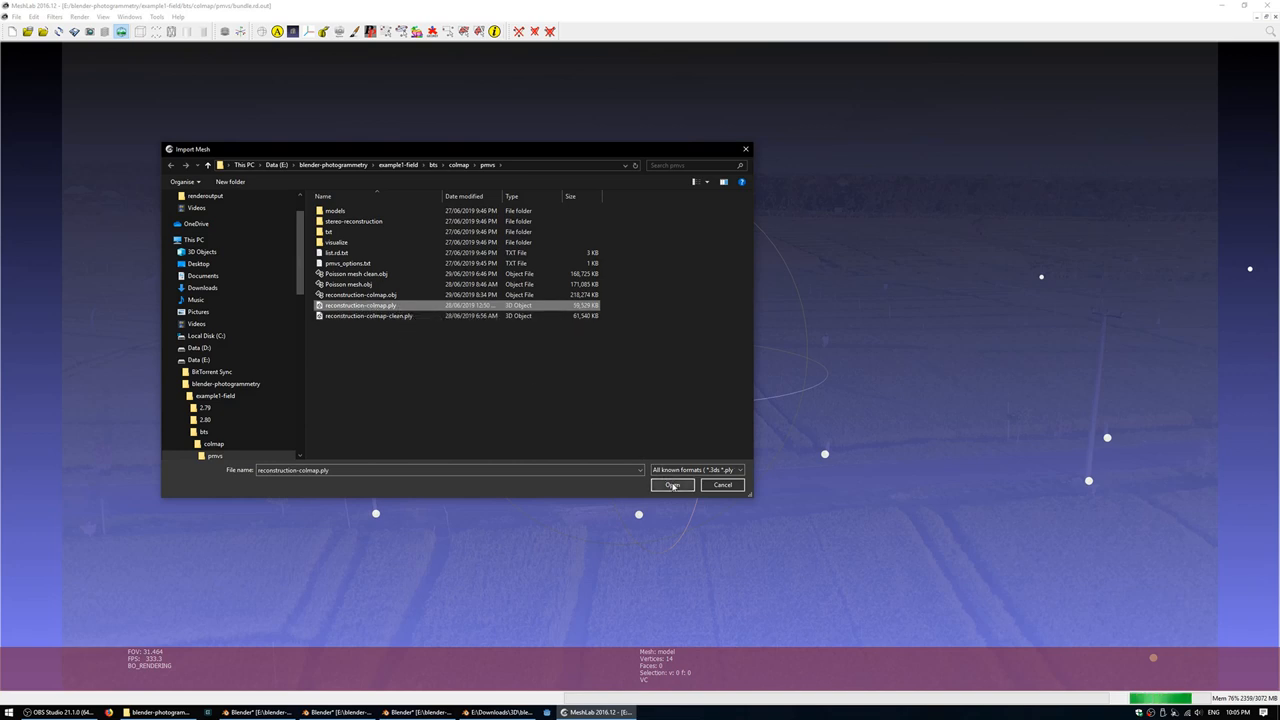
{"action": "left_click", "coordinate": [672, 486]}
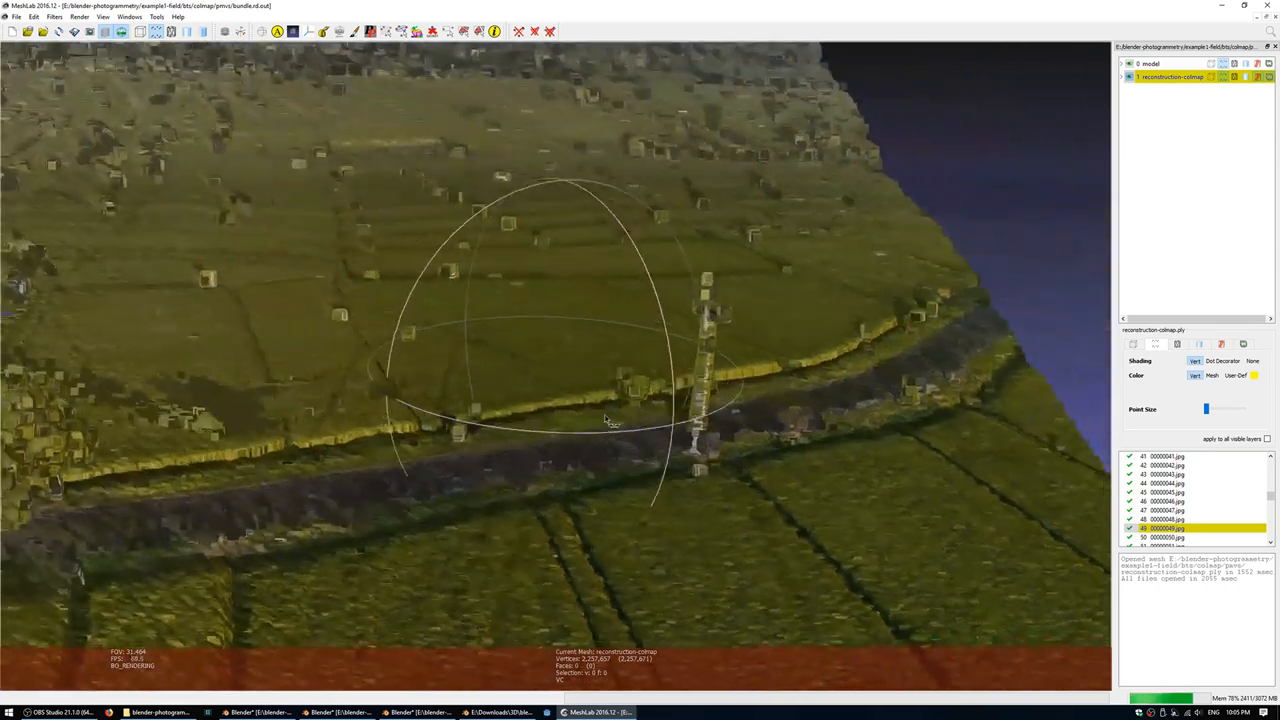
{"action": "left_click_drag", "start_coordinate": [604, 420], "coordinate": [530, 420]}
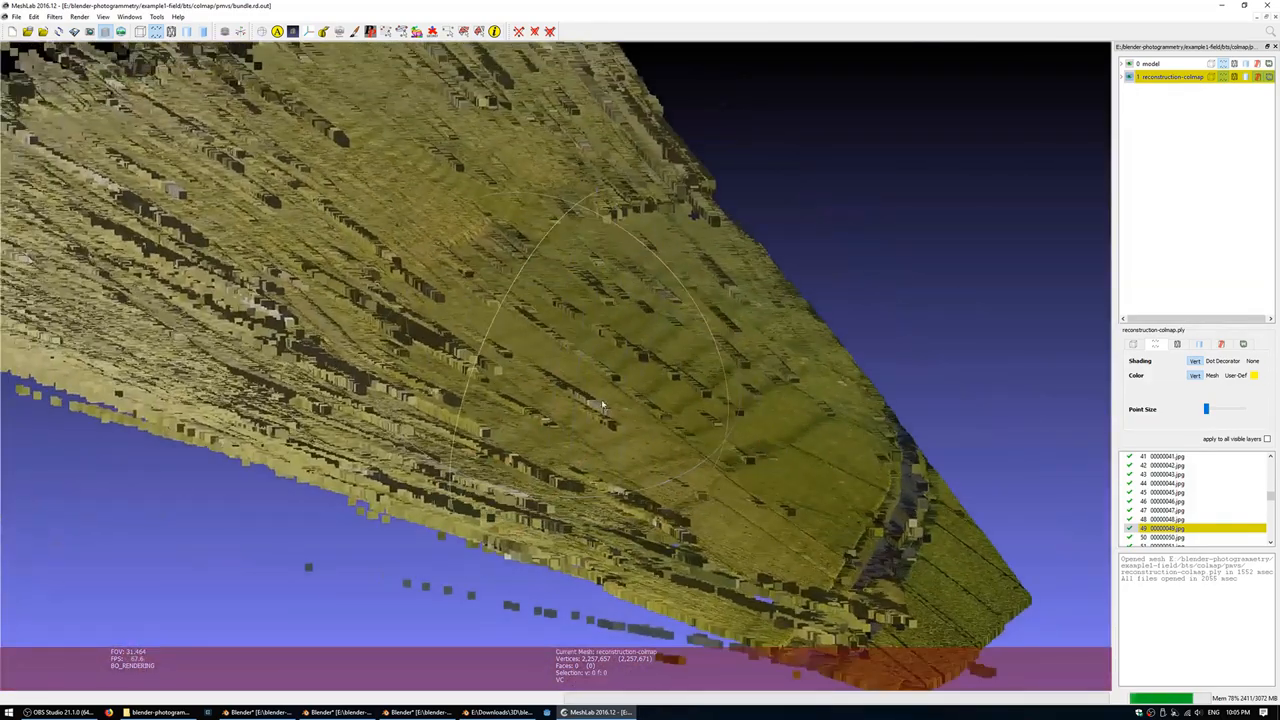
{"action": "left_click_drag", "start_coordinate": [600, 400], "coordinate": [570, 430]}
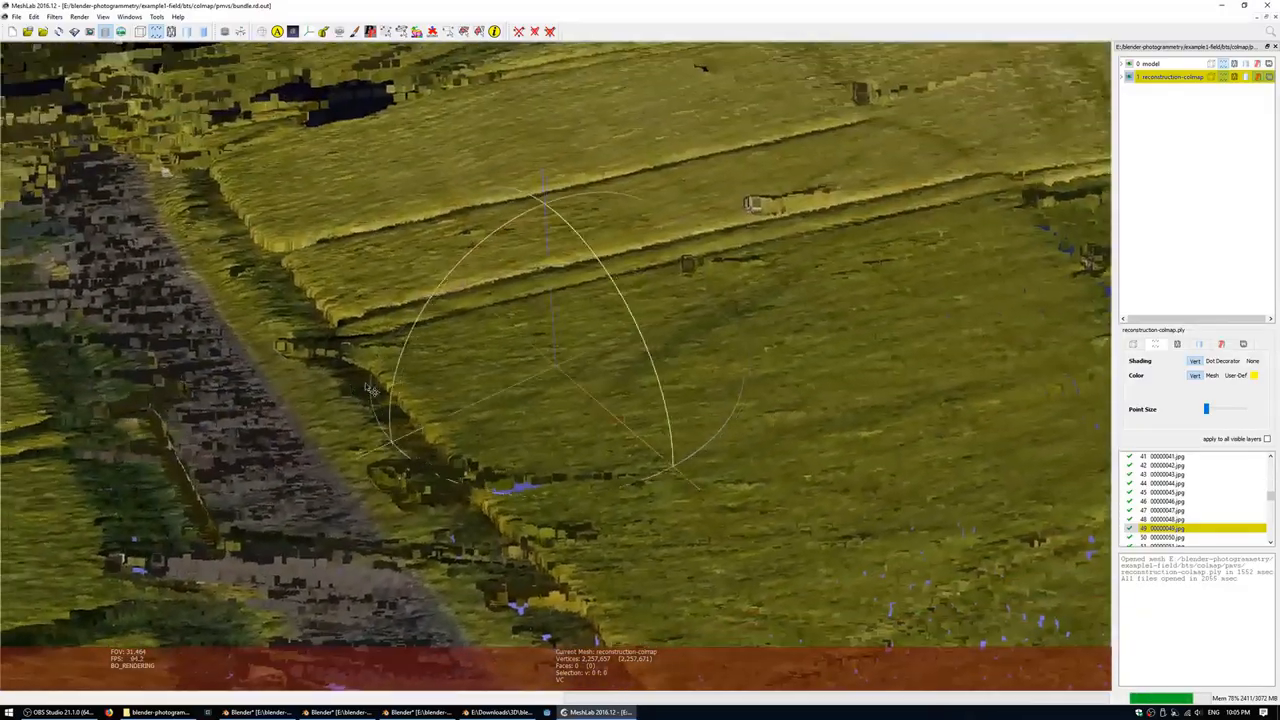
{"action": "left_click_drag", "start_coordinate": [370, 390], "coordinate": [536, 412]}
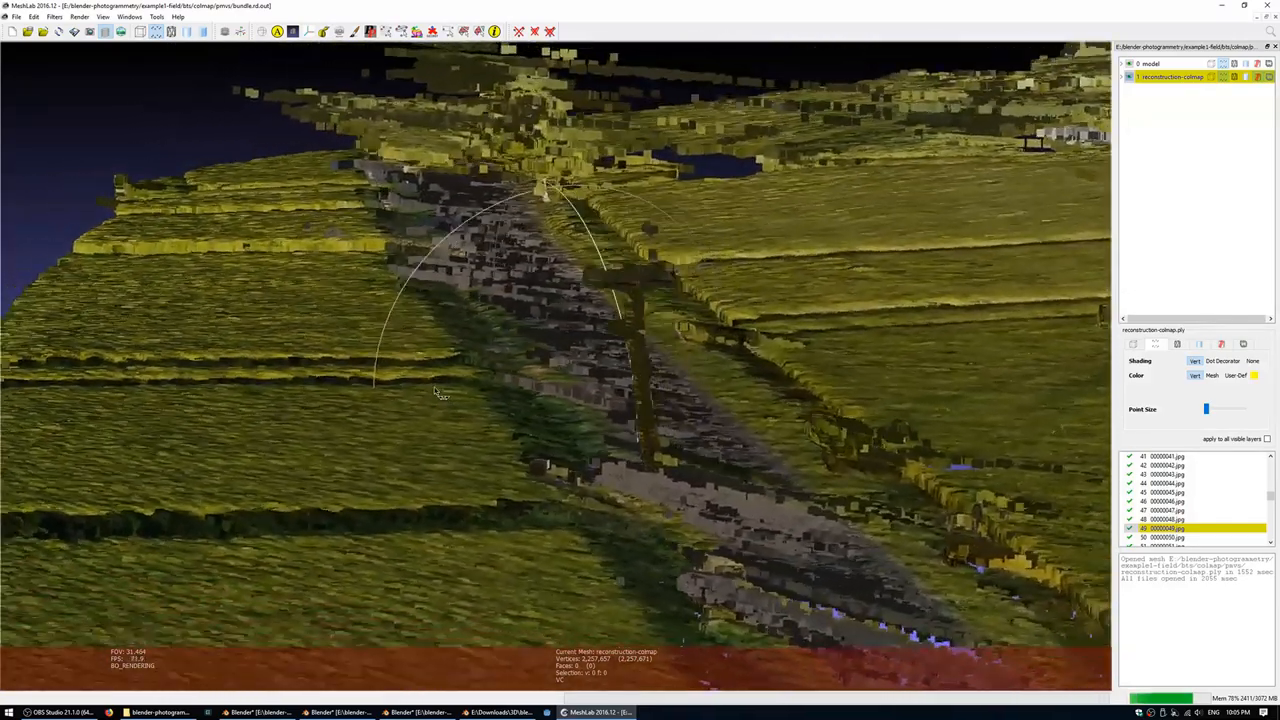
{"action": "left_click_drag", "start_coordinate": [436, 390], "coordinate": [408, 374]}
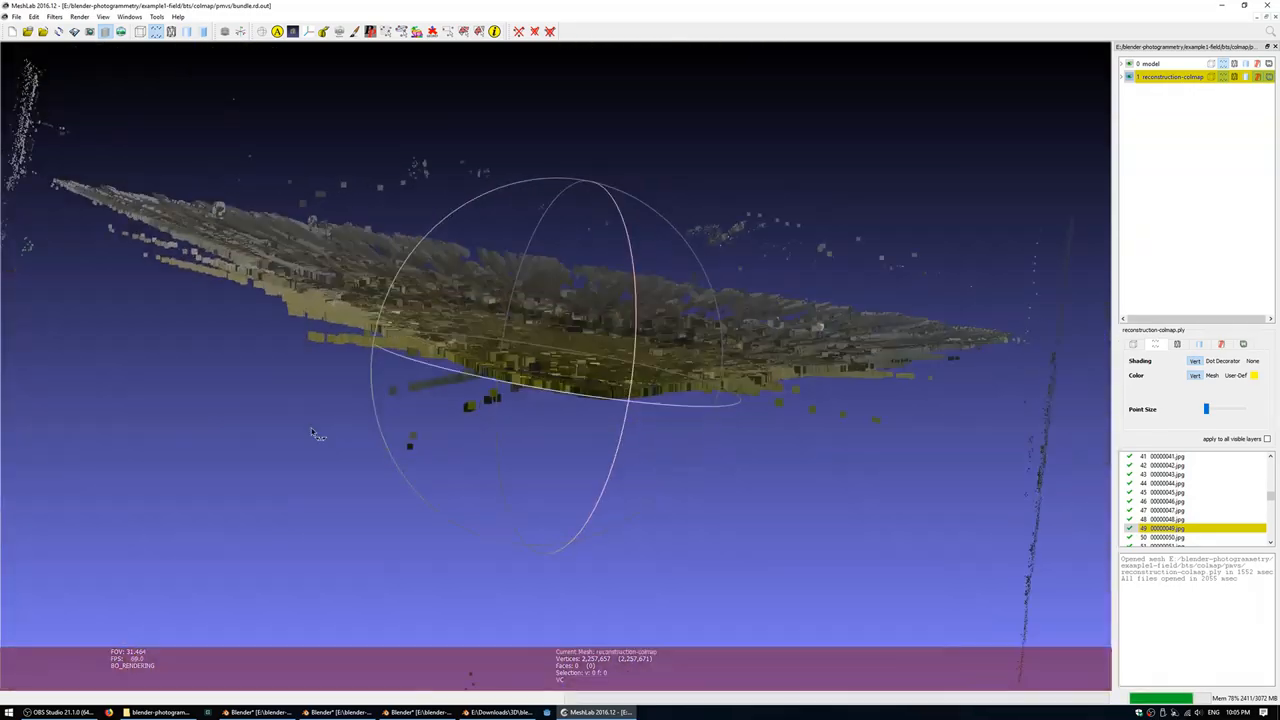
{"action": "left_click_drag", "start_coordinate": [312, 430], "coordinate": [504, 330]}
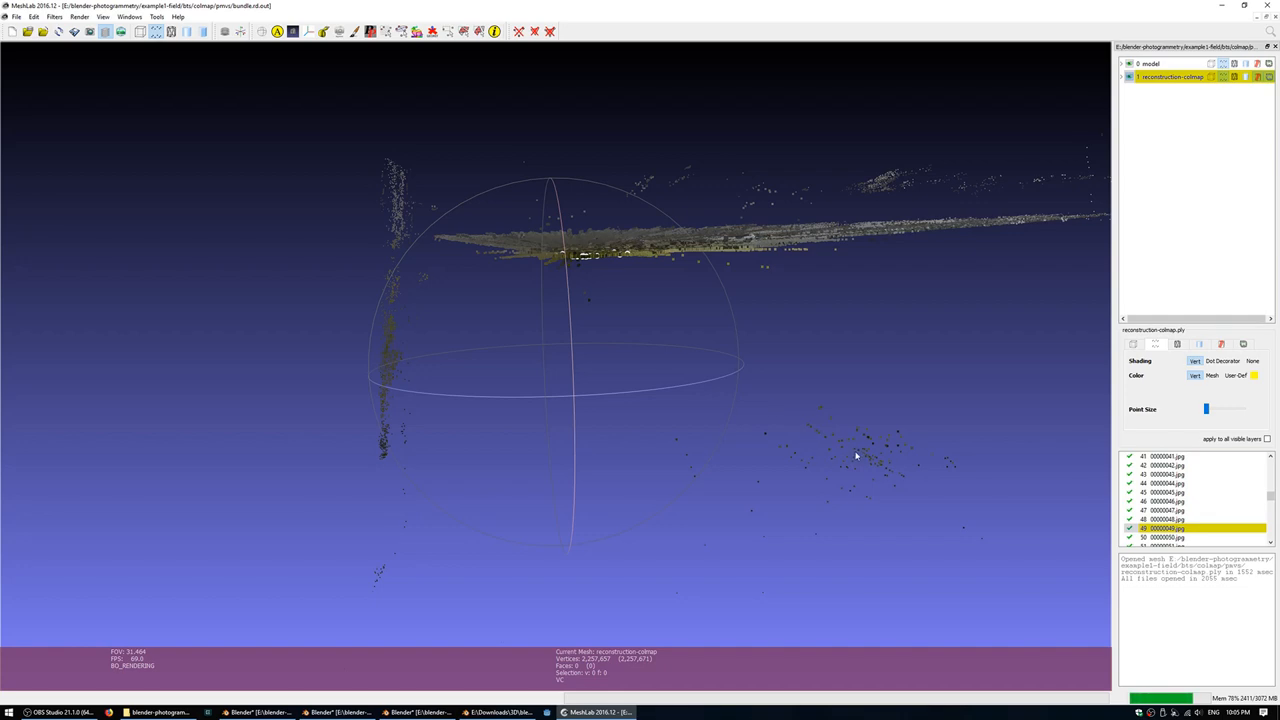
{"action": "left_click_drag", "start_coordinate": [856, 456], "coordinate": [636, 388]}
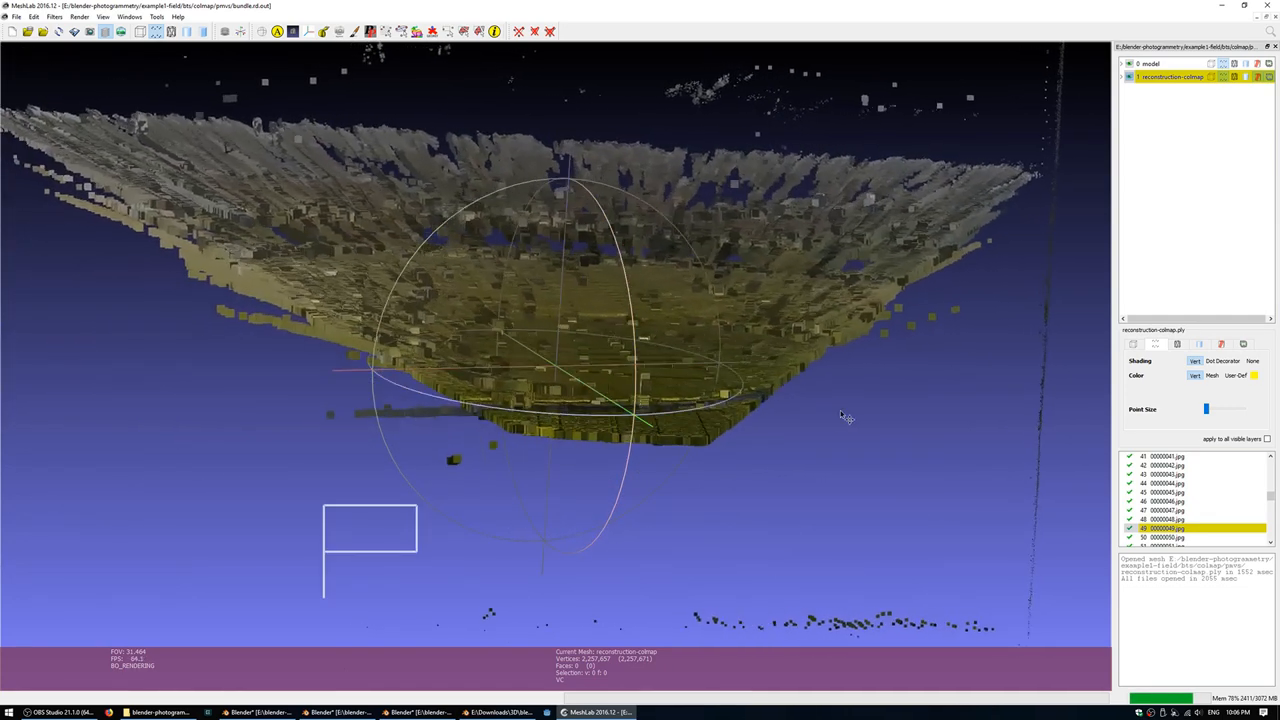
Step: Select stray vertices below the cloud, delete them and check the cleaned point cloud
{"action": "left_click_drag", "start_coordinate": [844, 418], "coordinate": [362, 452]}
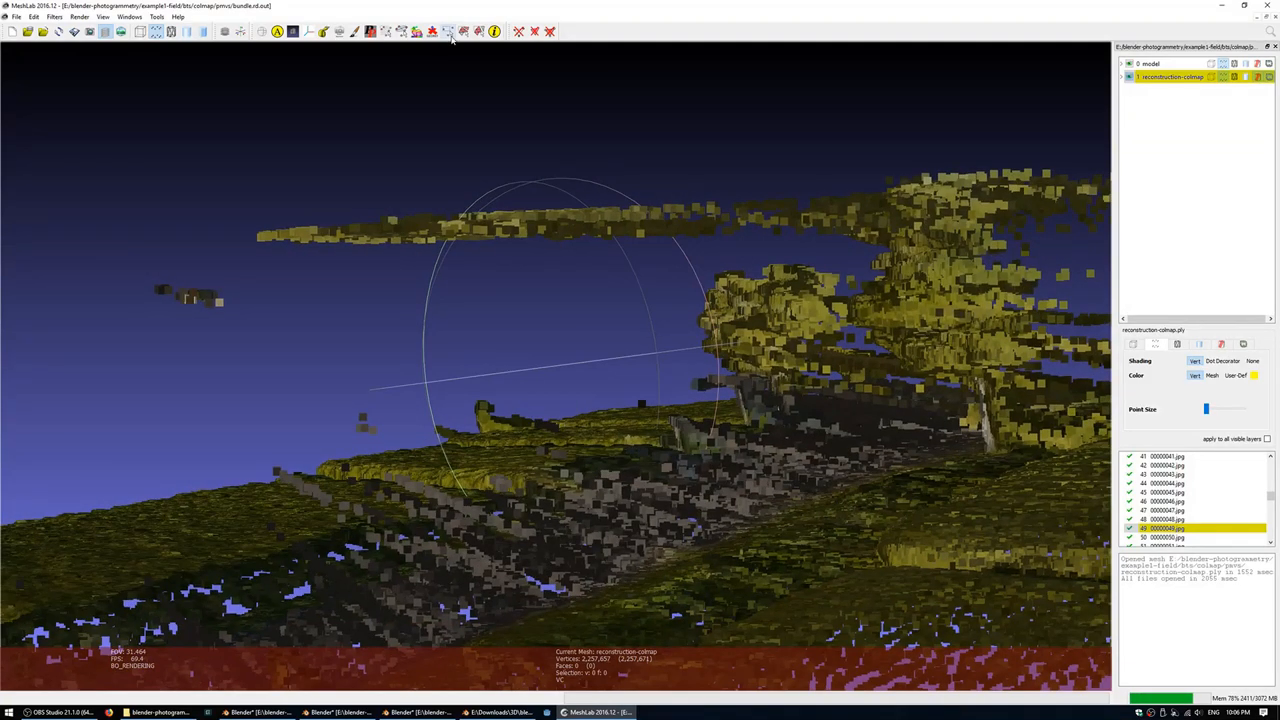
{"action": "mouse_move", "coordinate": [448, 32]}
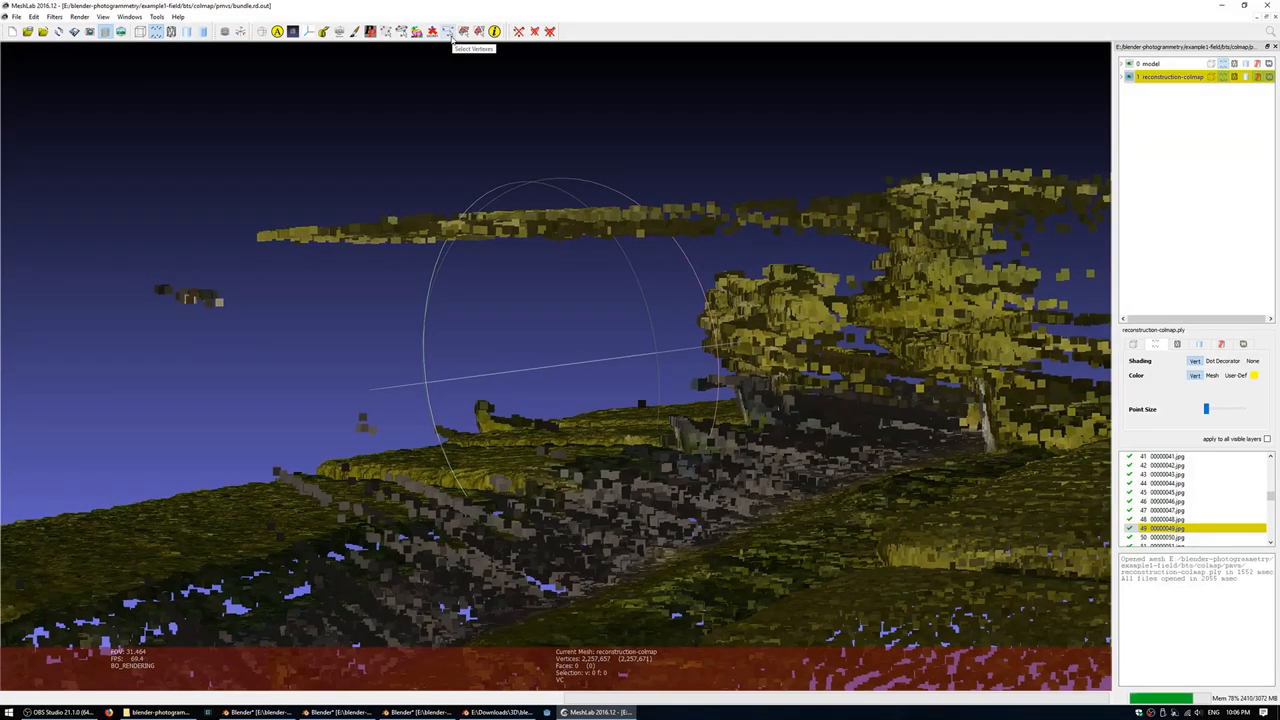
{"action": "left_click", "coordinate": [448, 32]}
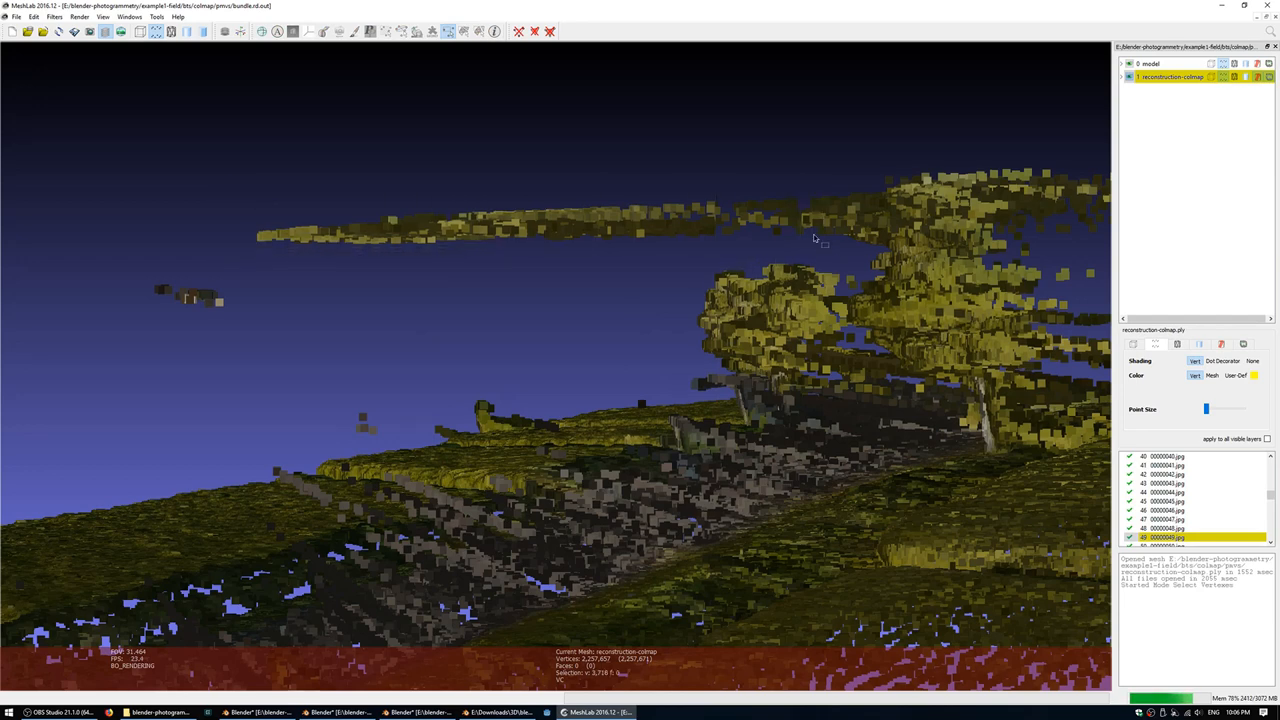
{"action": "mouse_move", "coordinate": [520, 32]}
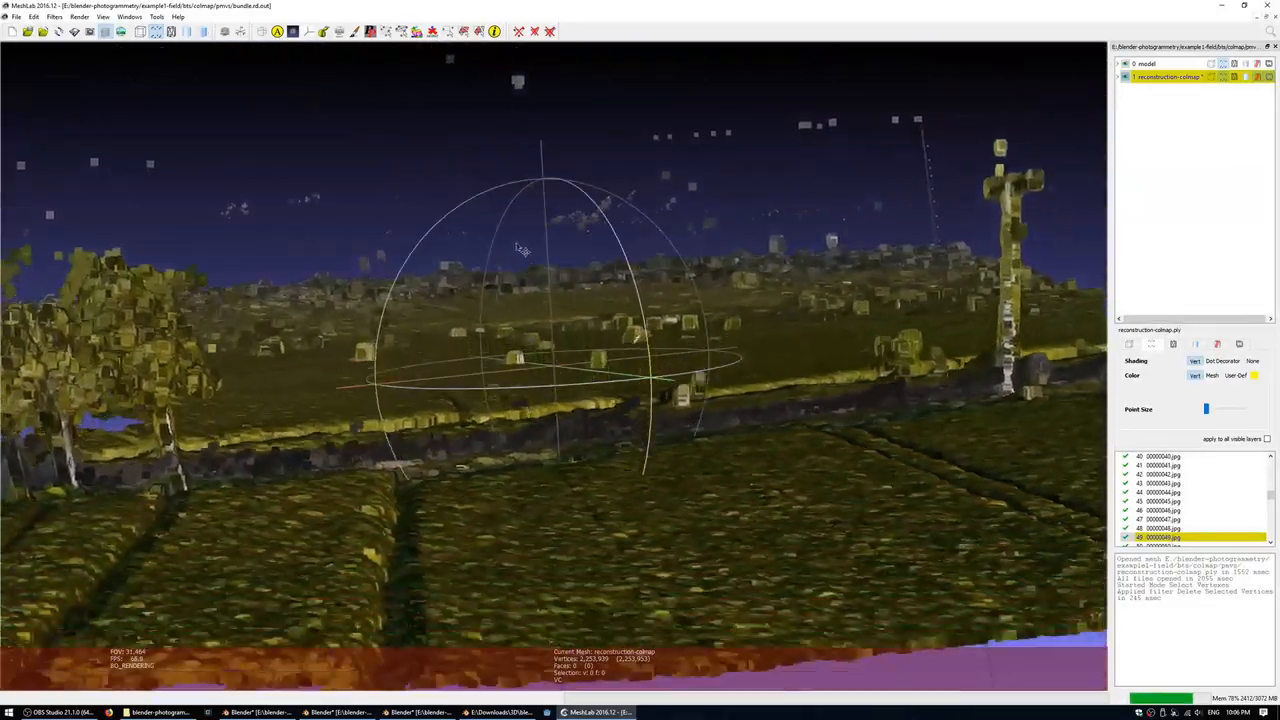
{"action": "left_click_drag", "start_coordinate": [520, 250], "coordinate": [690, 456]}
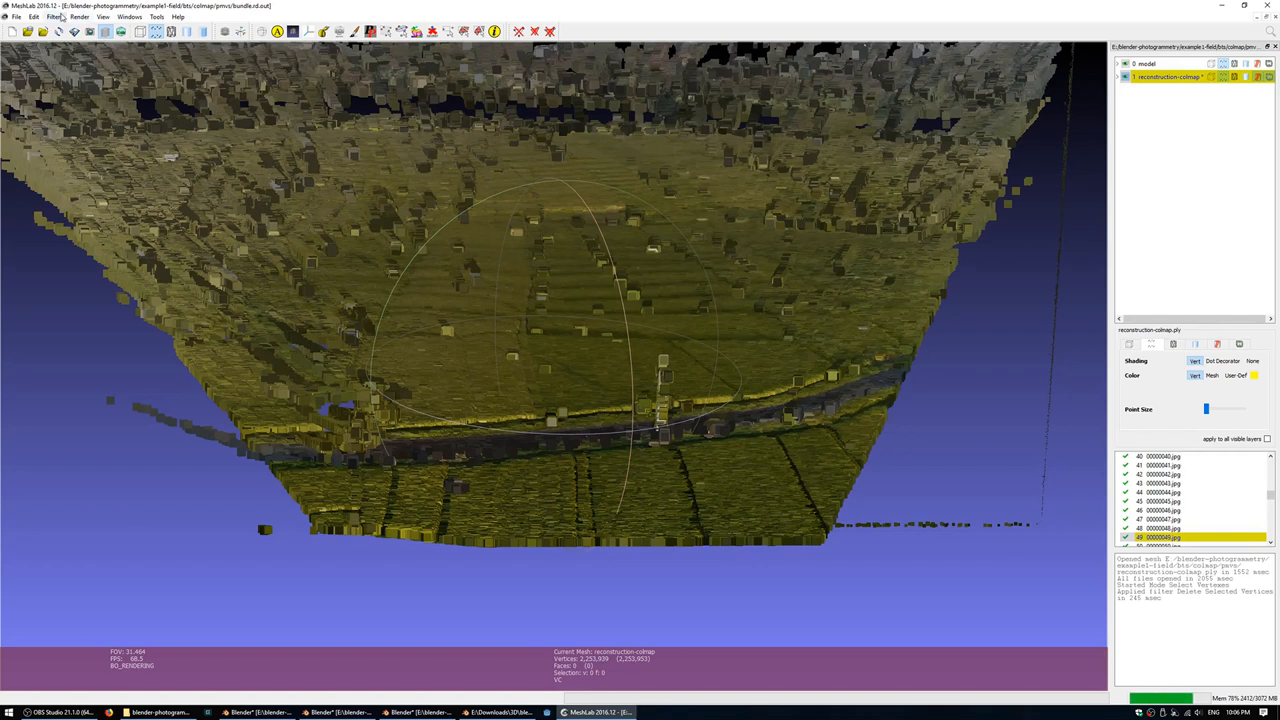
Step: Bring up MeshLab's Filters menu with the Remeshing, Simplification and Reconstruction entries
{"action": "left_click", "coordinate": [54, 16]}
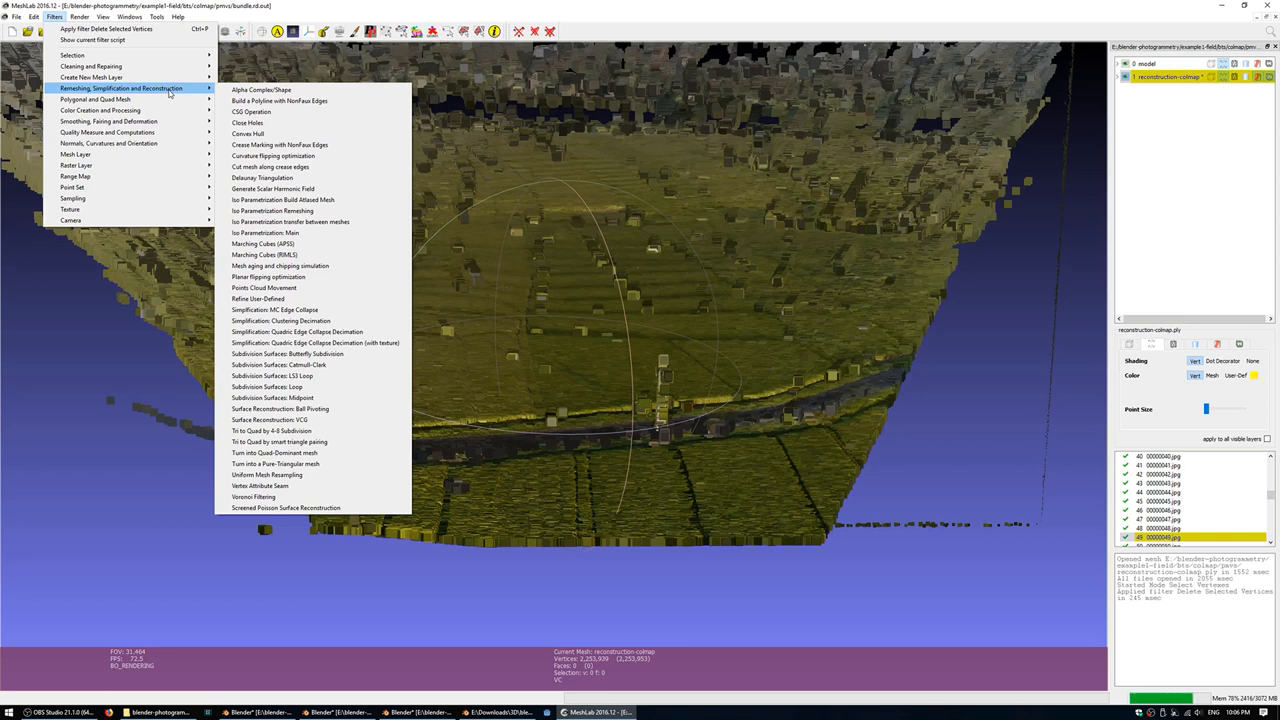
{"action": "mouse_move", "coordinate": [284, 508]}
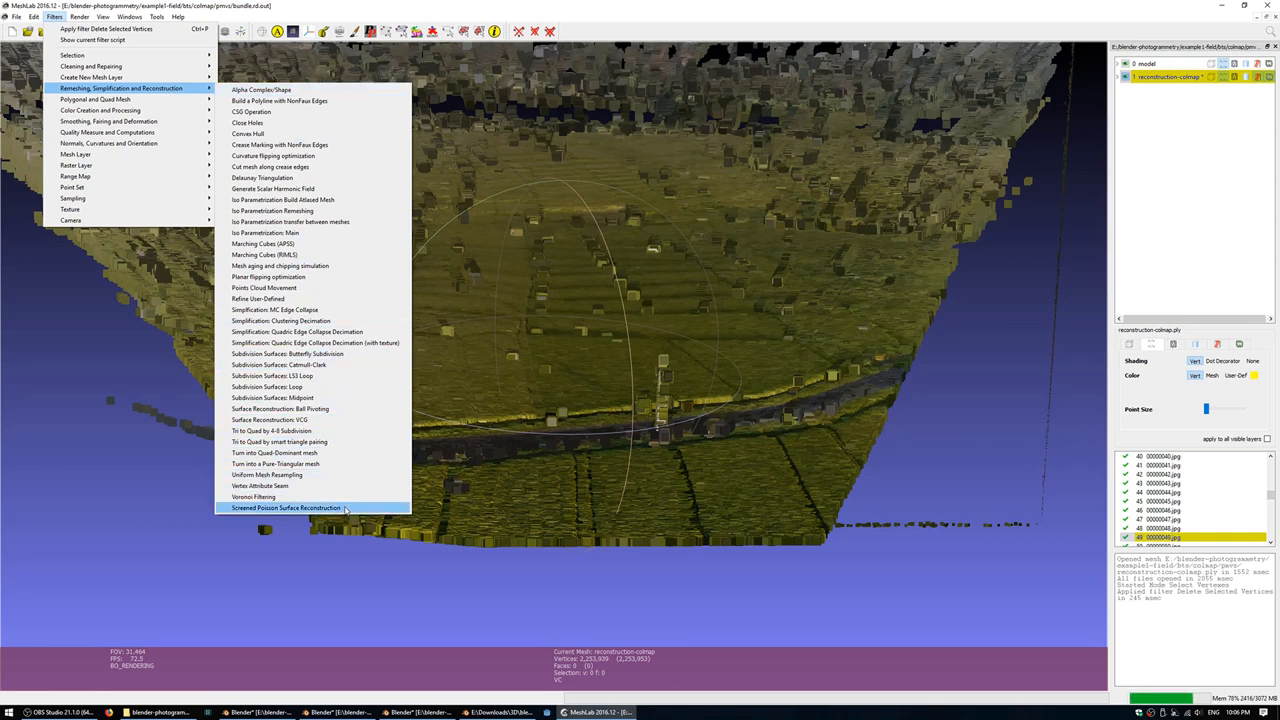
Step: Run Screened Poisson Surface Reconstruction on the point cloud with an adjusted Reconstruction Depth
{"action": "left_click", "coordinate": [288, 508]}
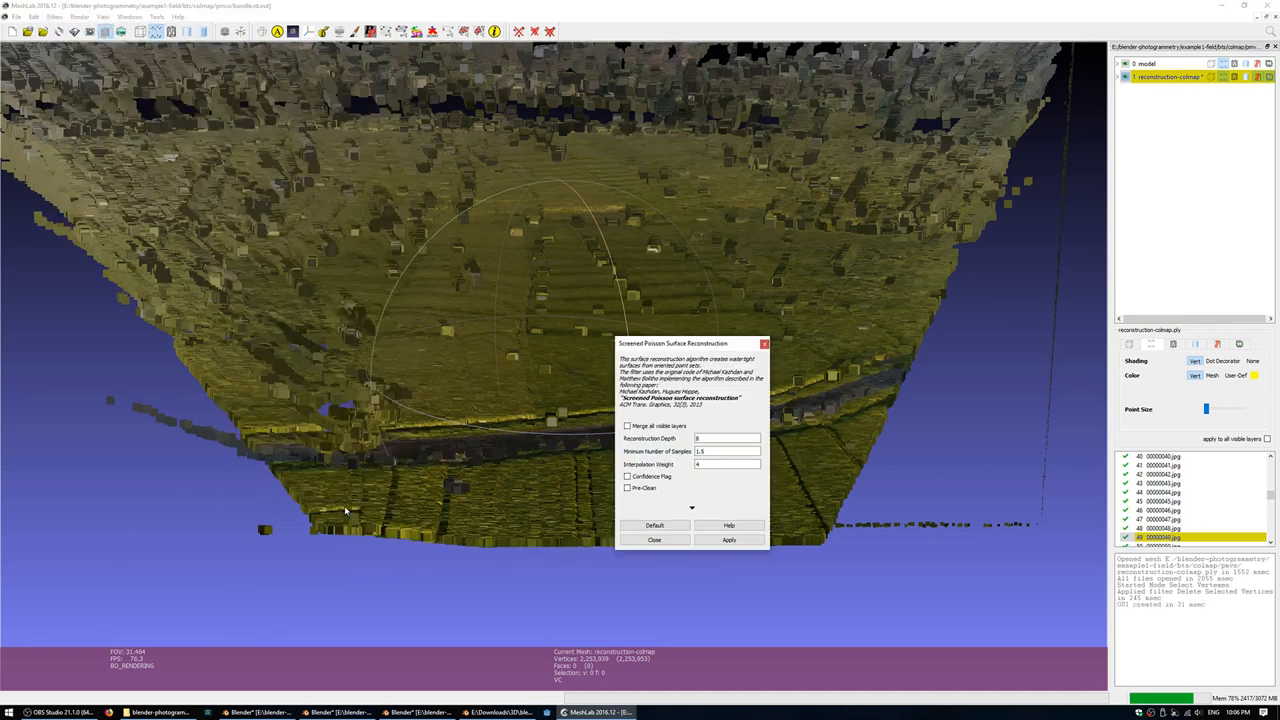
{"action": "left_click_drag", "start_coordinate": [672, 344], "coordinate": [684, 148]}
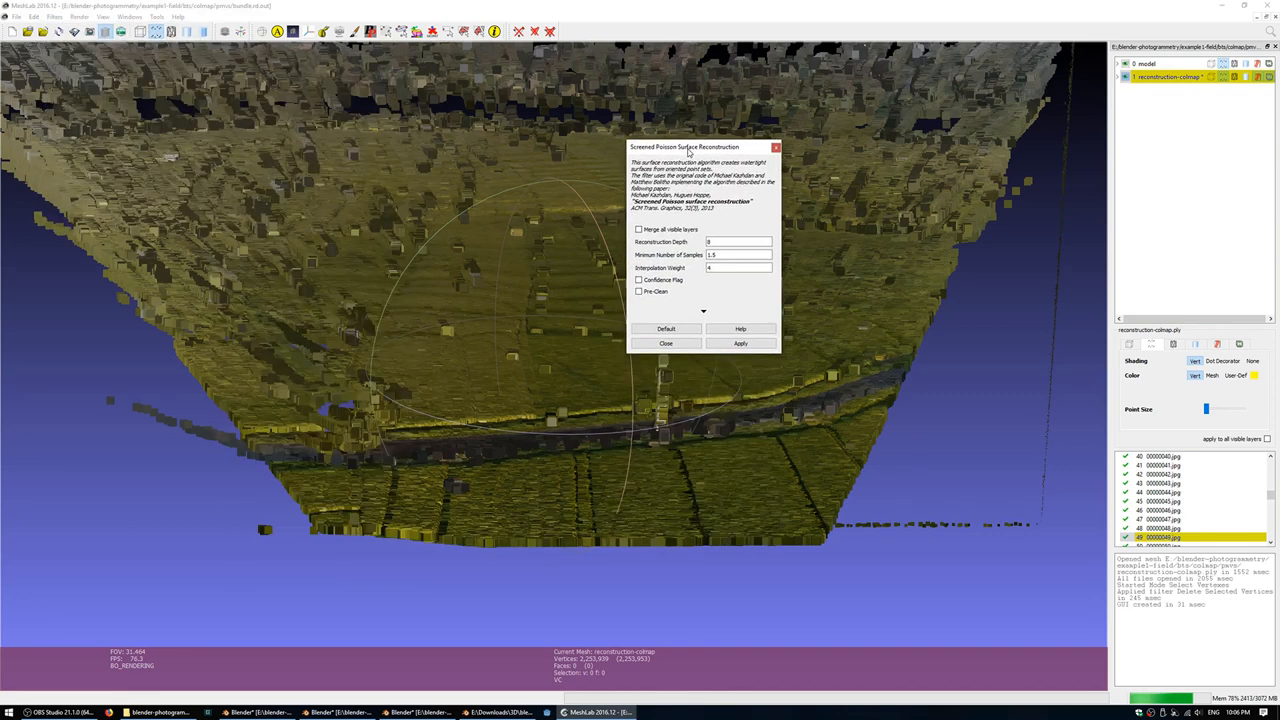
{"action": "left_click", "coordinate": [740, 242]}
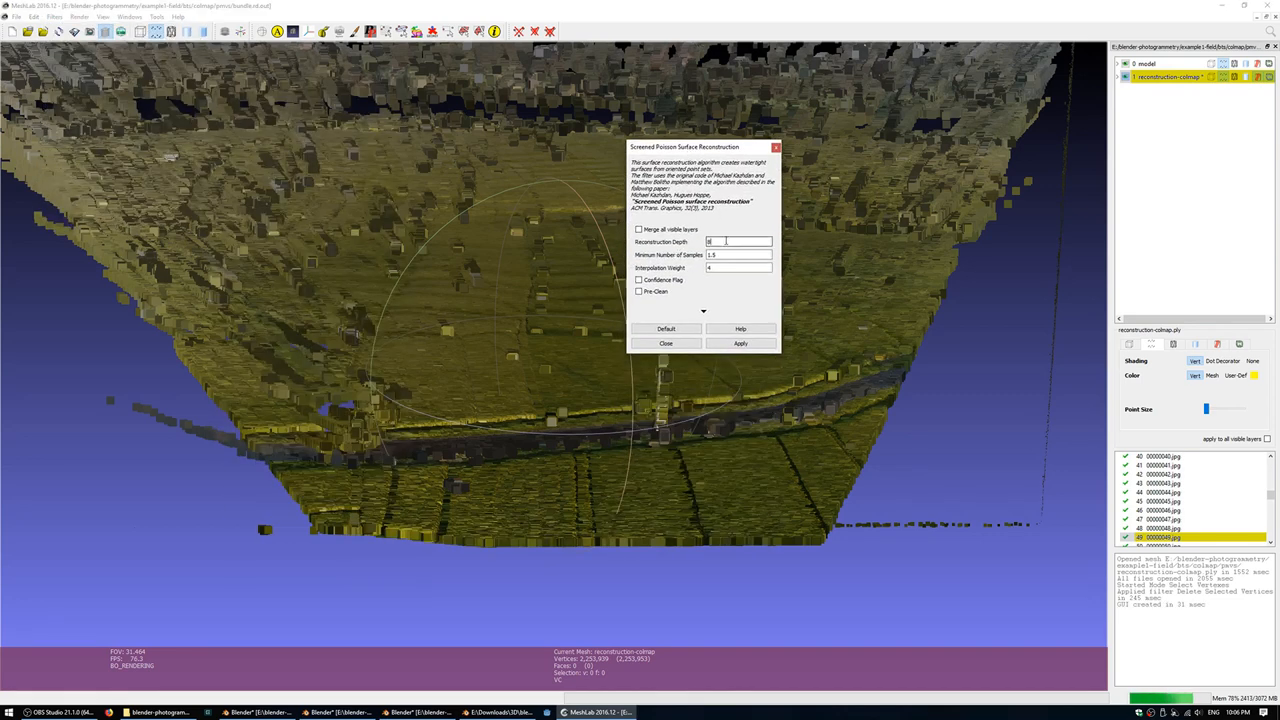
{"action": "left_click", "coordinate": [740, 242]}
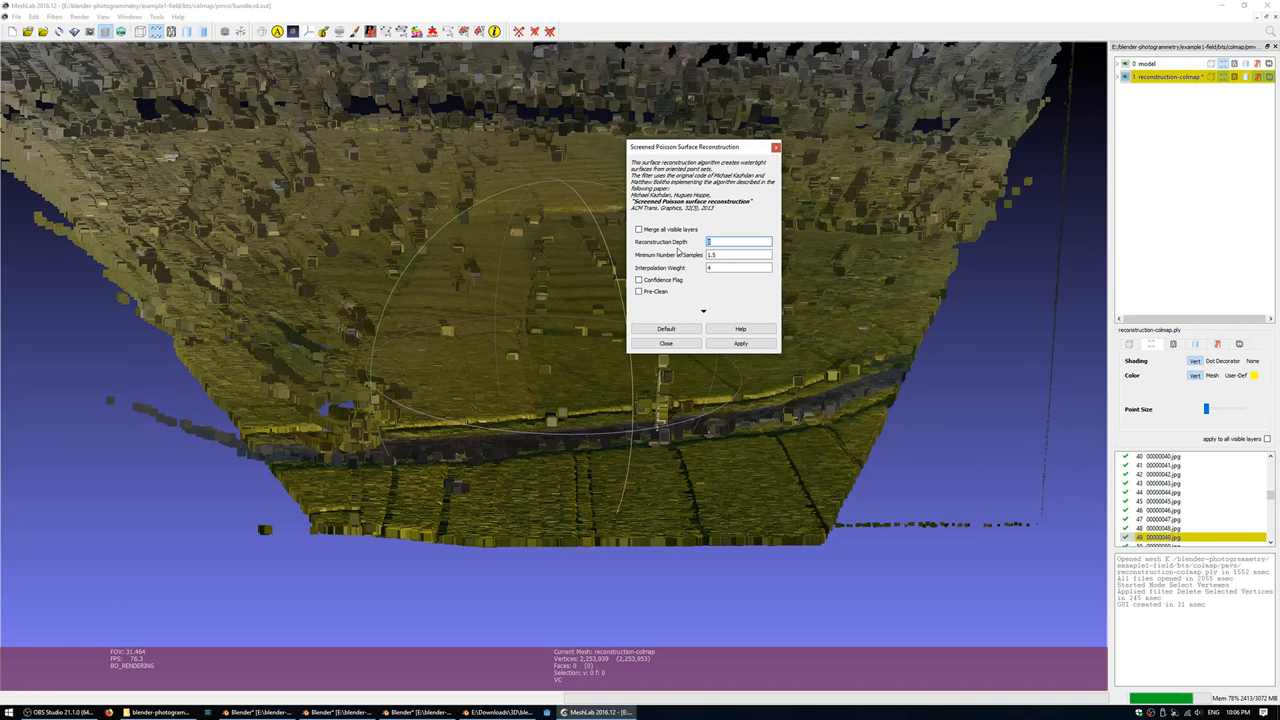
{"action": "left_click", "coordinate": [740, 344]}
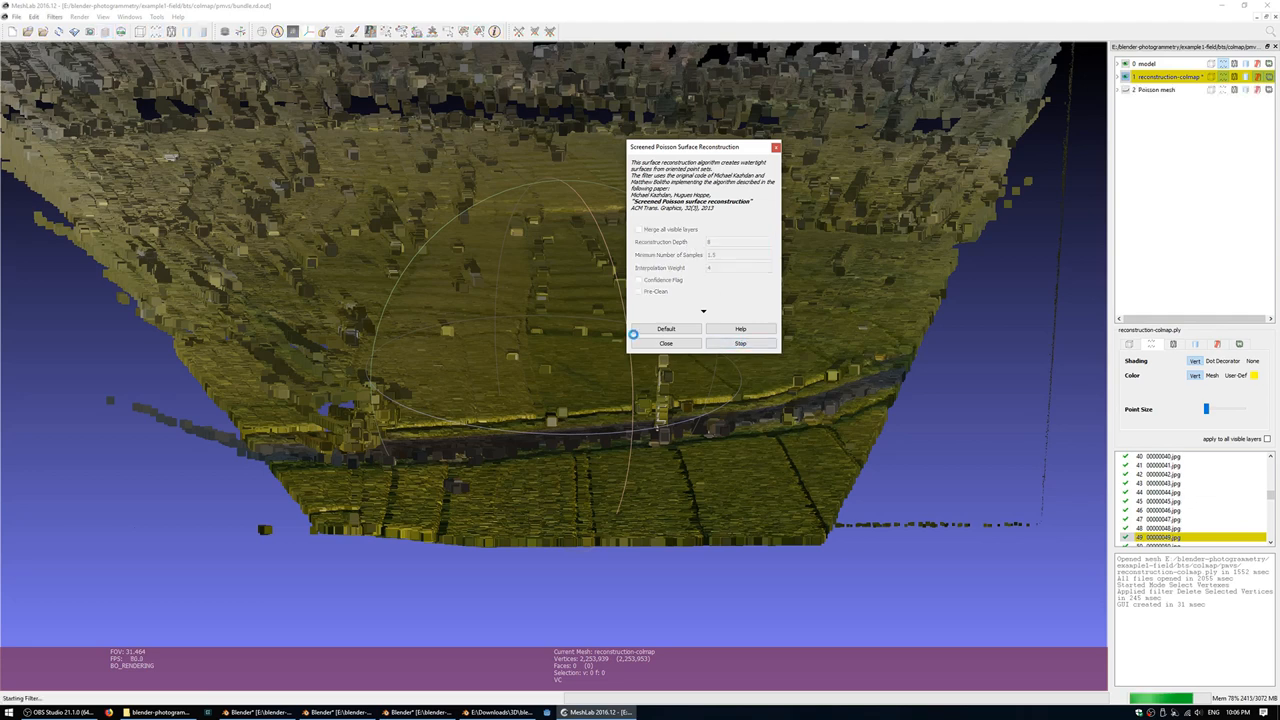
Step: Dismiss the reconstruction settings, inspect the new surface, and delete the uncleaned Poisson mesh layer
{"action": "left_click", "coordinate": [740, 344]}
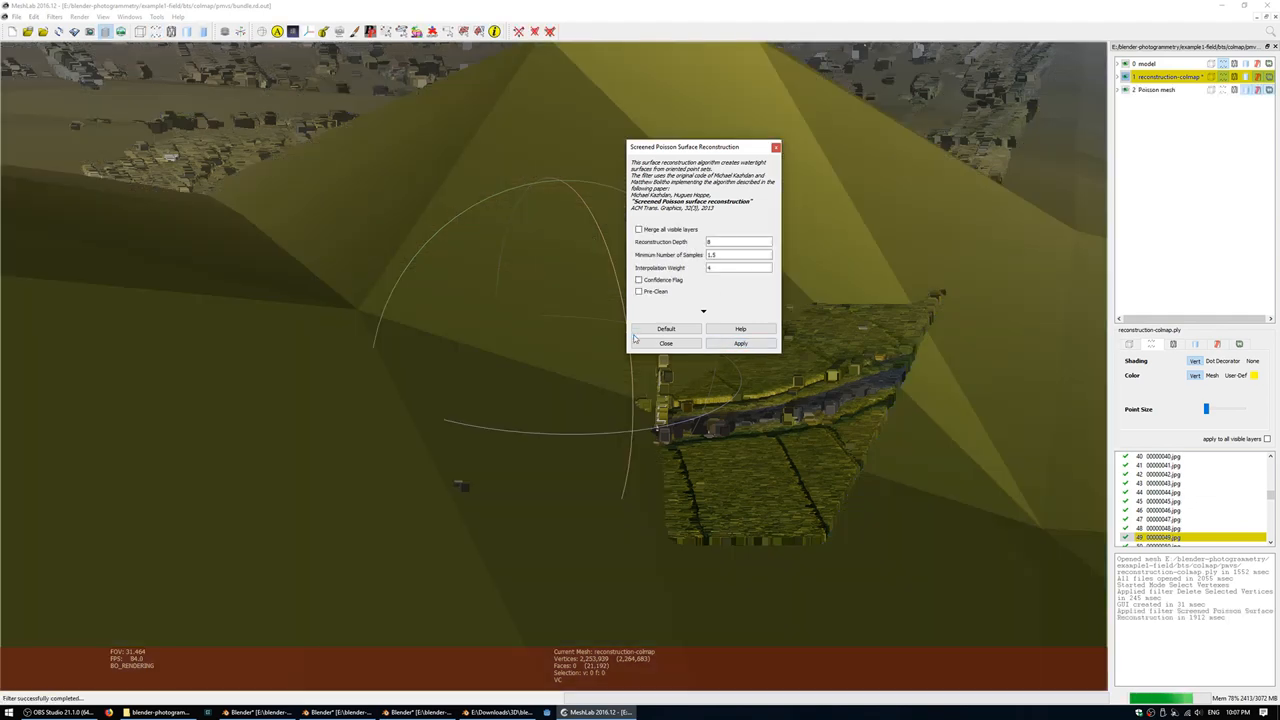
{"action": "left_click", "coordinate": [664, 344]}
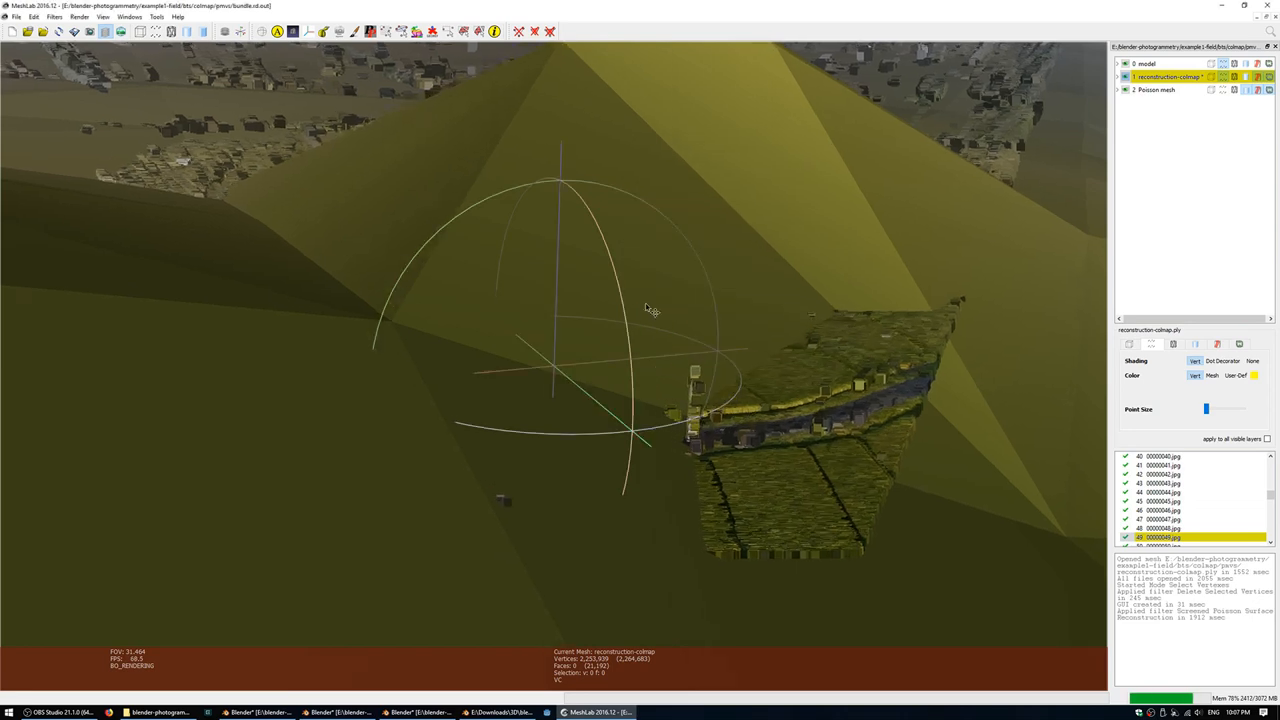
{"action": "left_click_drag", "start_coordinate": [650, 310], "coordinate": [704, 350]}
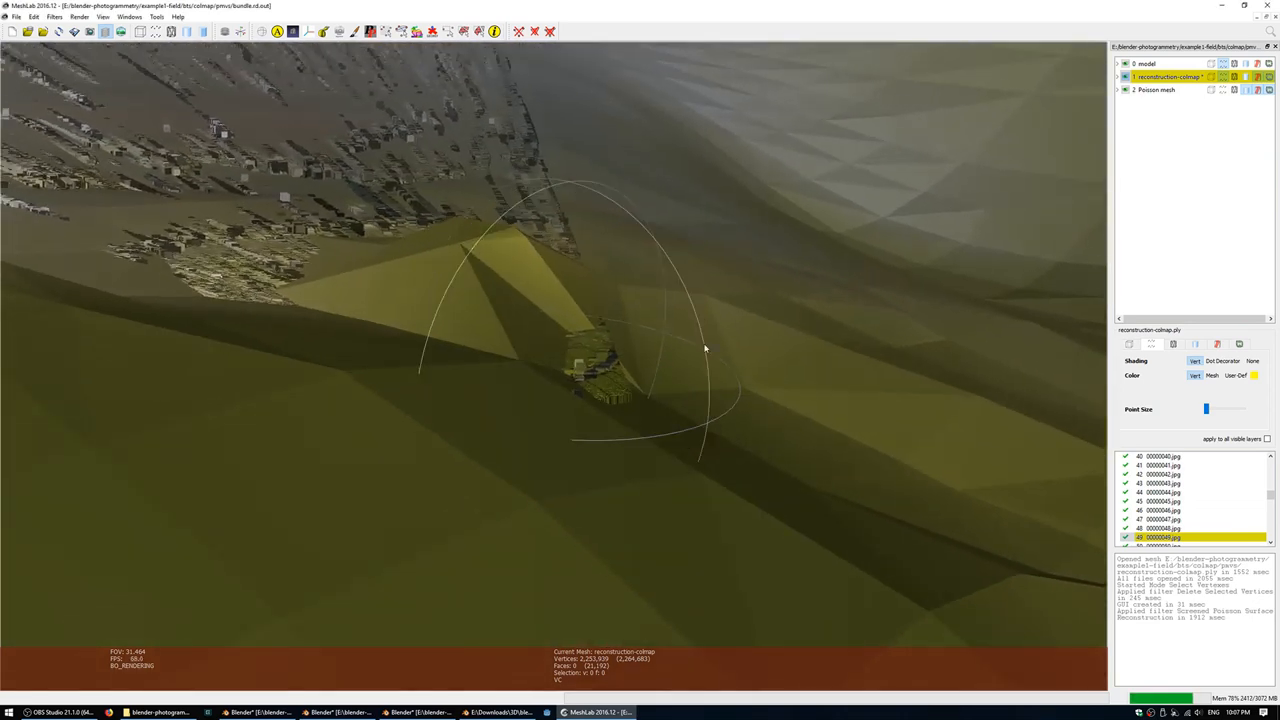
{"action": "left_click", "coordinate": [1156, 90]}
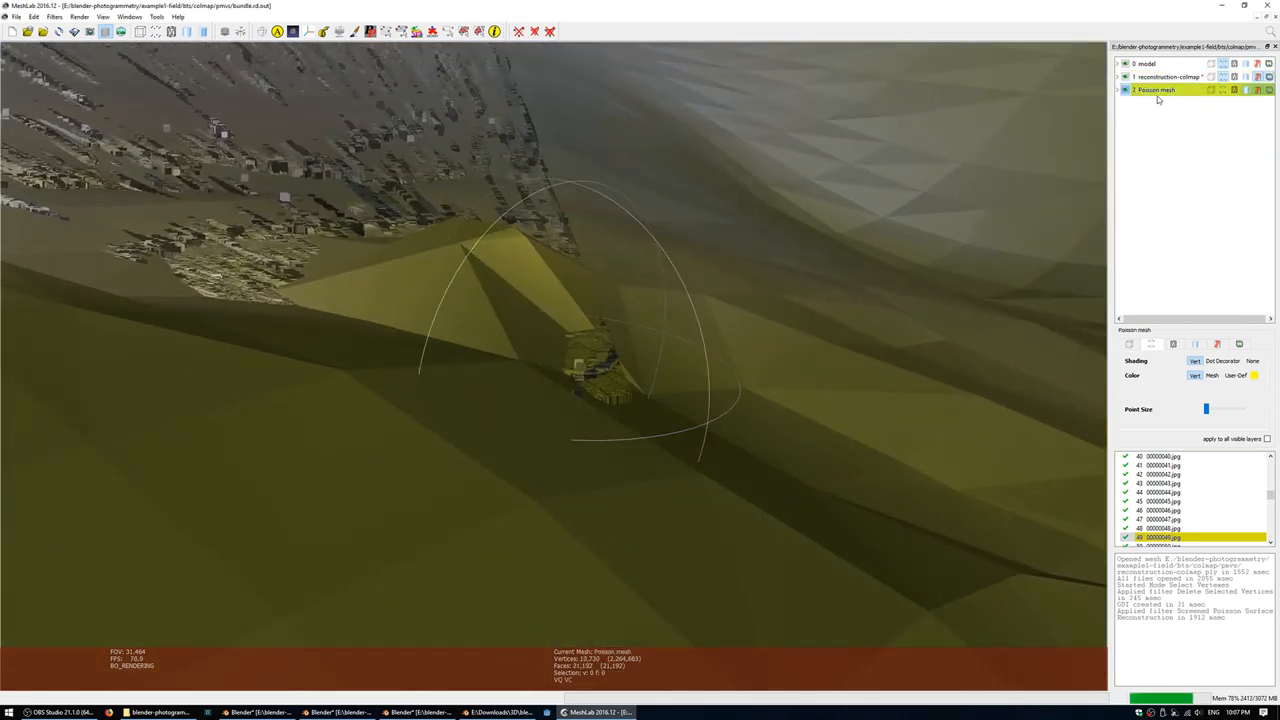
{"action": "right_click", "coordinate": [1156, 90]}
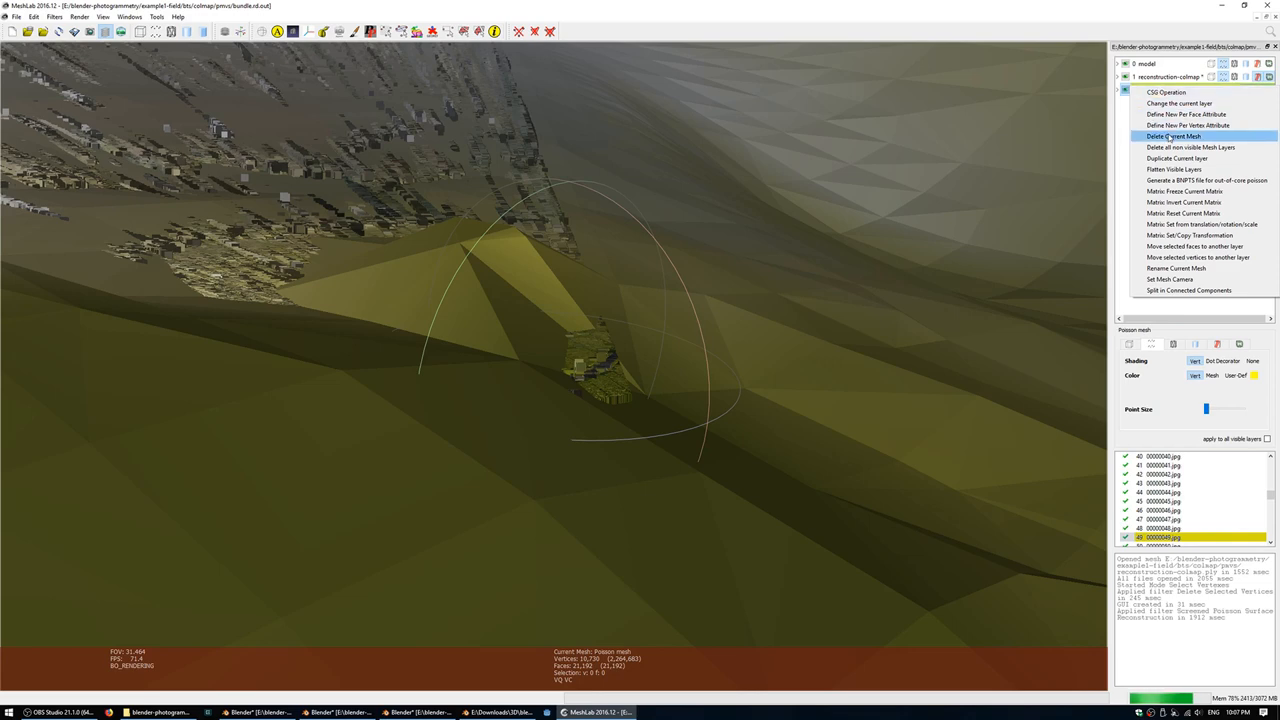
{"action": "left_click", "coordinate": [1176, 136]}
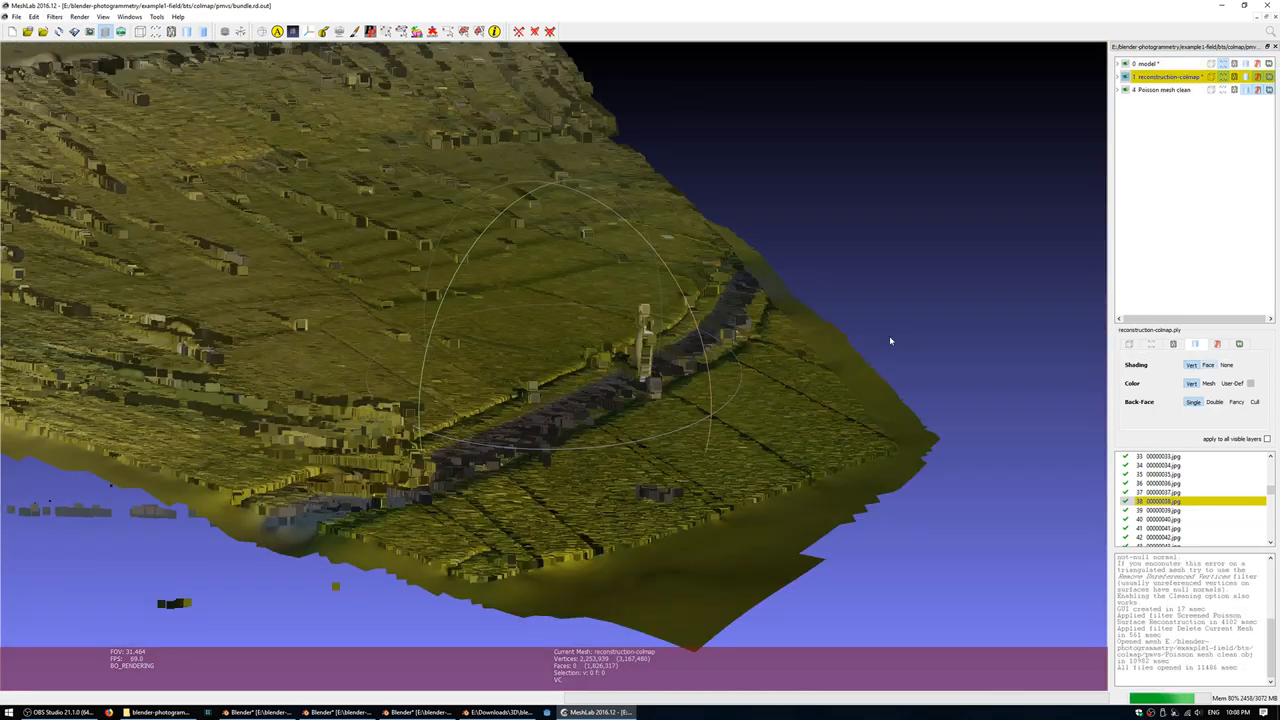
{"action": "mouse_move", "coordinate": [828, 286]}
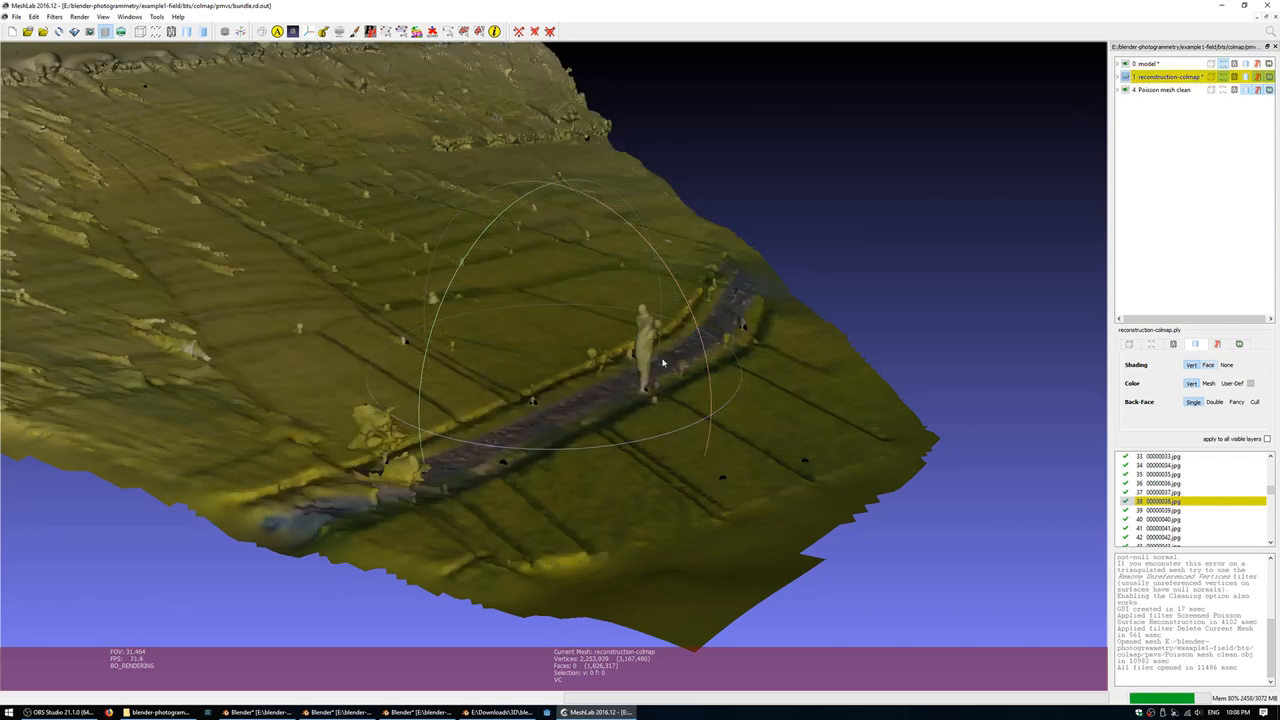
{"action": "left_click_drag", "start_coordinate": [662, 364], "coordinate": [598, 348]}
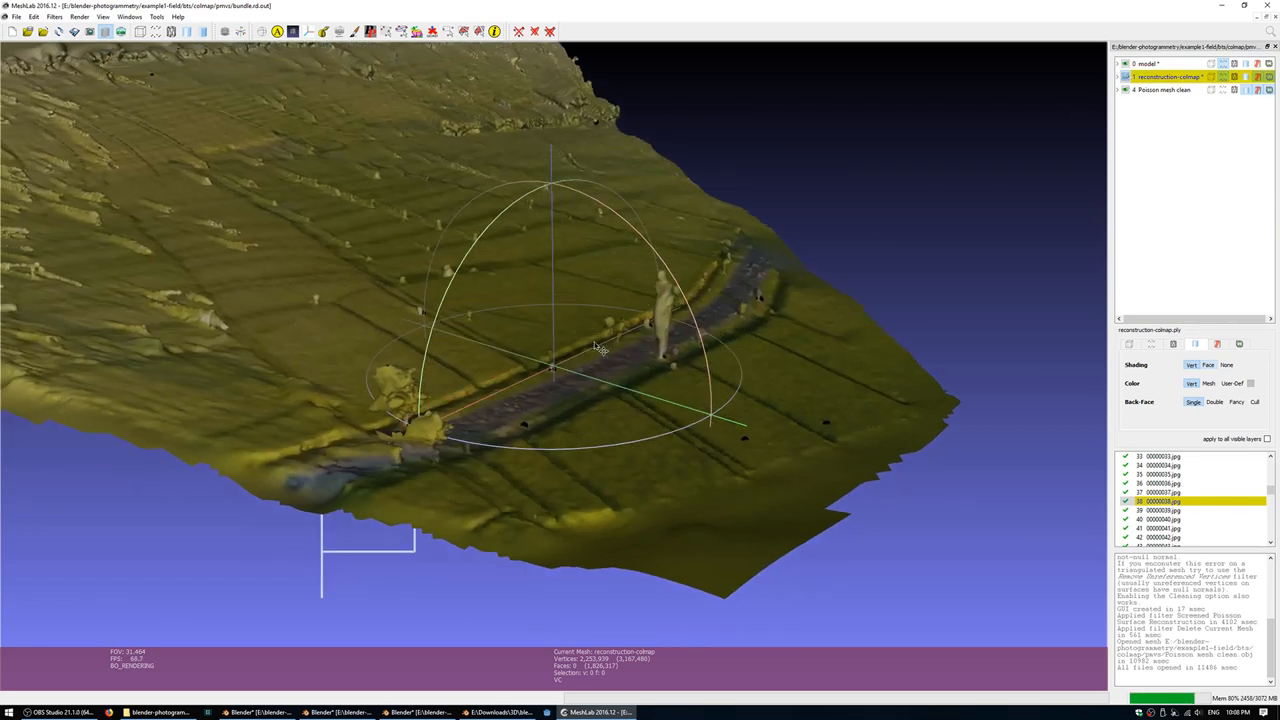
{"action": "left_click_drag", "start_coordinate": [596, 350], "coordinate": [524, 380]}
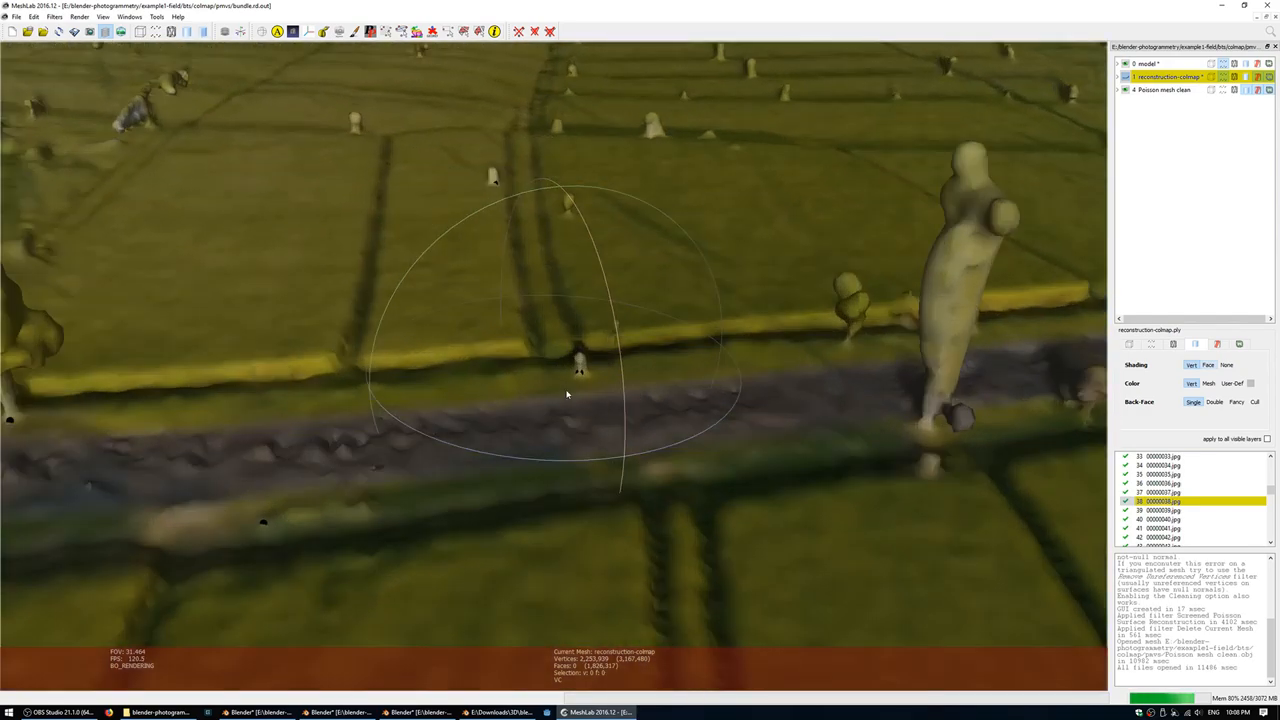
{"action": "left_click_drag", "start_coordinate": [568, 394], "coordinate": [758, 370]}
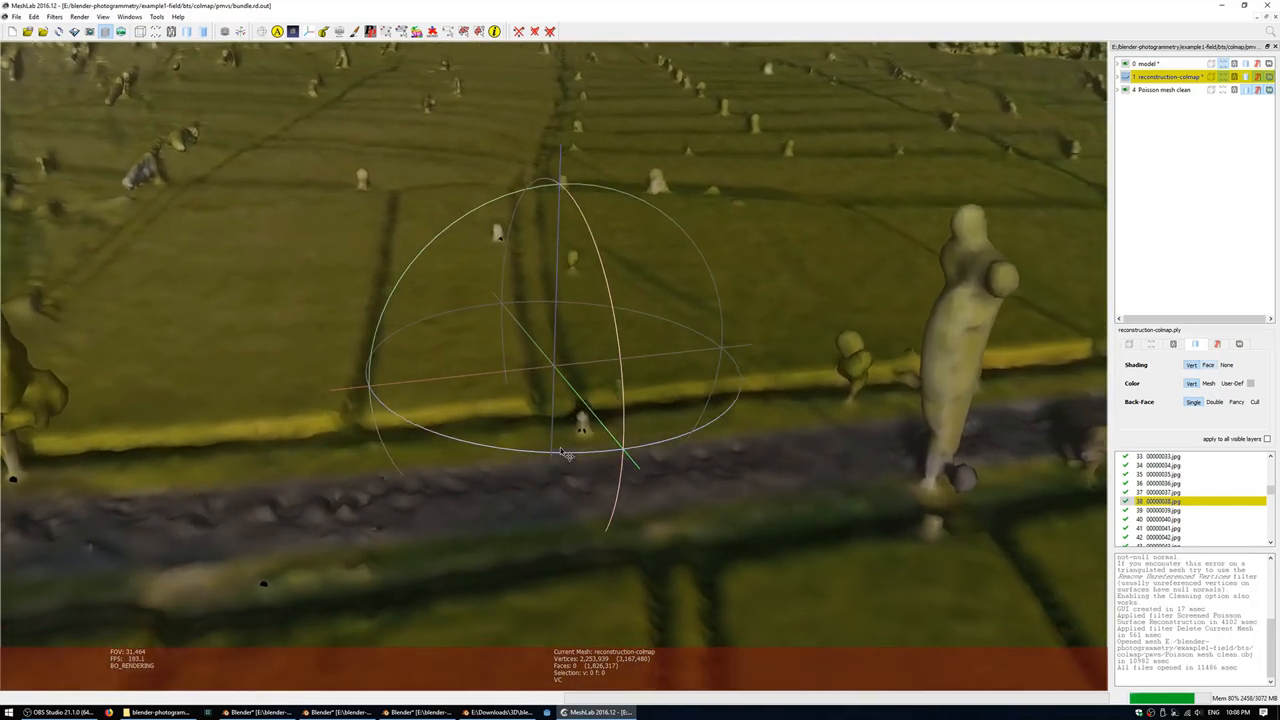
{"action": "left_click_drag", "start_coordinate": [564, 452], "coordinate": [460, 458]}
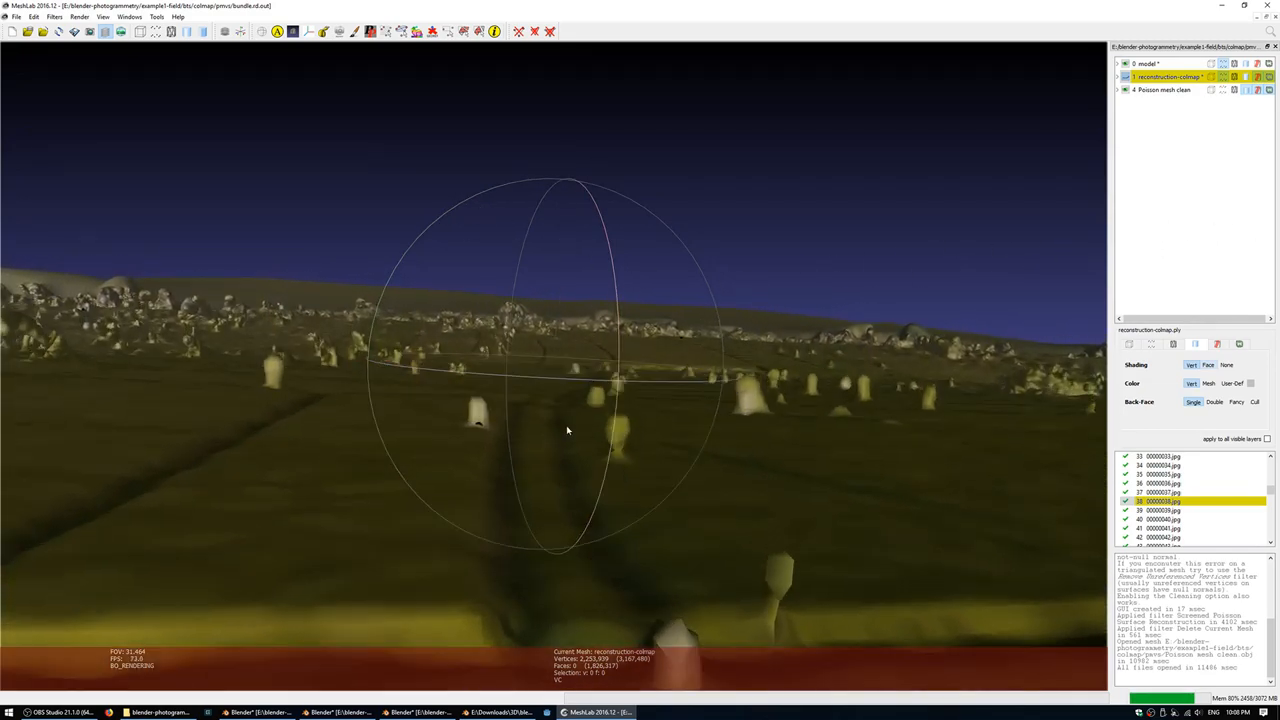
{"action": "left_click_drag", "start_coordinate": [568, 430], "coordinate": [556, 460]}
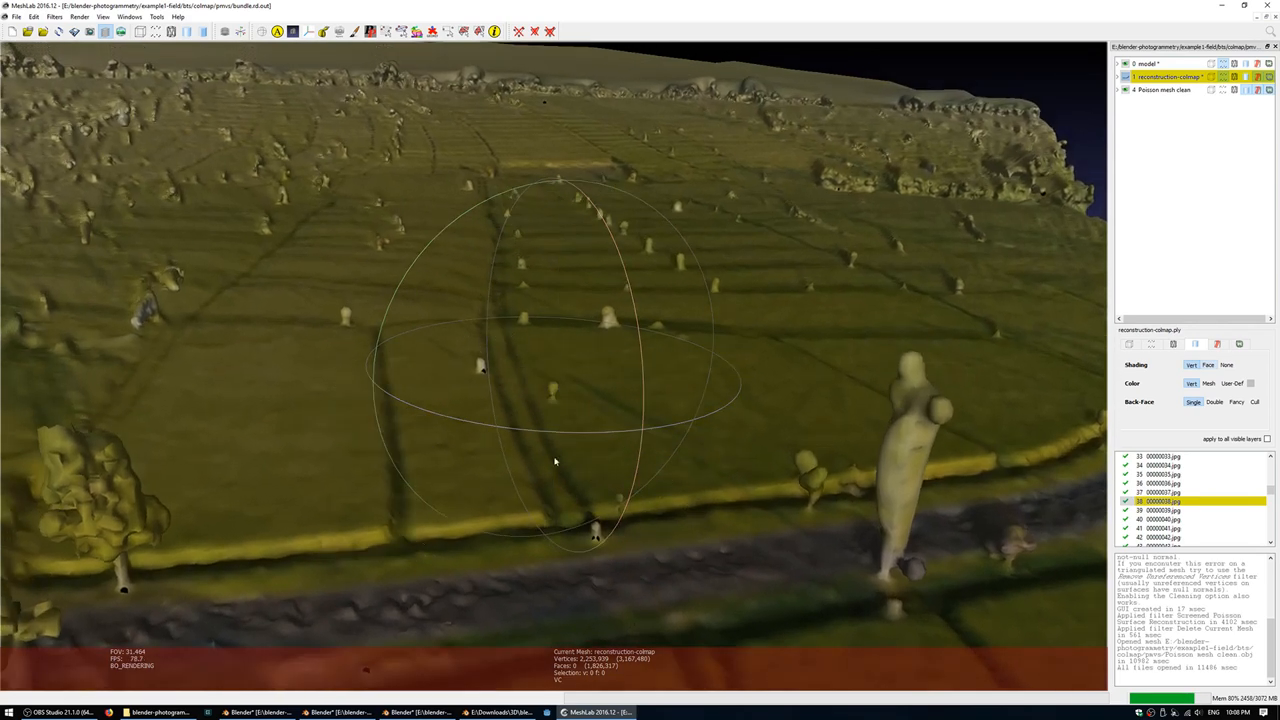
{"action": "mouse_move", "coordinate": [444, 336]}
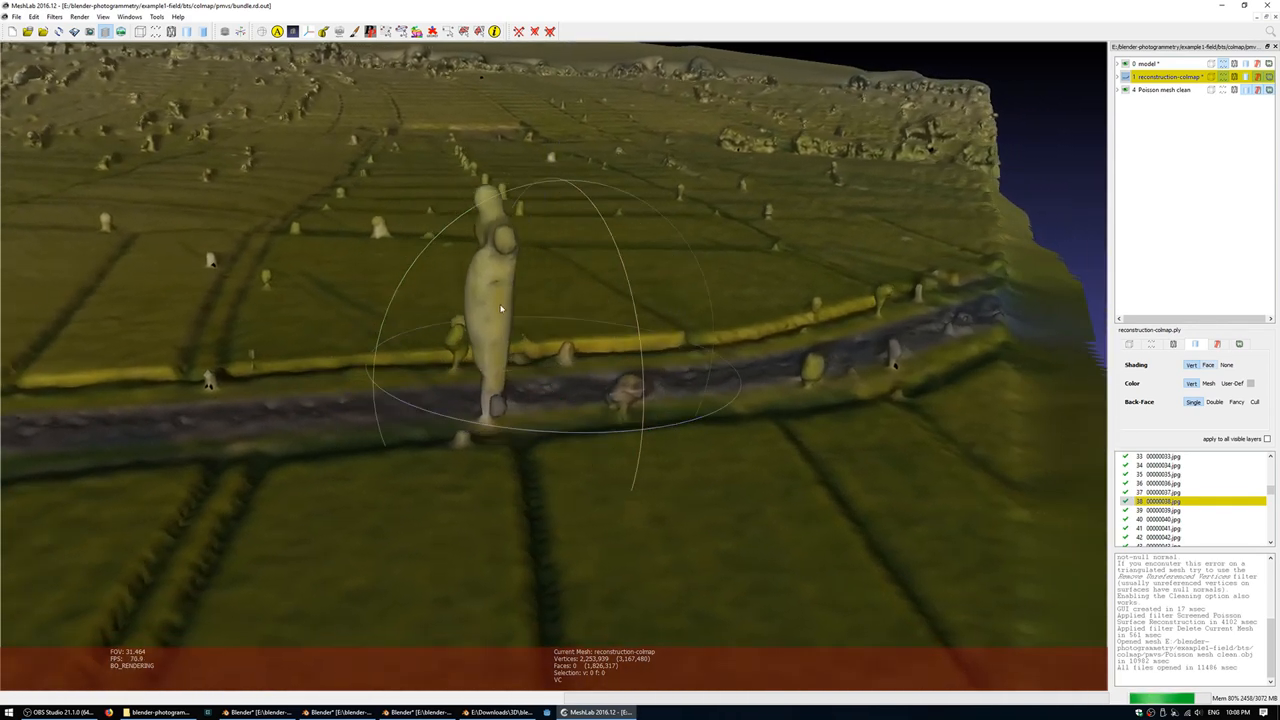
{"action": "left_click_drag", "start_coordinate": [500, 308], "coordinate": [792, 388]}
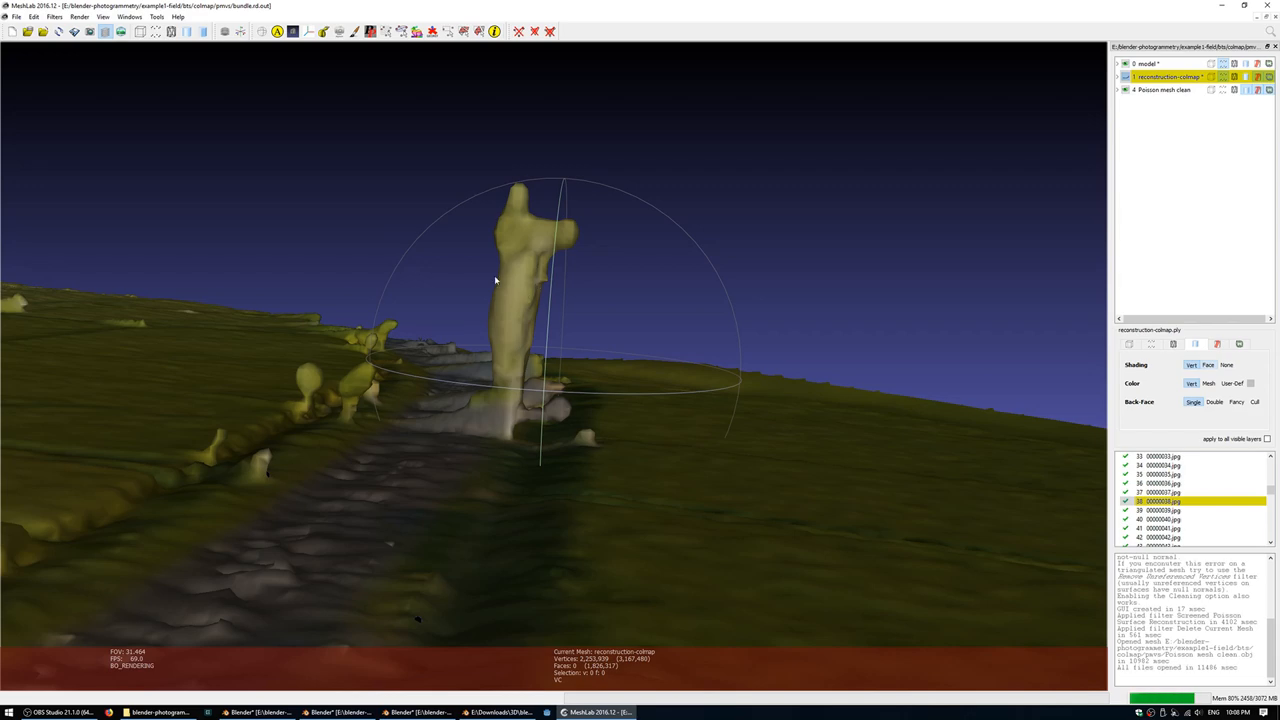
{"action": "left_click_drag", "start_coordinate": [496, 280], "coordinate": [636, 336]}
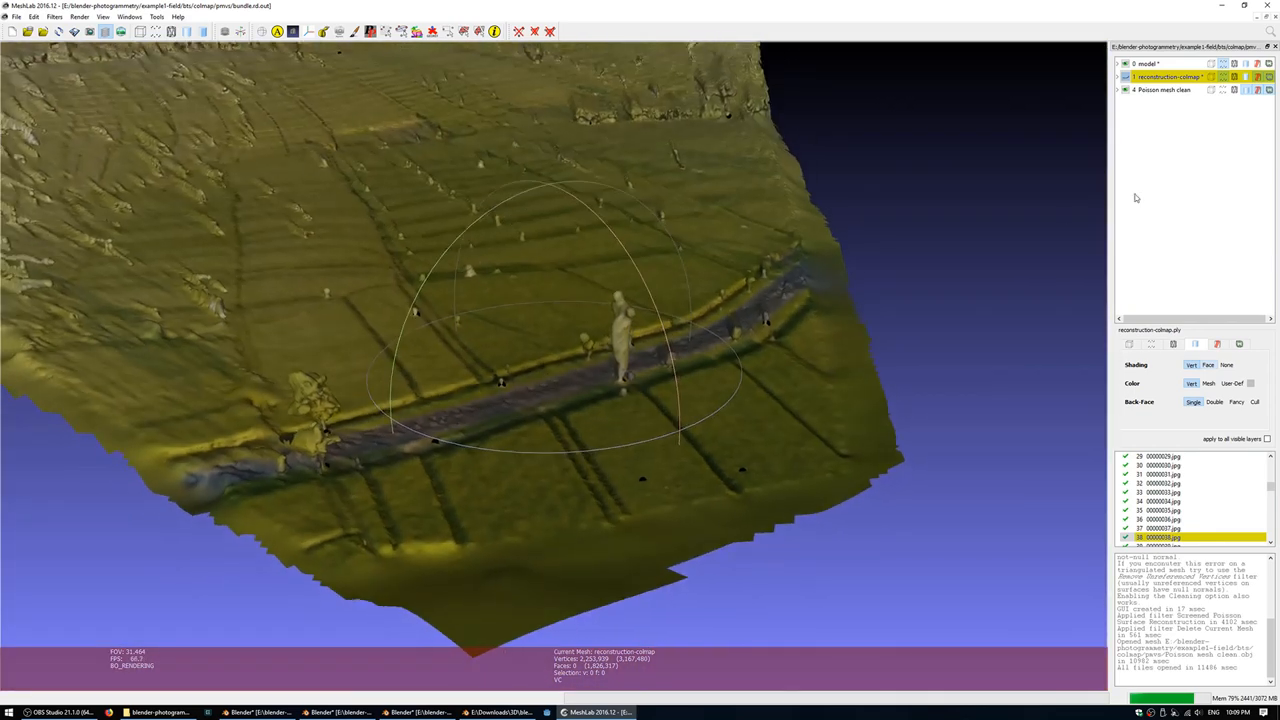
Step: Make 'Poisson mesh clean' current and bring up Parameterization + texturing from registered rasters
{"action": "left_click", "coordinate": [1164, 88]}
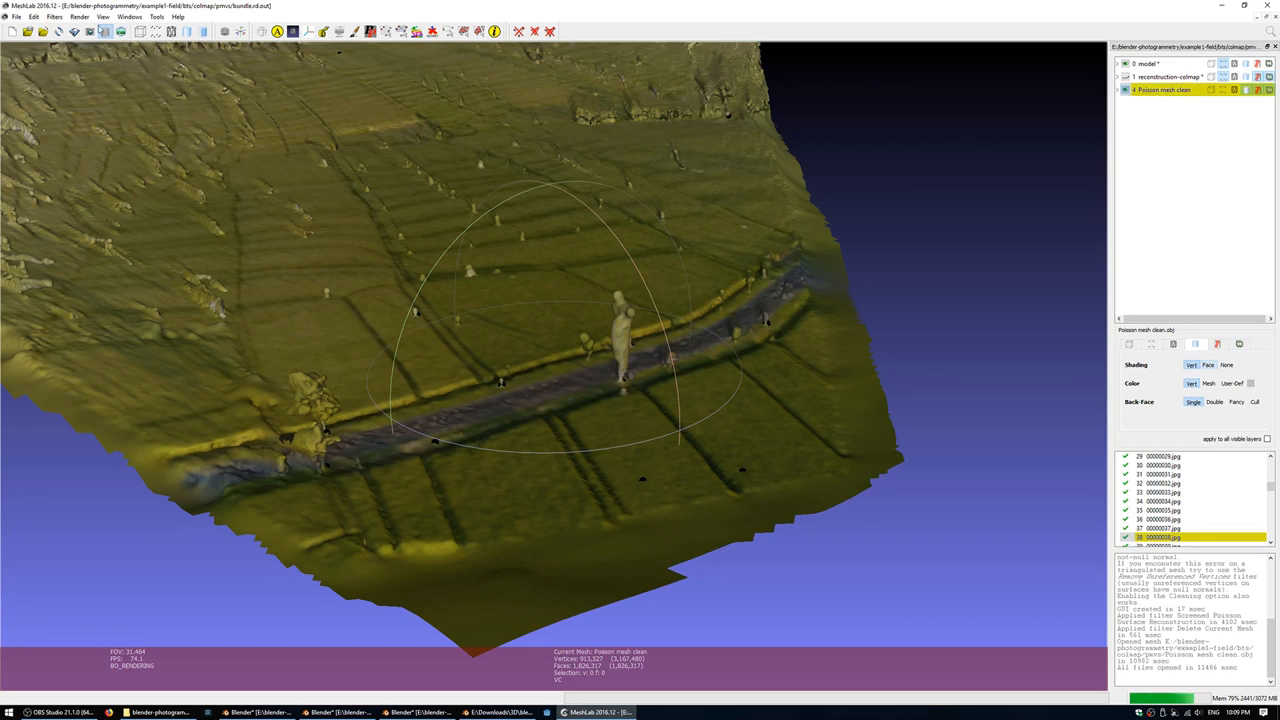
{"action": "left_click", "coordinate": [54, 16]}
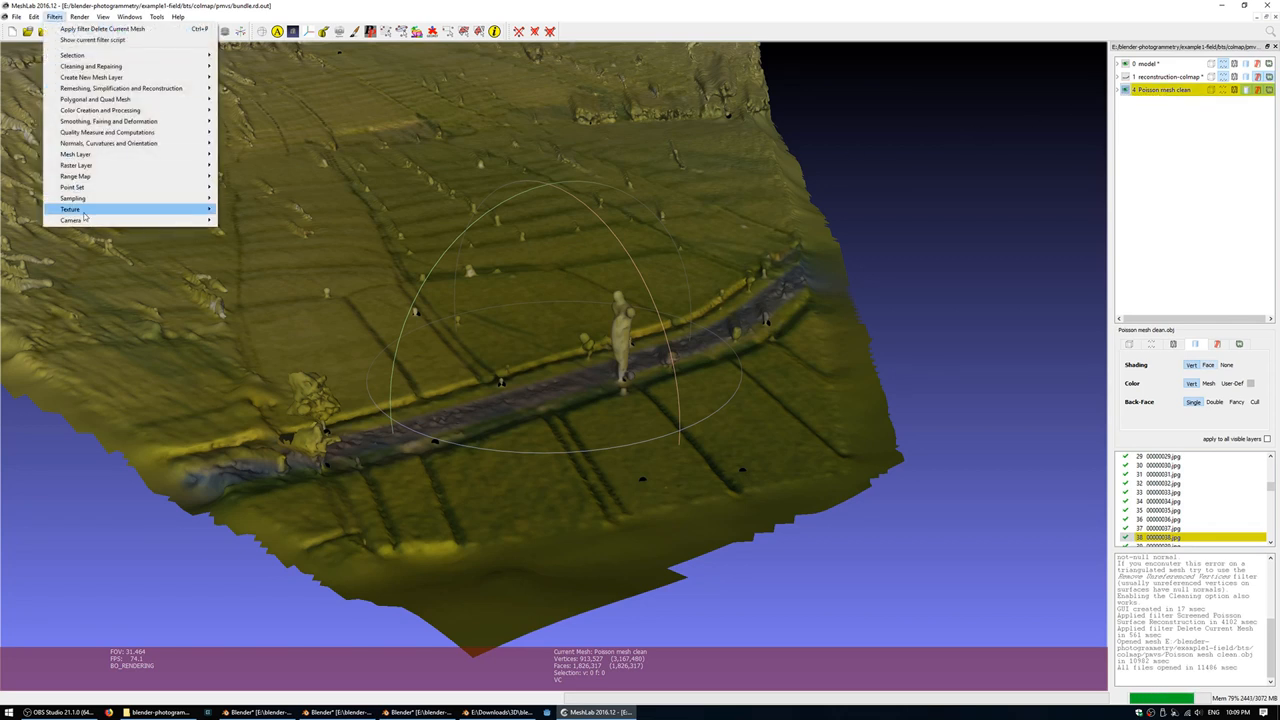
{"action": "mouse_move", "coordinate": [70, 208]}
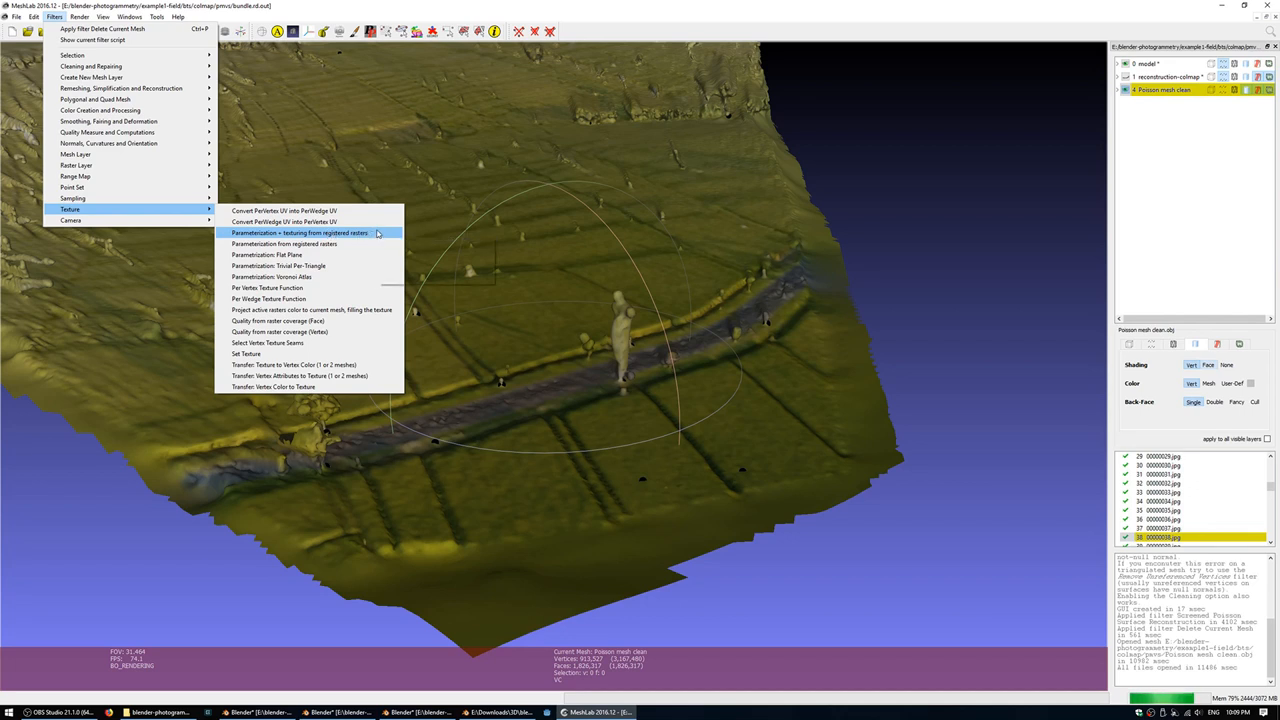
{"action": "mouse_move", "coordinate": [300, 232]}
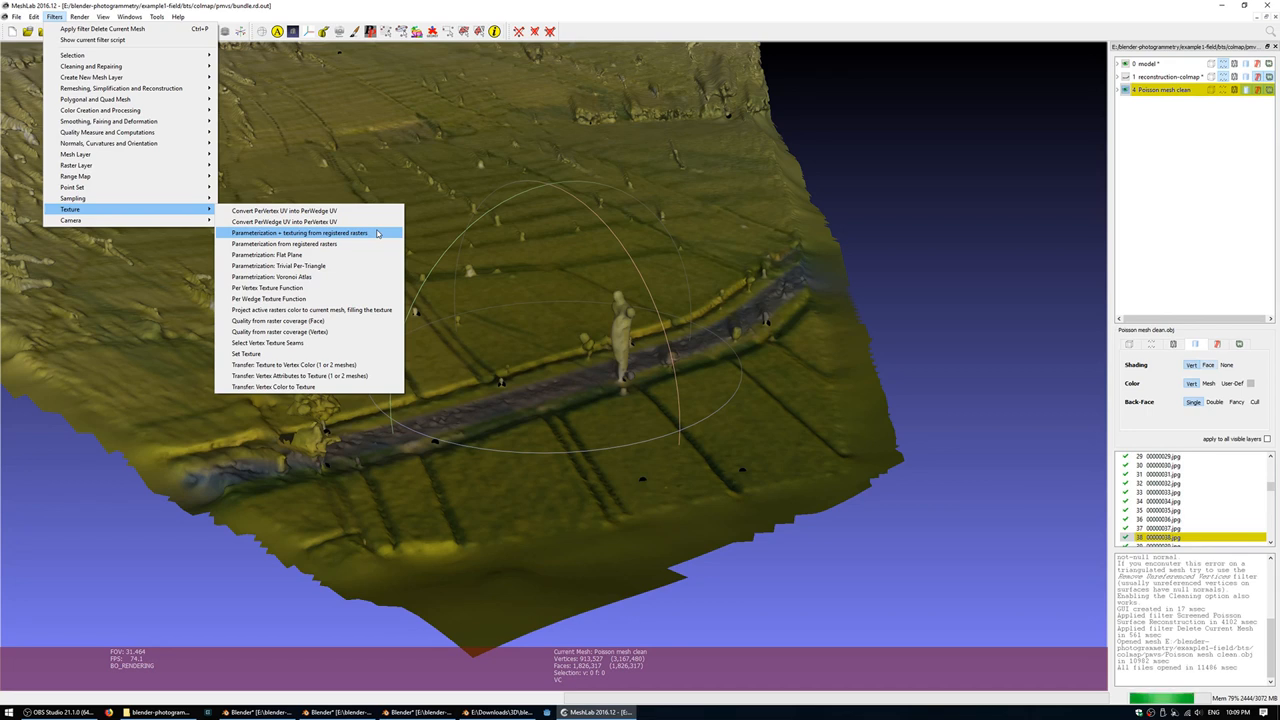
{"action": "left_click", "coordinate": [300, 232]}
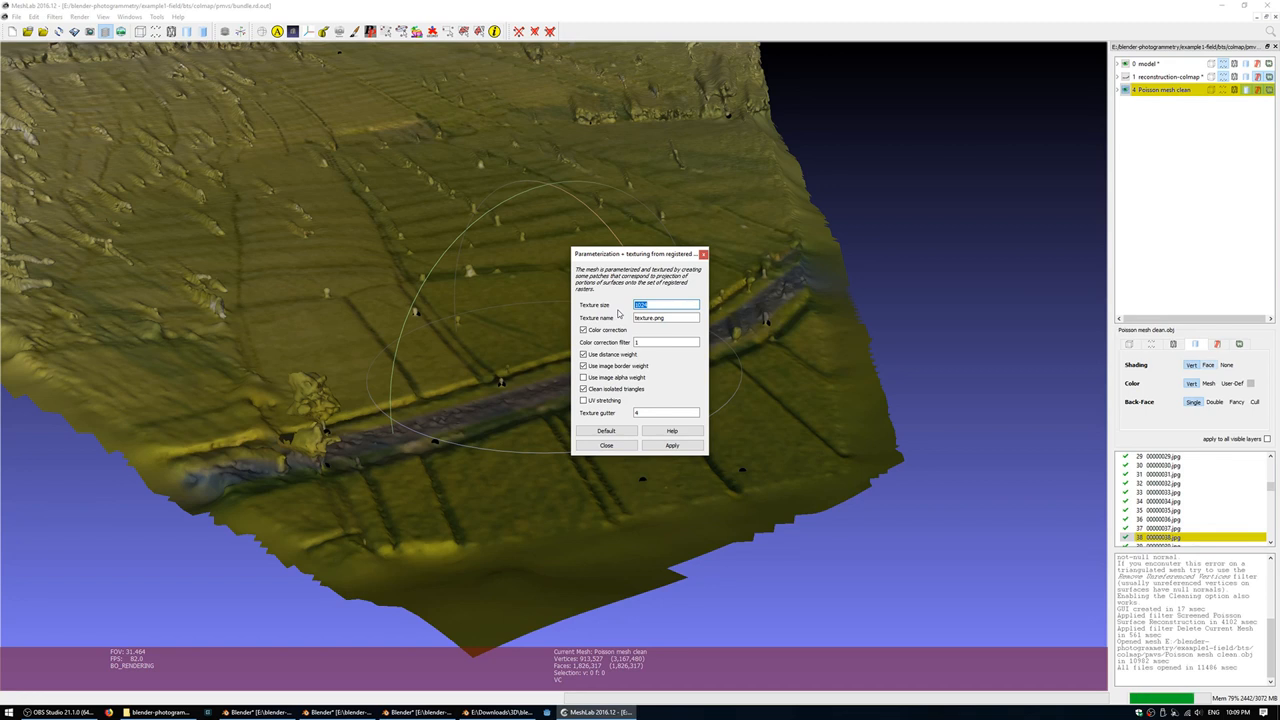
Step: Toggle the Color correction checkbox in the texturing-from-registered-rasters settings
{"action": "left_click", "coordinate": [584, 330]}
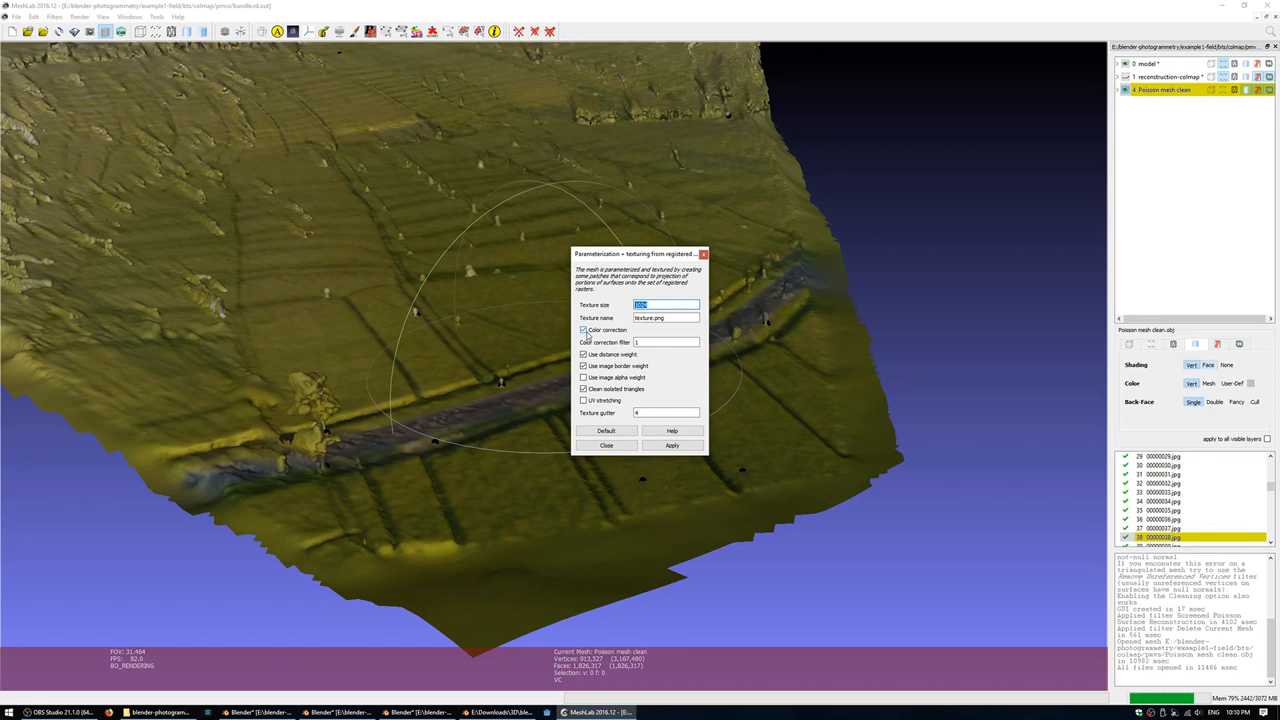
{"action": "mouse_move", "coordinate": [596, 336]}
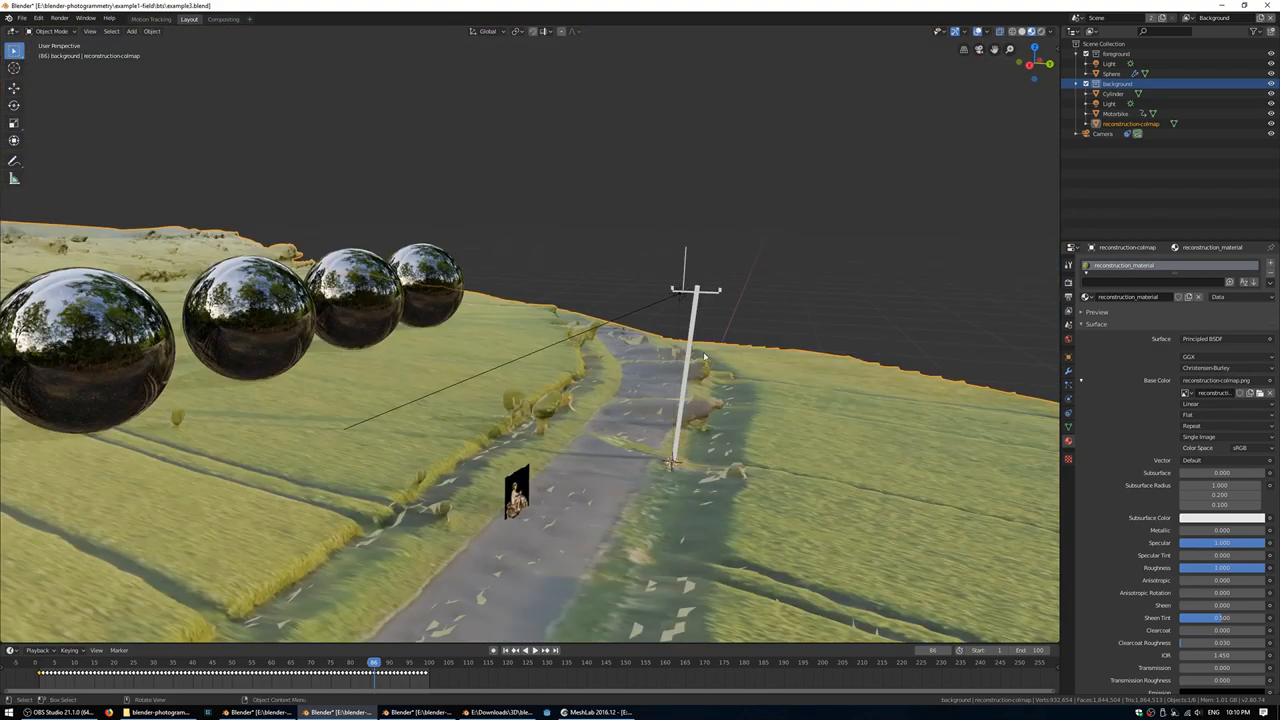
Step: View the textured terrain, spheres and power pole through the camera with Numpad 0
{"action": "key", "text": "KP_0"}
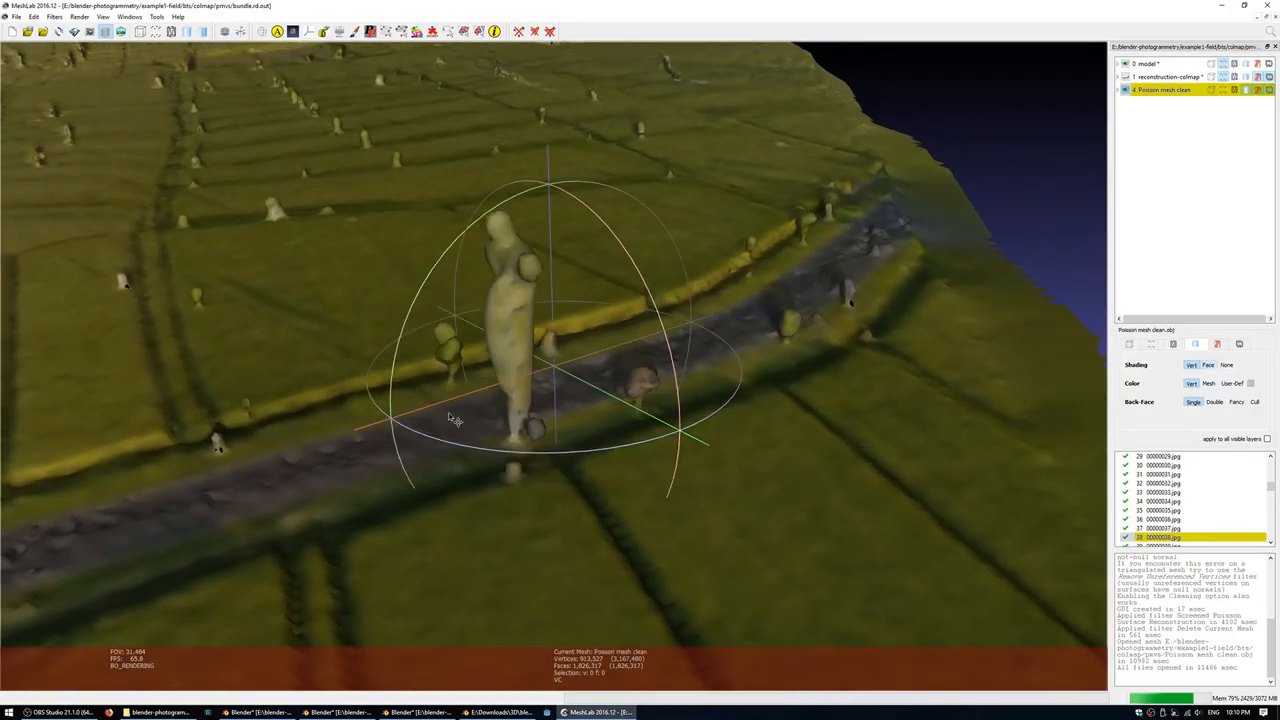
Step: Orbit the textured Poisson terrain to look around the statue beside the road
{"action": "left_click_drag", "start_coordinate": [456, 418], "coordinate": [498, 420]}
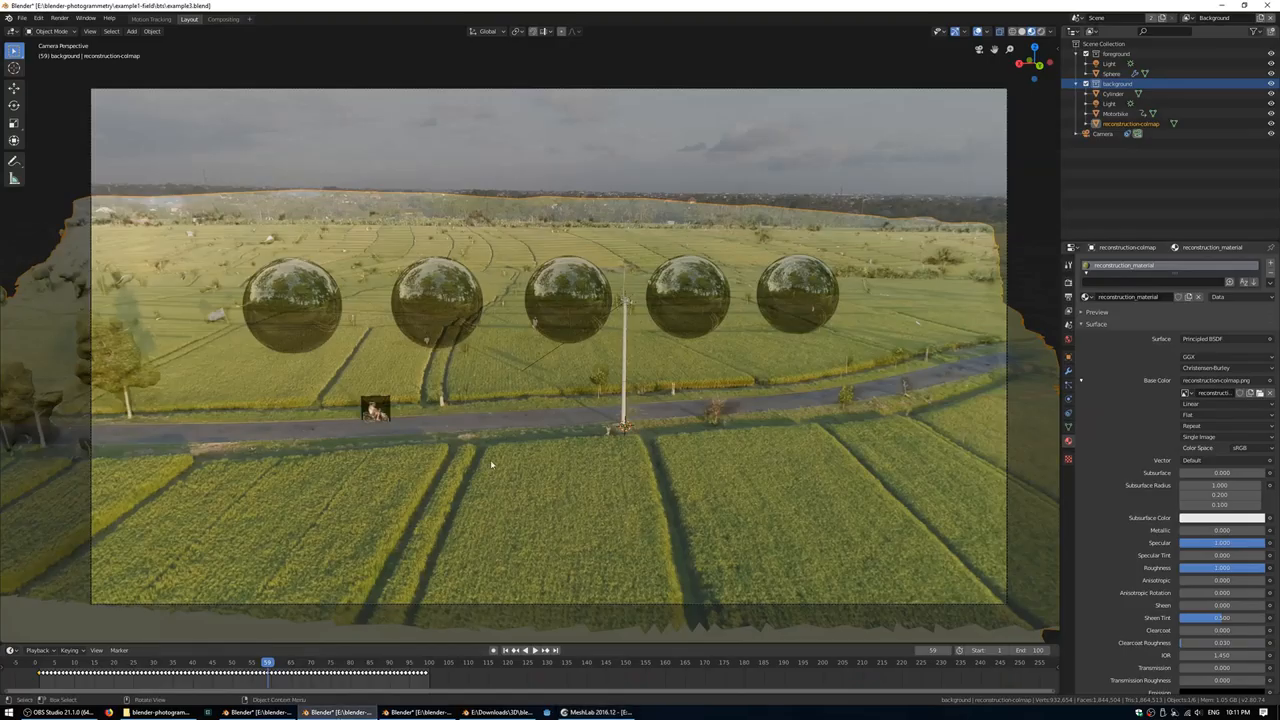
{"action": "mouse_move", "coordinate": [628, 440]}
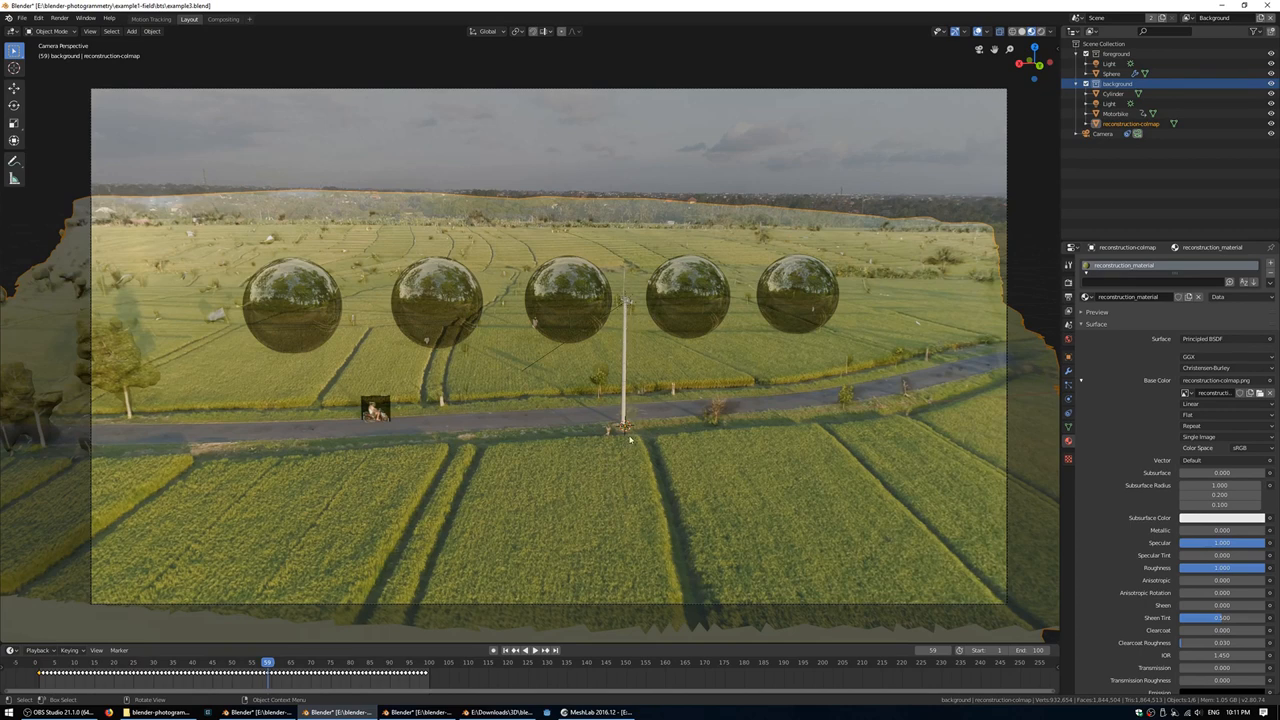
{"action": "mouse_move", "coordinate": [620, 404]}
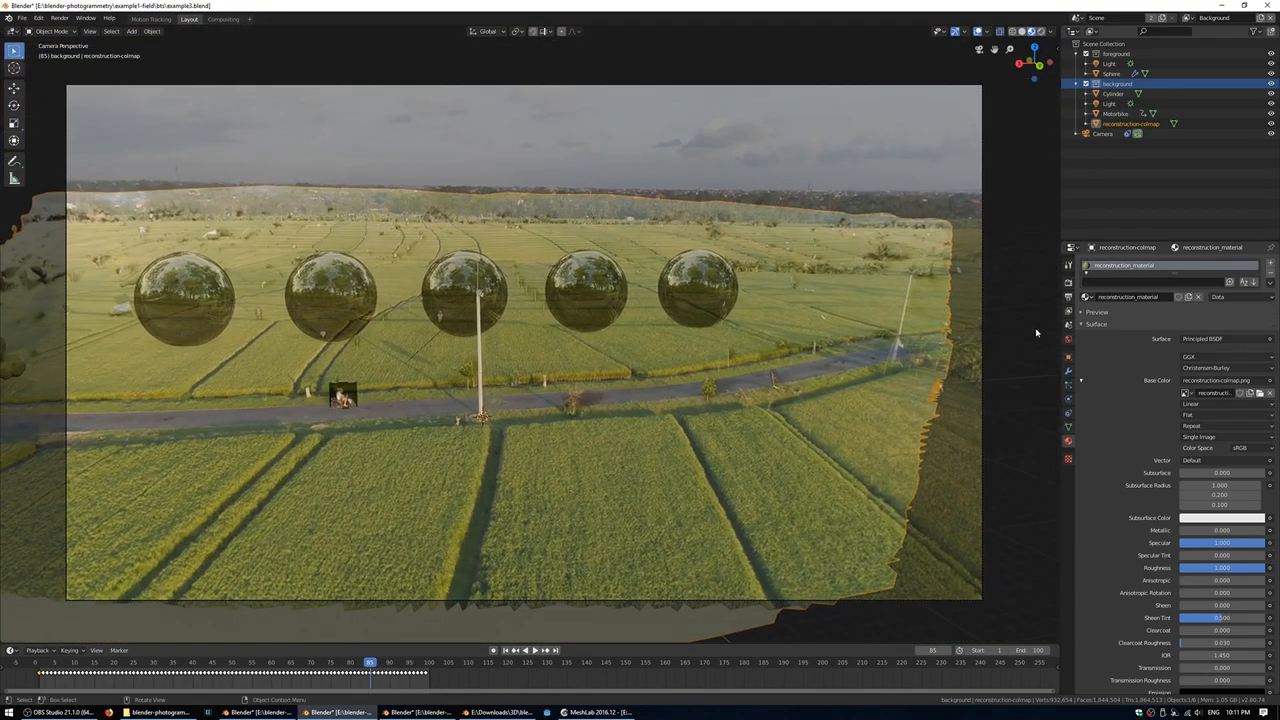
Step: Show the Scene Properties with the Photogrammetry Tools beside the camera view of the footage
{"action": "left_click", "coordinate": [1068, 324]}
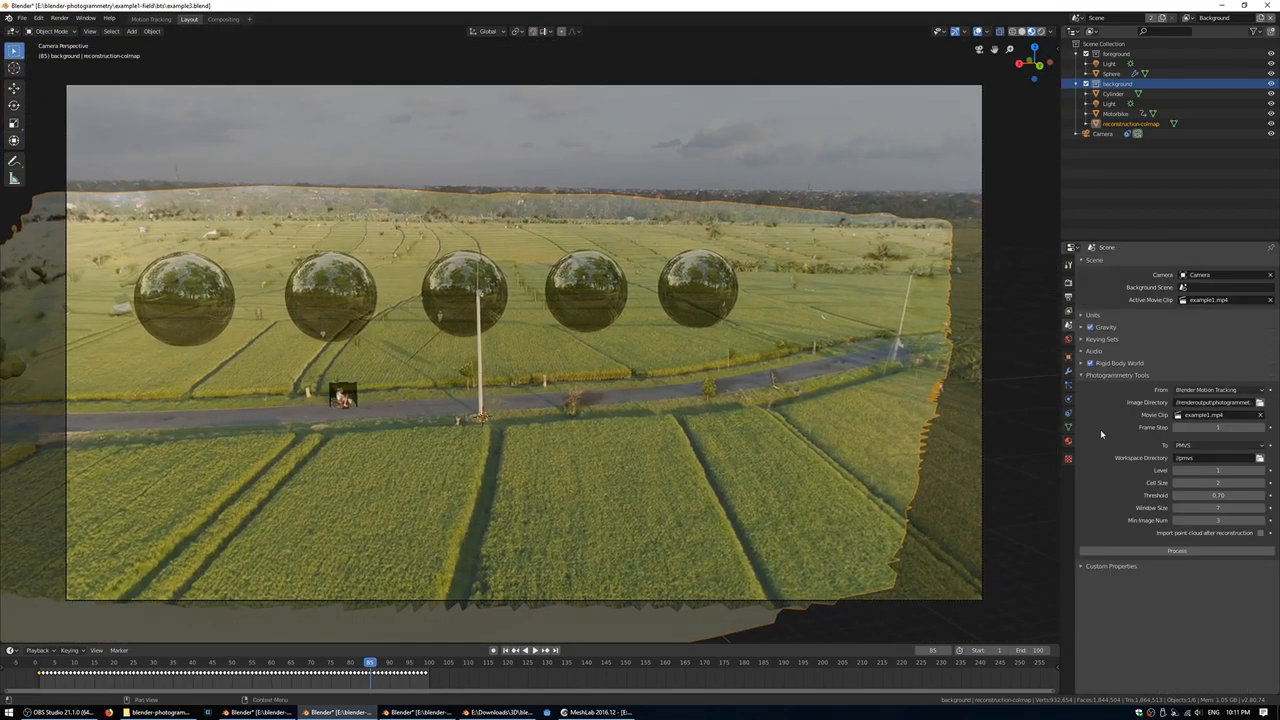